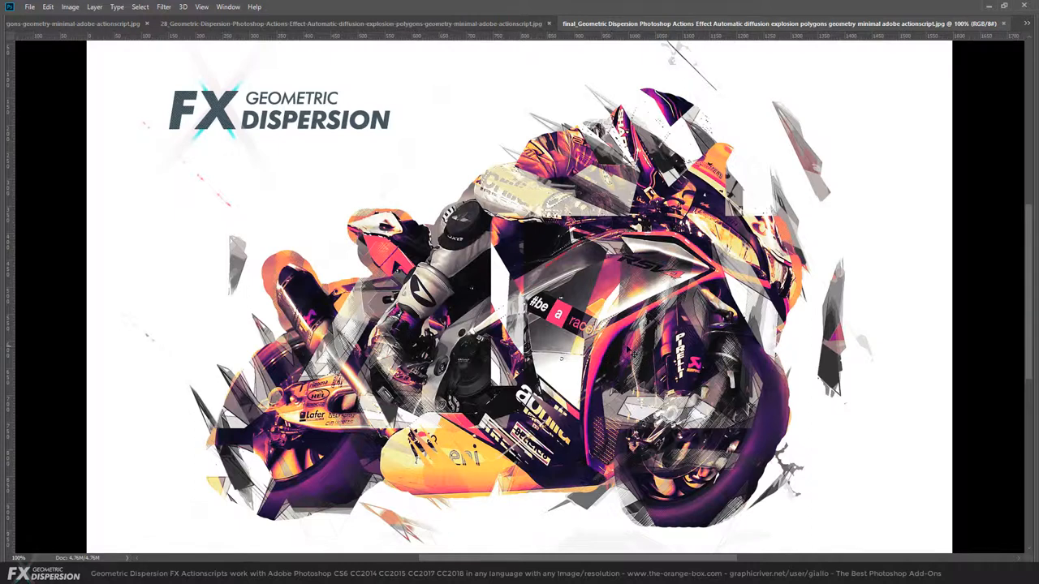
pyautogui.moveTo(329, 249)
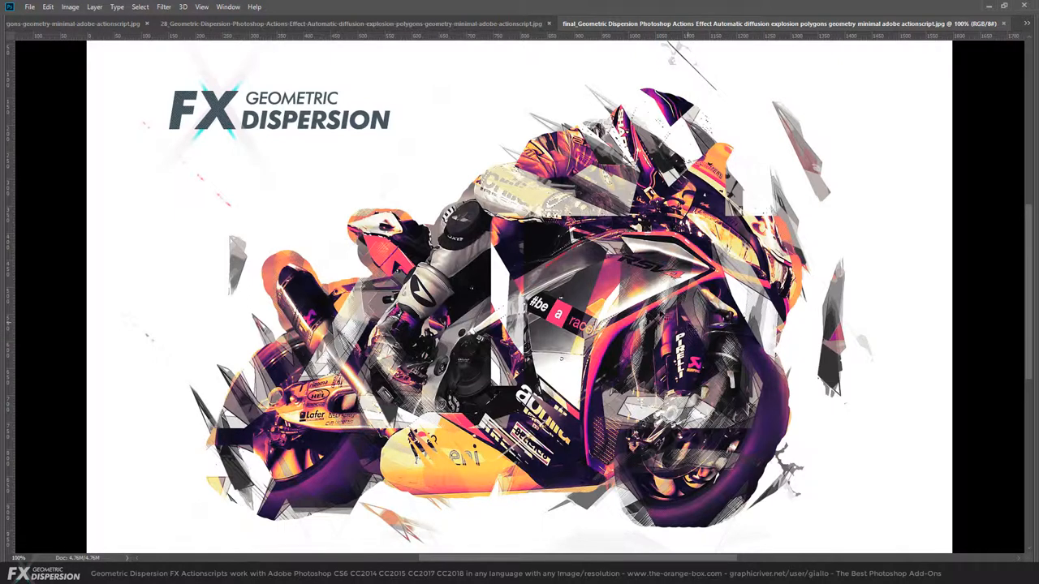
# View the blue-tinted warrior example, then the black-and-white arms-raised shattered figure
pyautogui.click(747, 23)
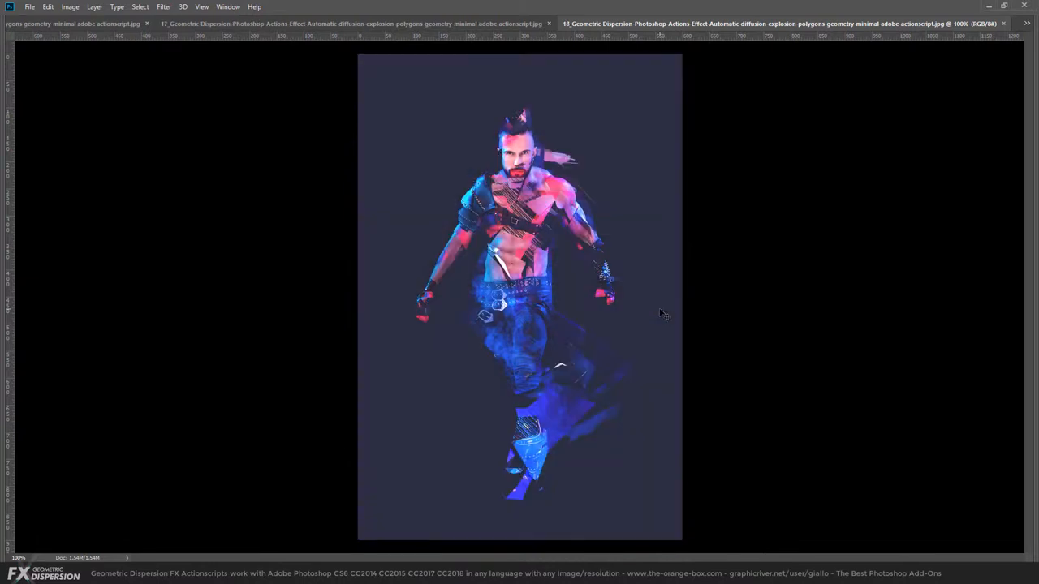
pyautogui.moveTo(556, 258)
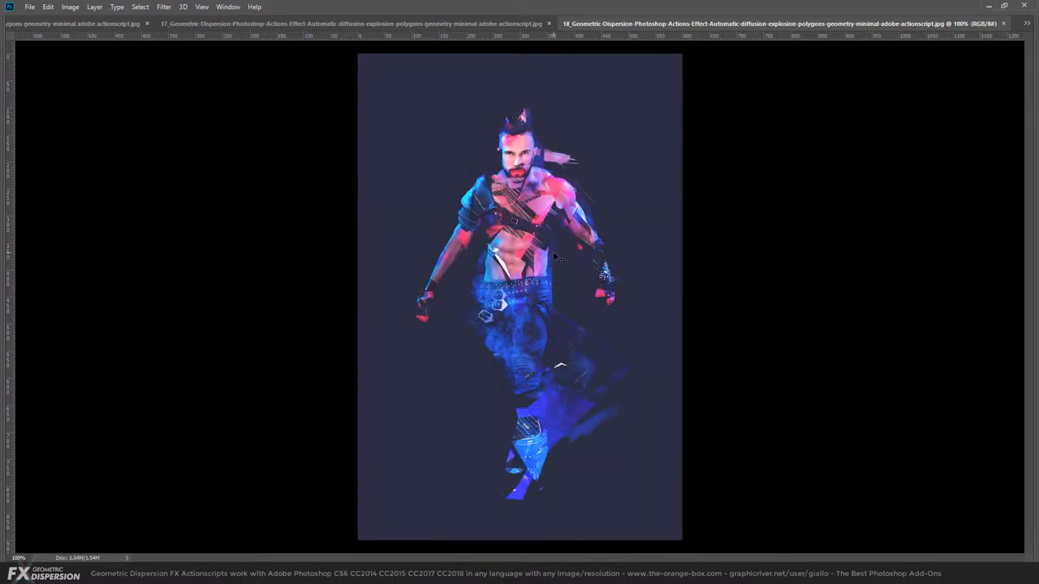
pyautogui.click(219, 23)
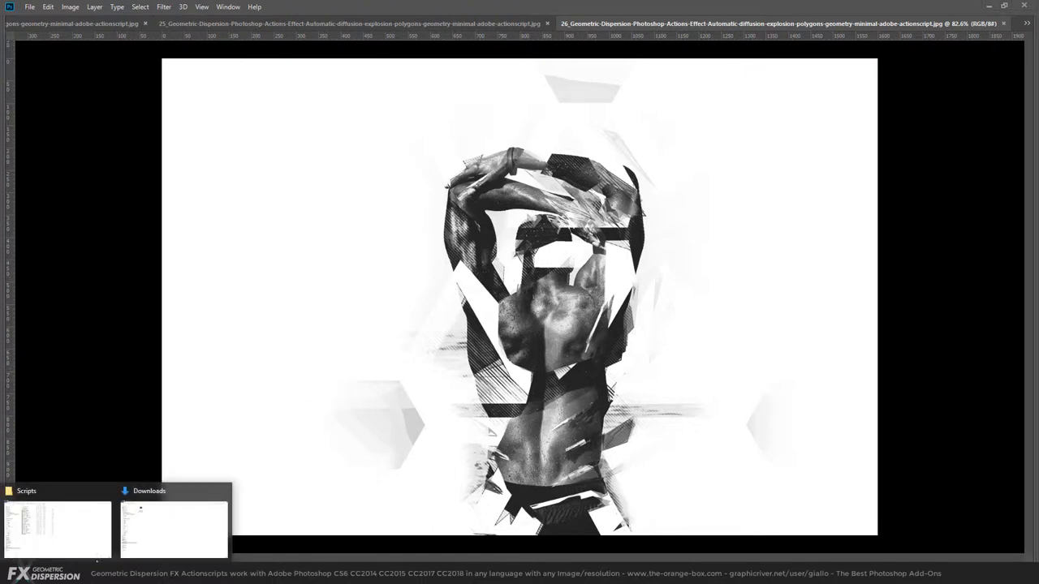
# Extract Geometric Dispersion Fx.zip in Downloads, check the Variations folder, and return to Downloads
pyautogui.click(174, 528)
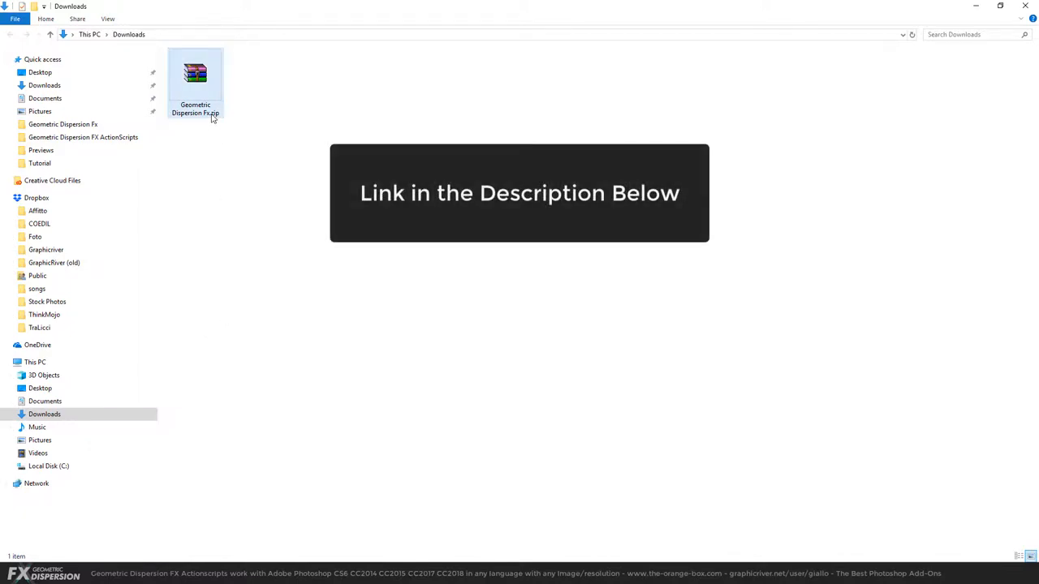
pyautogui.rightClick(195, 73)
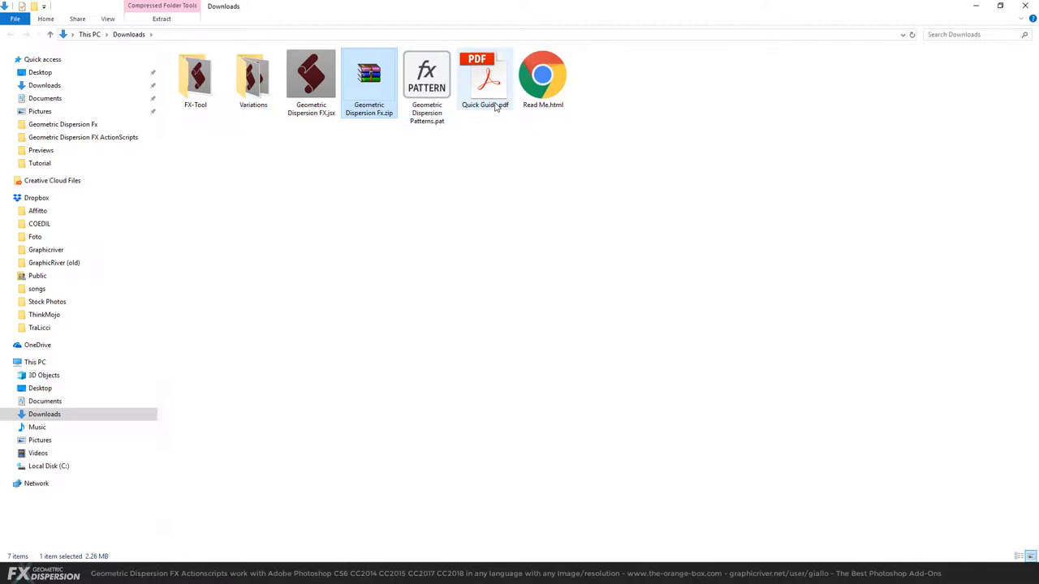
pyautogui.moveTo(311, 77)
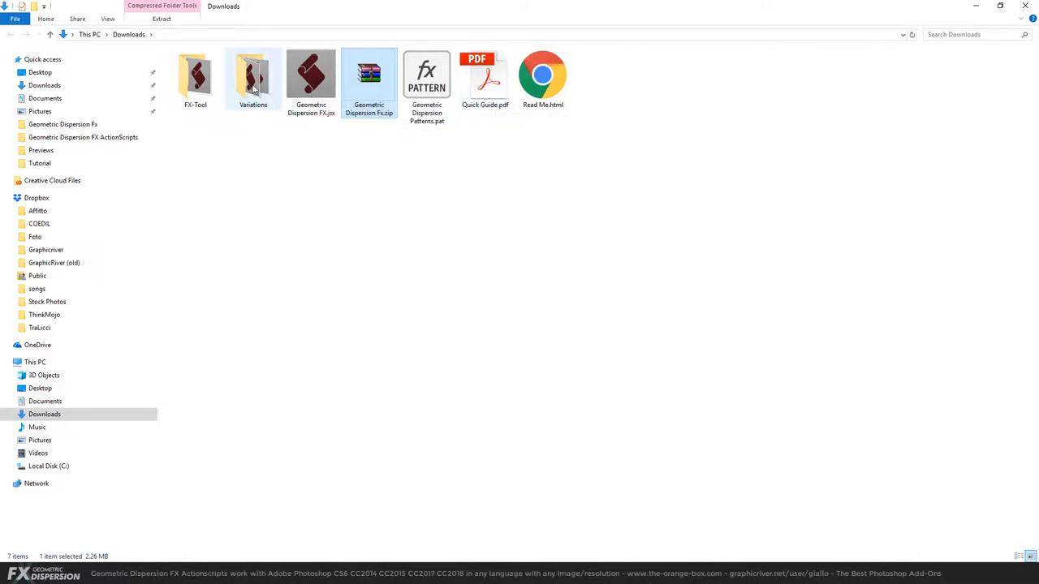
pyautogui.doubleClick(252, 78)
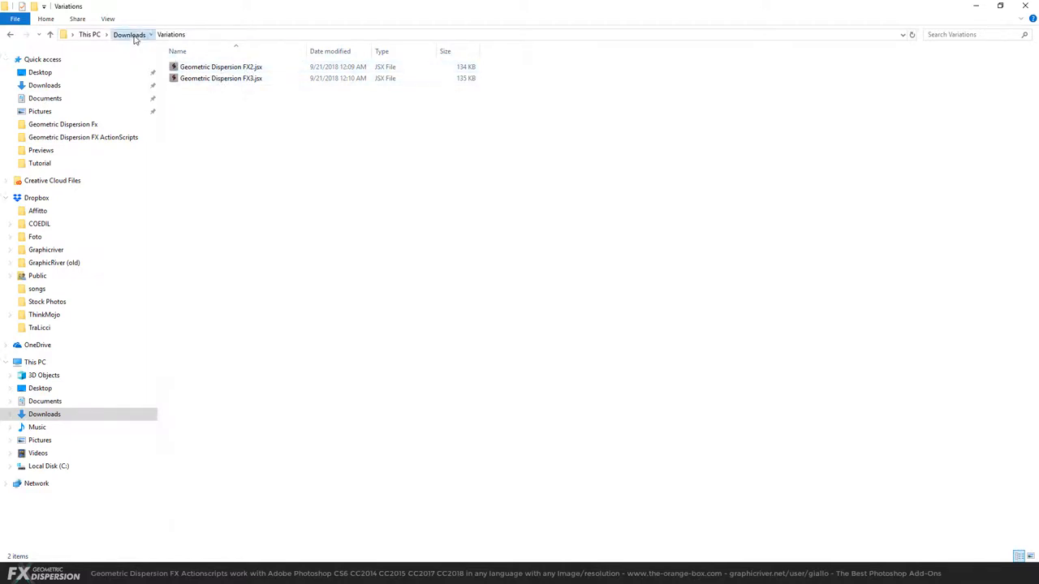
pyautogui.click(128, 34)
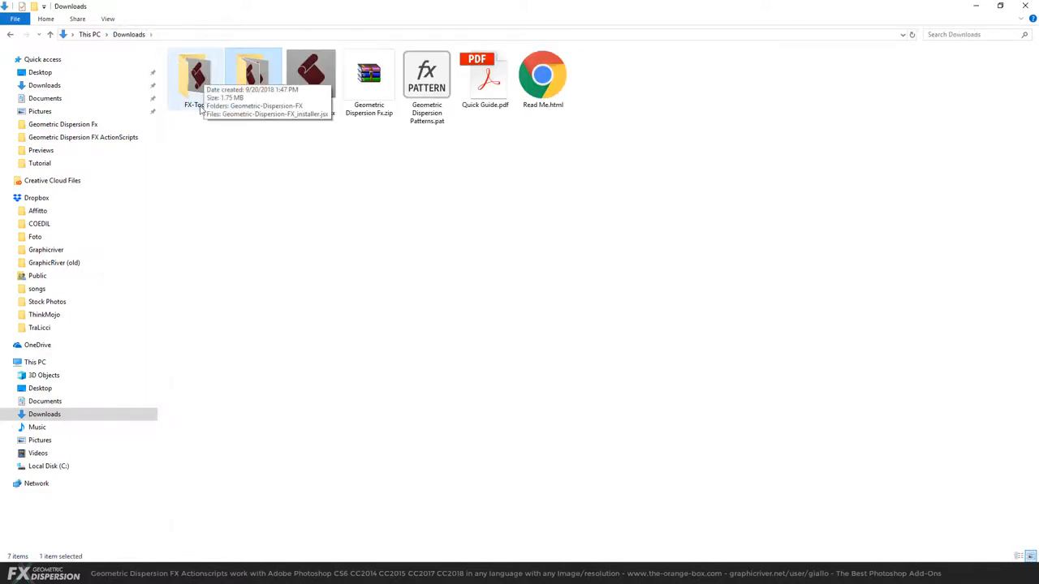
pyautogui.click(254, 77)
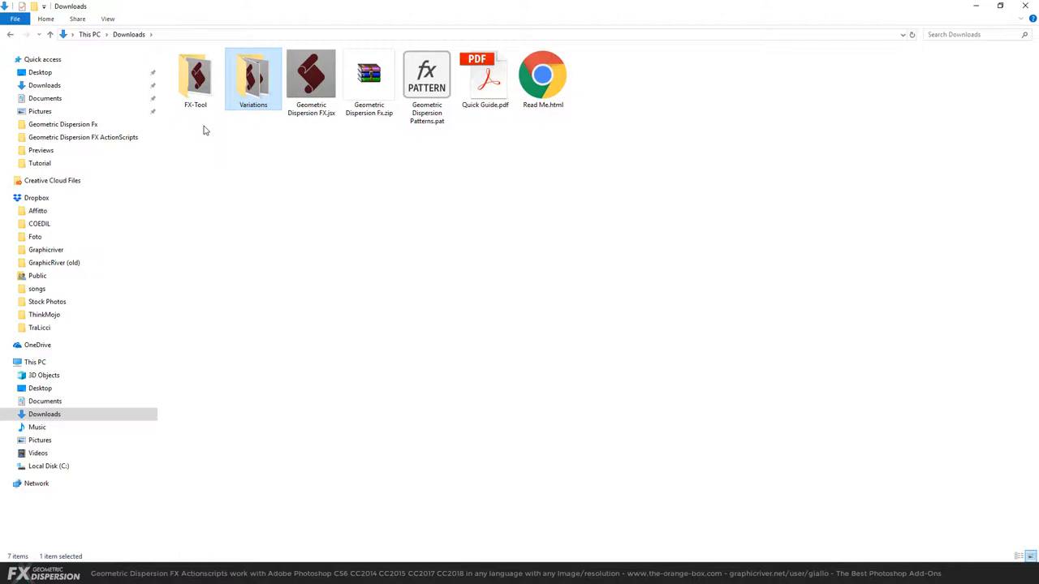
pyautogui.moveTo(173, 433)
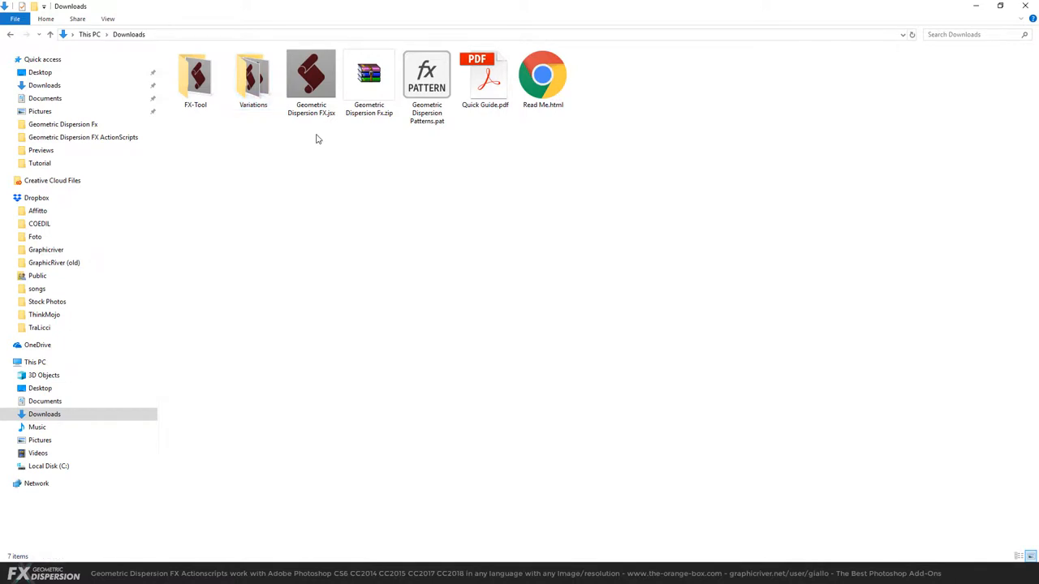
pyautogui.moveTo(317, 81)
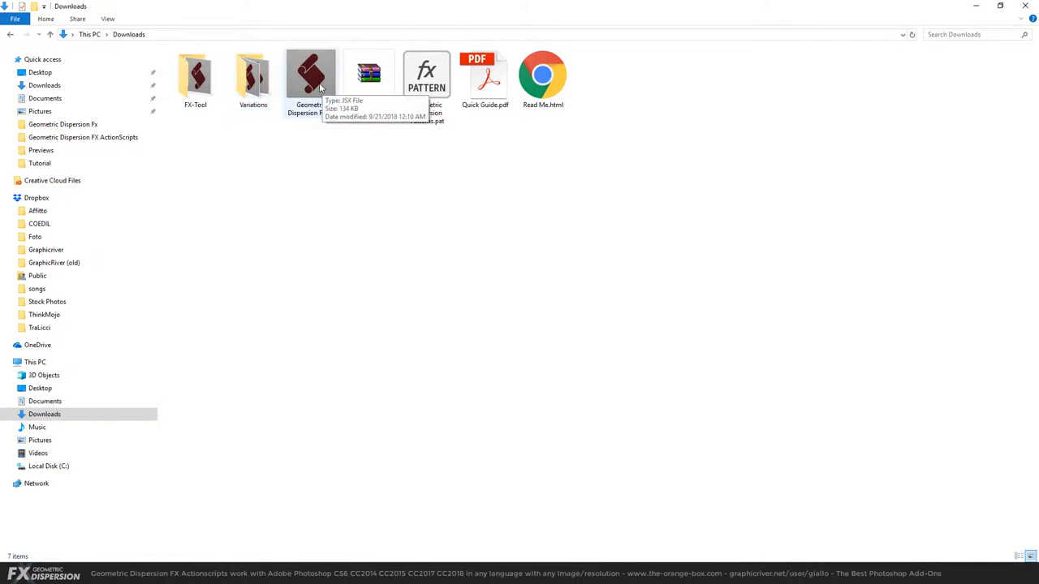
# Copy Geometric Dispersion FX.jsx into Photoshop CC 2018's Presets\Scripts, then open Geometric Dispersion Patterns.pat
pyautogui.rightClick(311, 77)
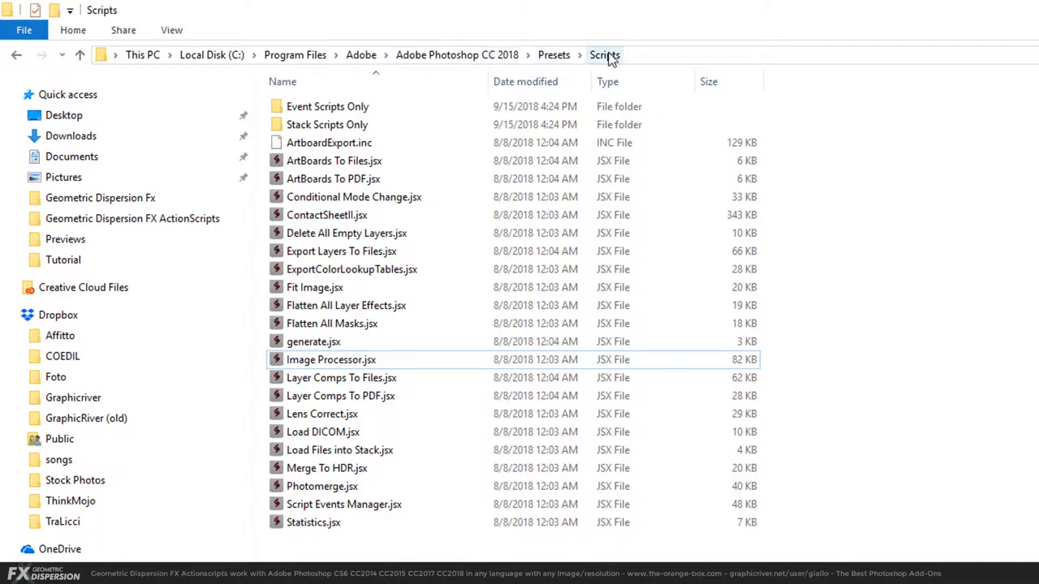
pyautogui.rightClick(318, 361)
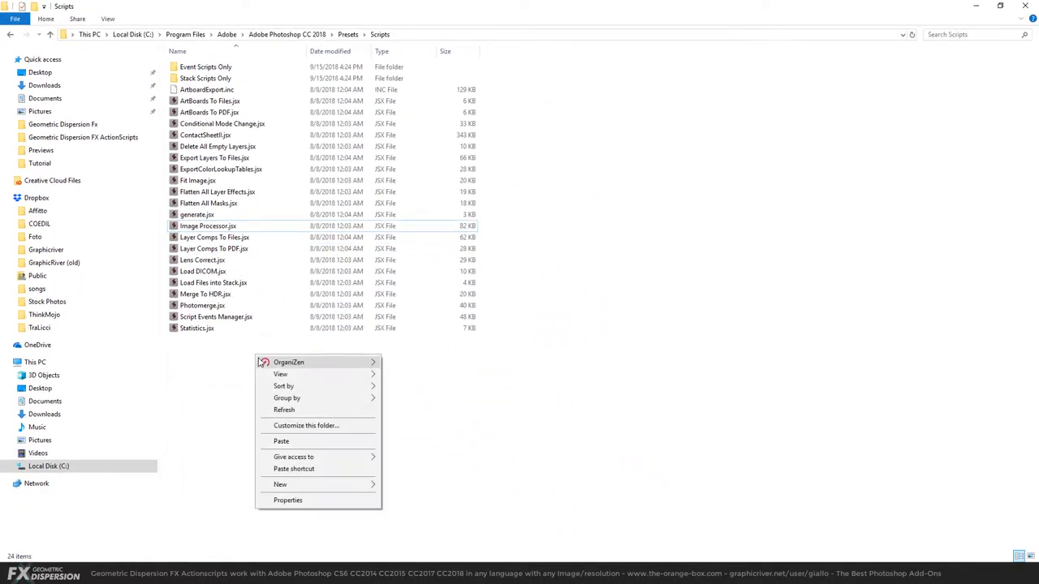
pyautogui.click(281, 441)
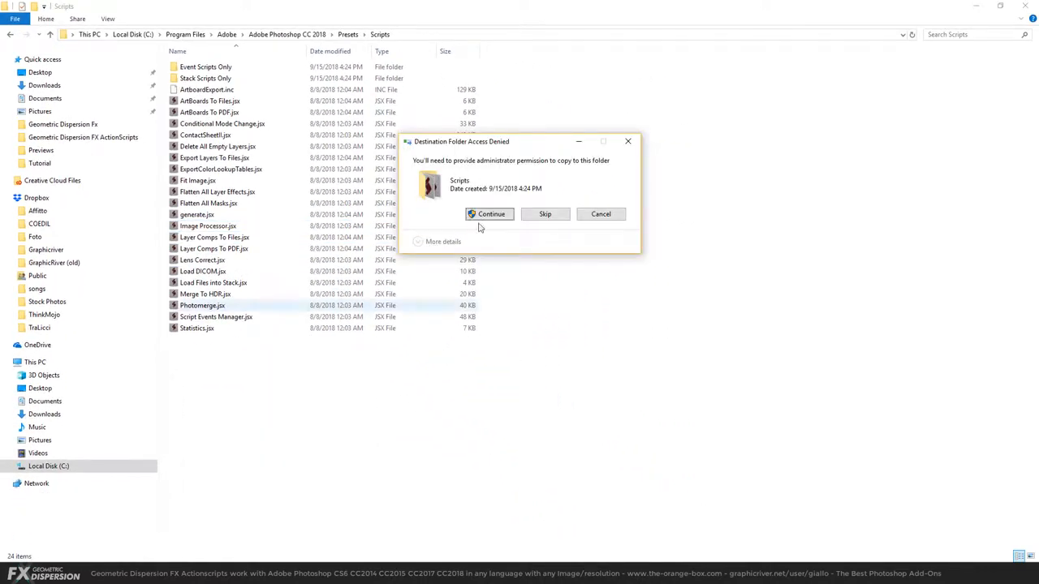
pyautogui.click(490, 213)
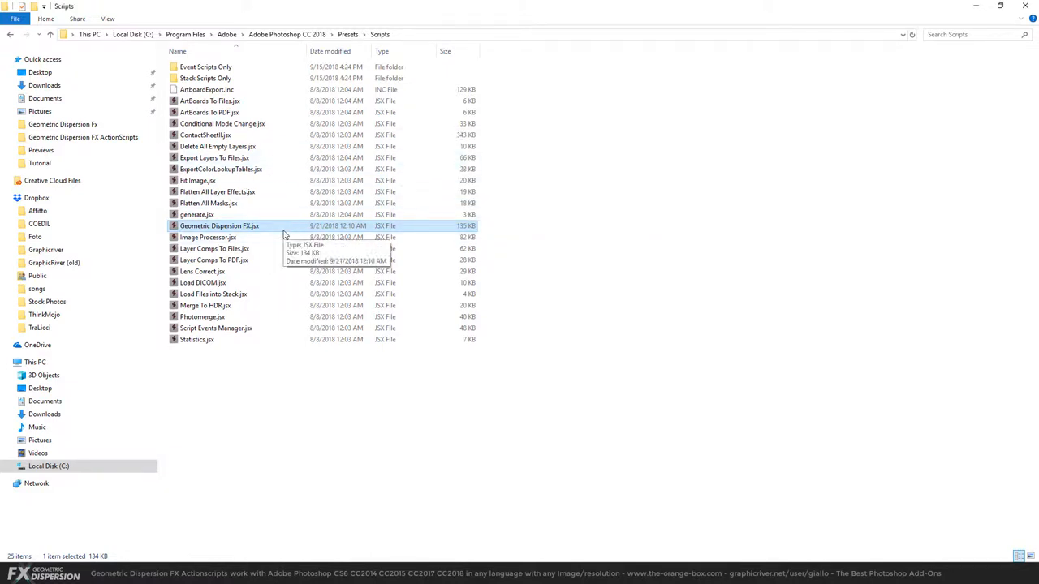
pyautogui.moveTo(315, 406)
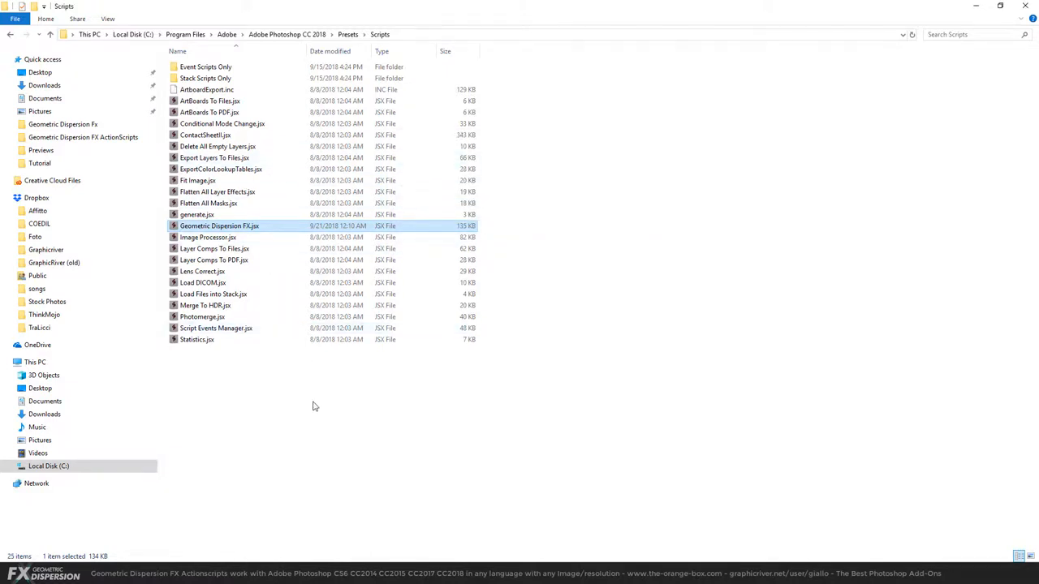
pyautogui.click(44, 414)
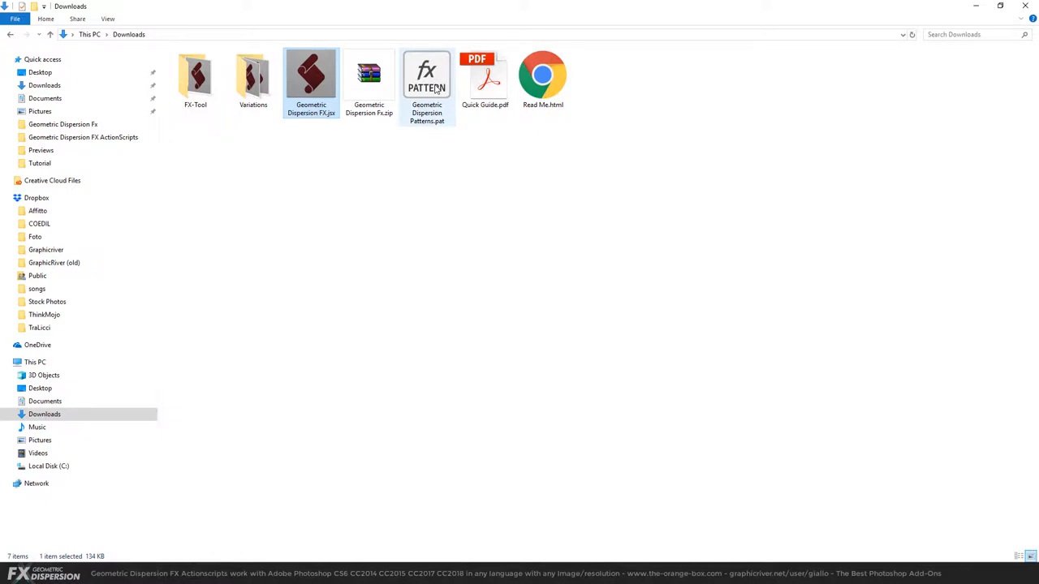
pyautogui.click(427, 81)
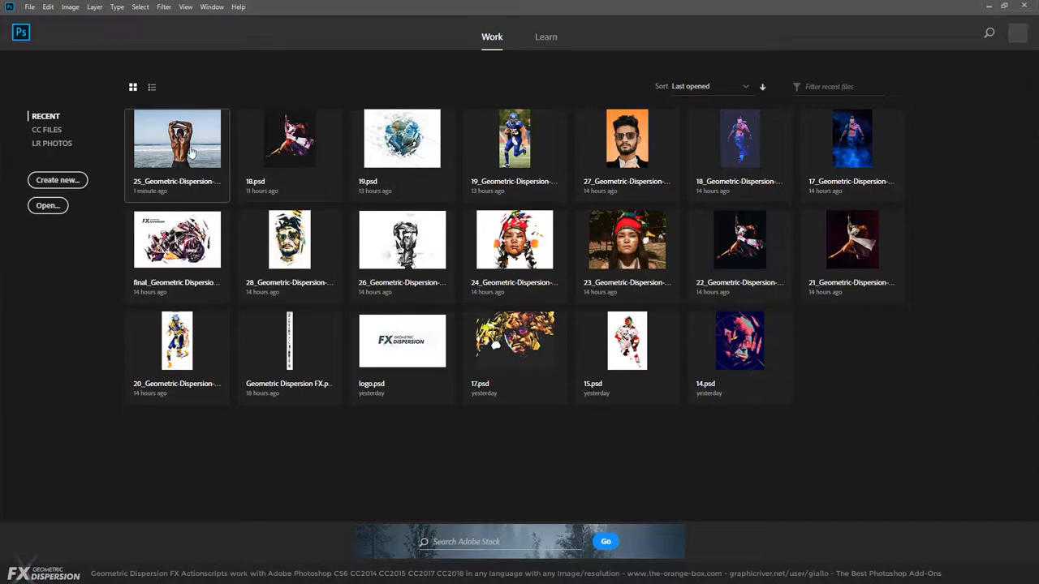
# Open the 25_ beach photo and set the Paint Bucket to the diagonal-stripe pattern
pyautogui.doubleClick(177, 138)
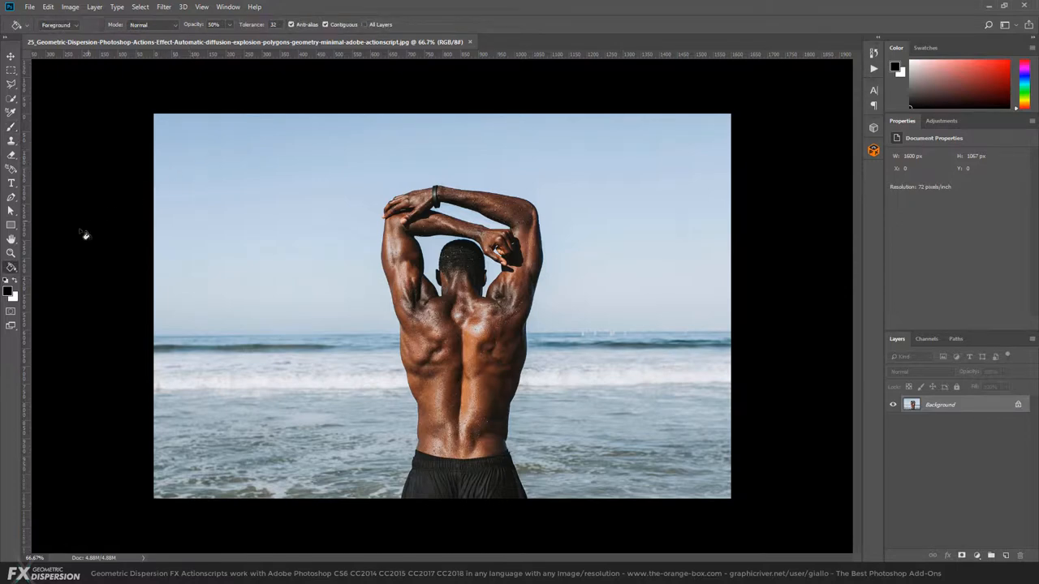
pyautogui.moveTo(51, 50)
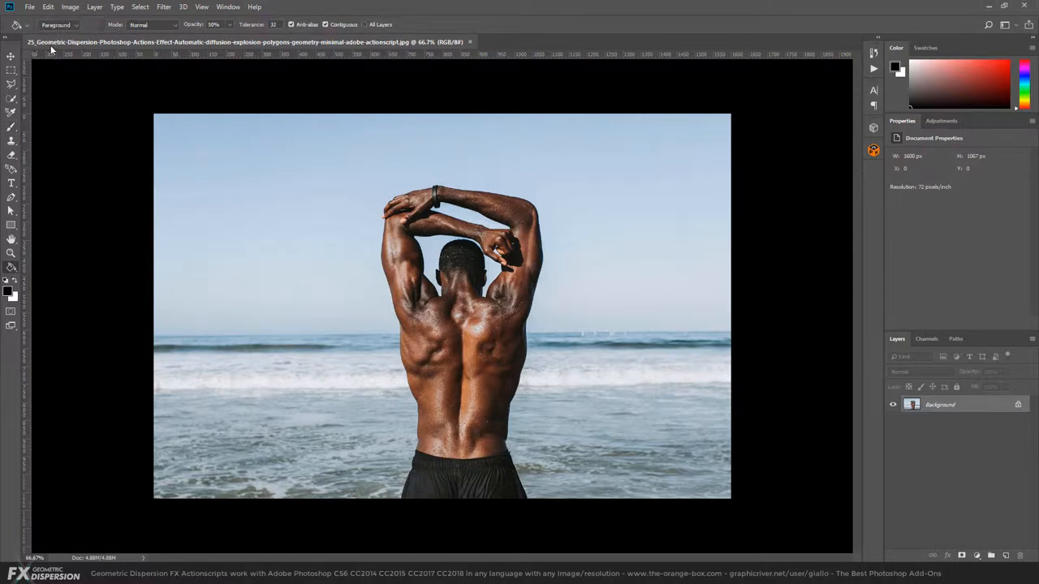
pyautogui.click(57, 25)
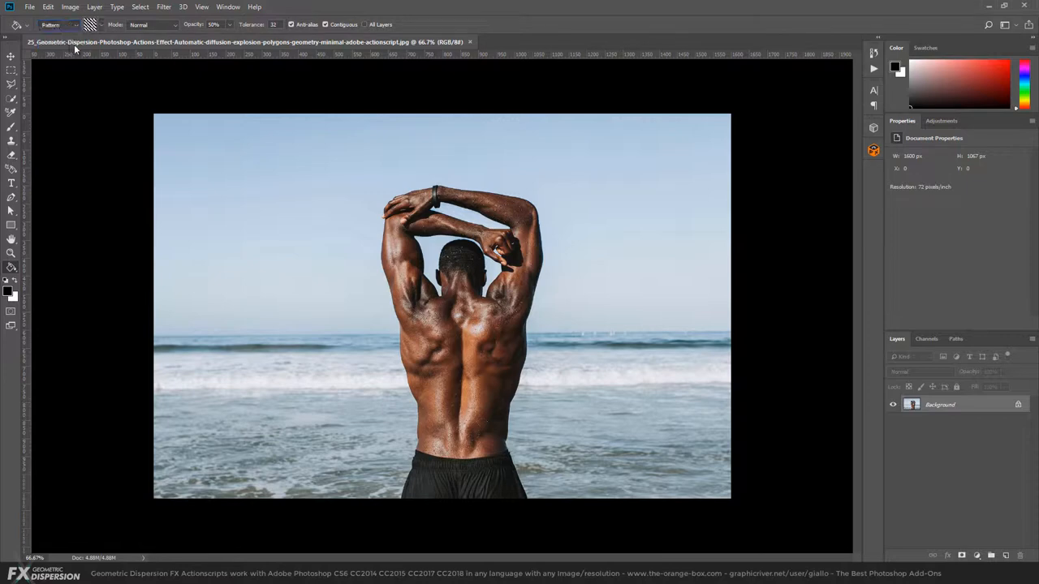
pyautogui.click(91, 24)
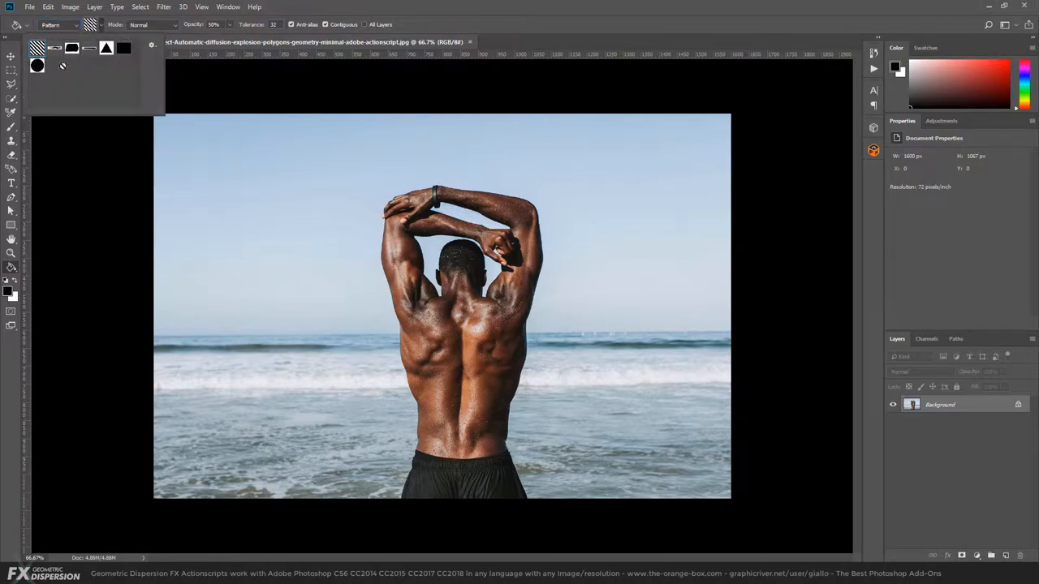
pyautogui.click(511, 37)
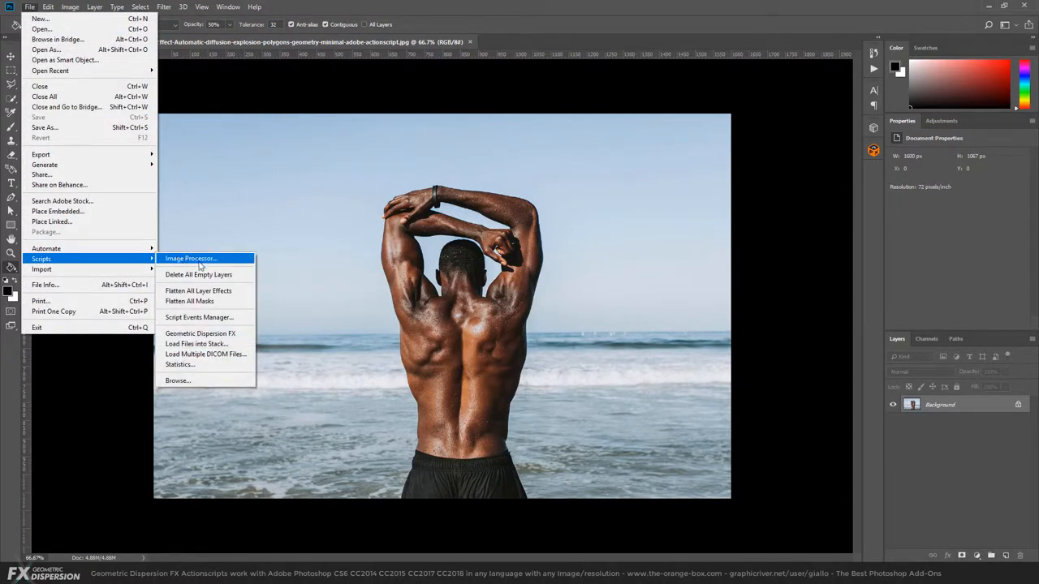
pyautogui.moveTo(200, 334)
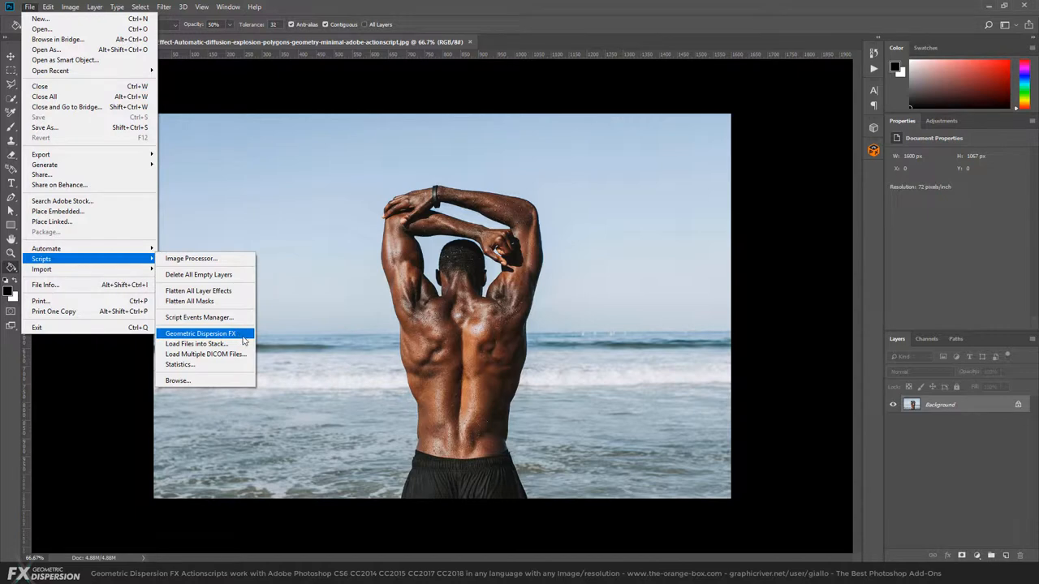
pyautogui.moveTo(358, 90)
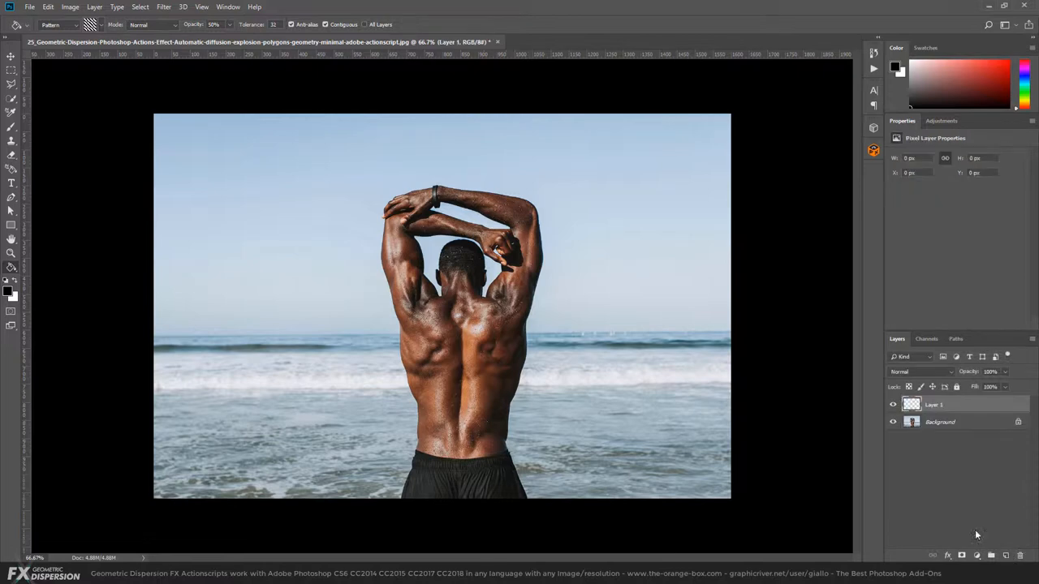
# Brush black over the man's arms and body, and cancel the Image Size dialog
pyautogui.click(10, 114)
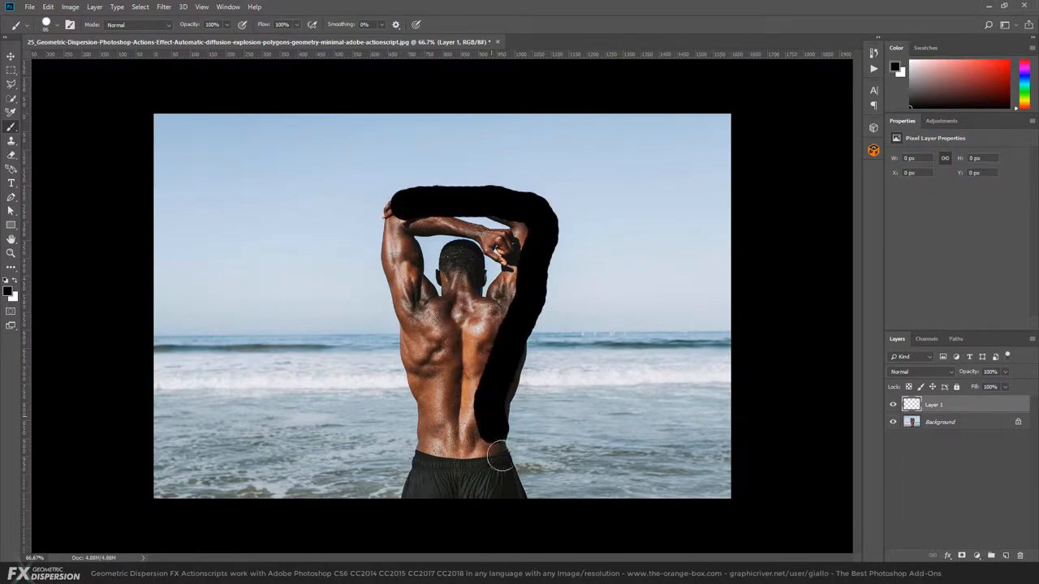
pyautogui.moveTo(499, 455); pyautogui.dragTo(420, 215)
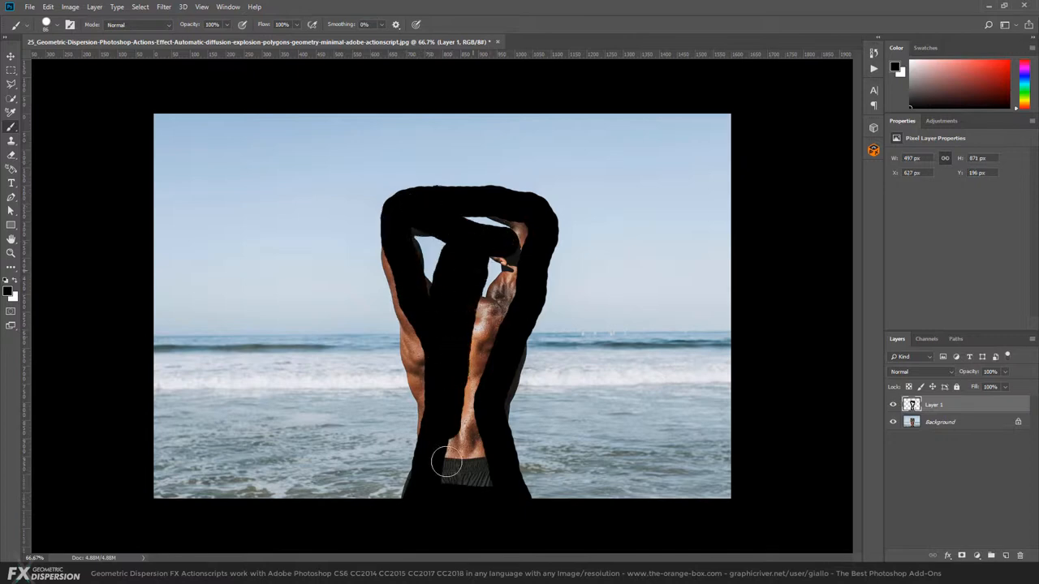
pyautogui.moveTo(446, 463); pyautogui.dragTo(435, 434)
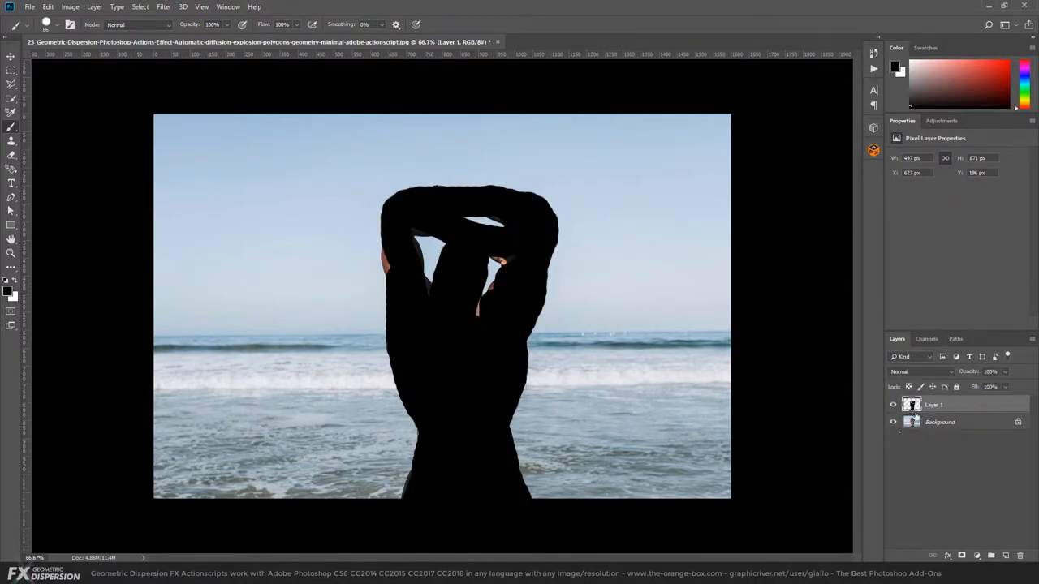
pyautogui.moveTo(563, 340)
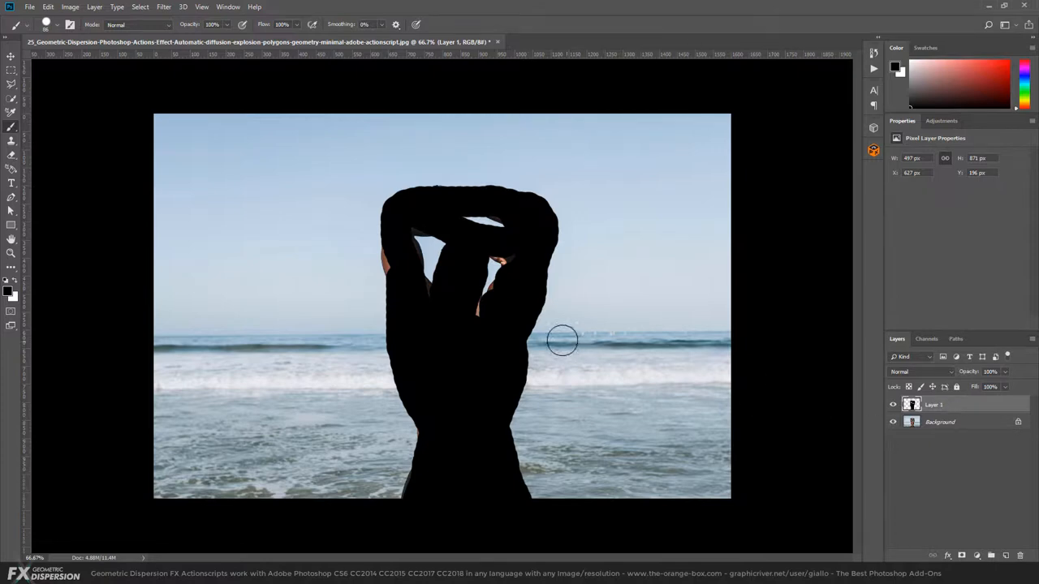
pyautogui.moveTo(456, 228)
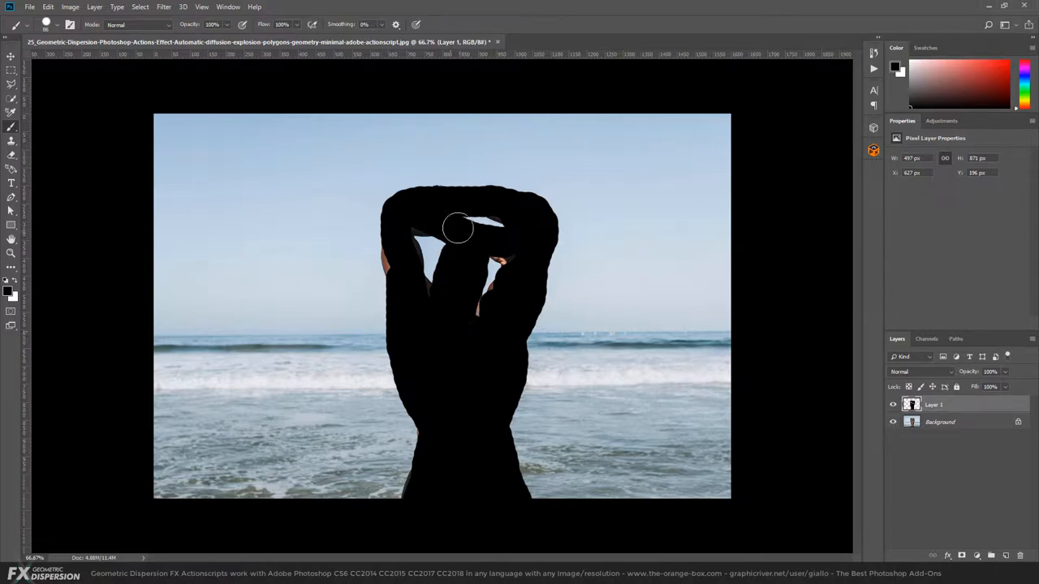
pyautogui.click(70, 6)
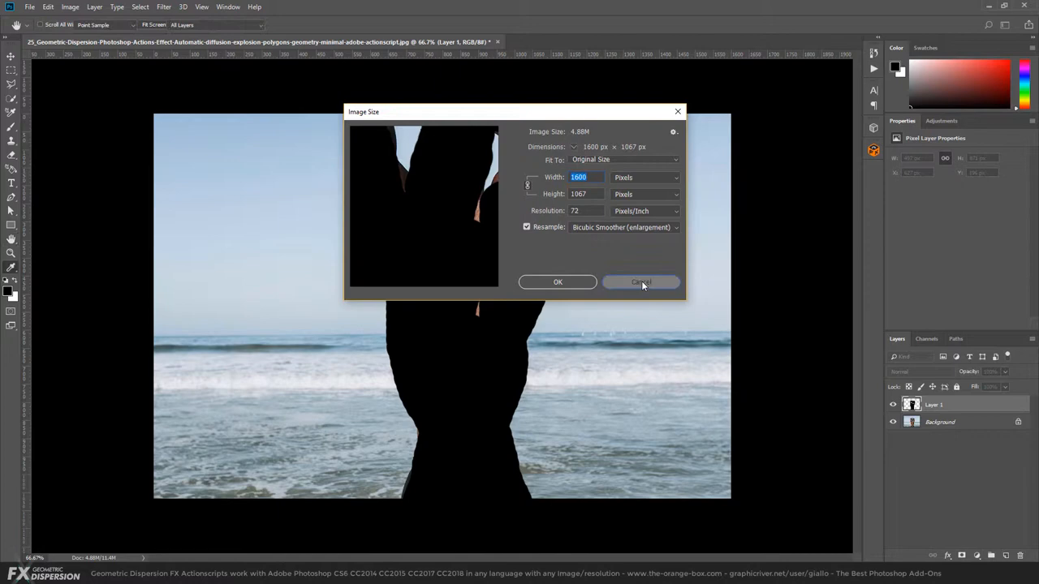
pyautogui.click(640, 282)
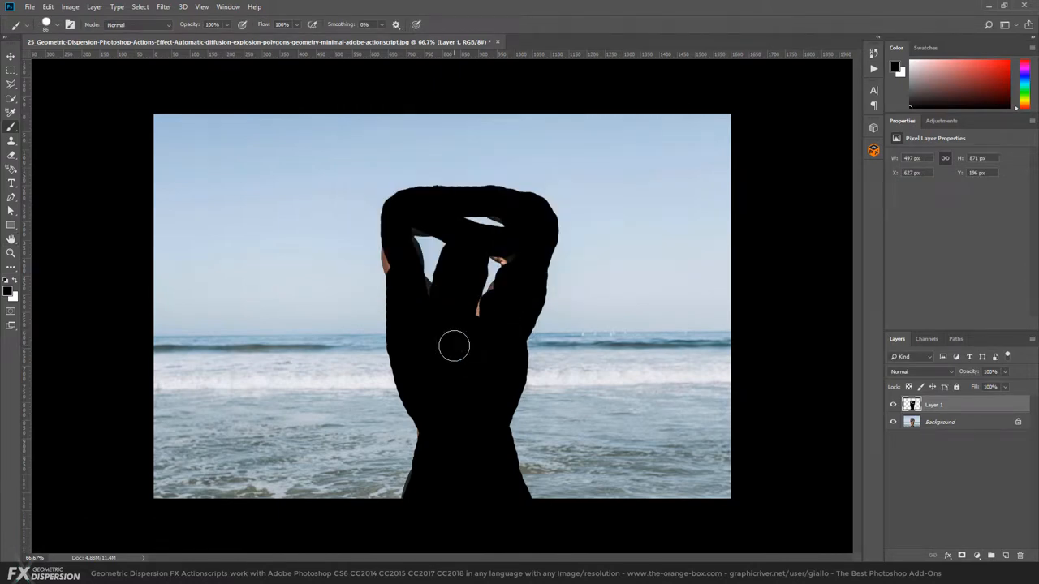
pyautogui.moveTo(395, 318)
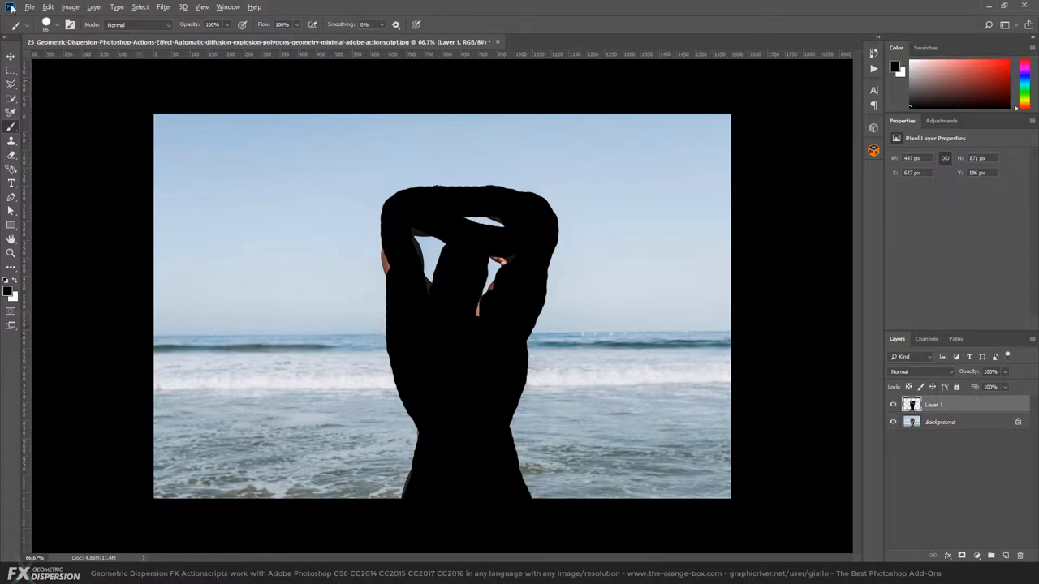
# Run File > Scripts > Geometric Dispersion FX
pyautogui.click(30, 7)
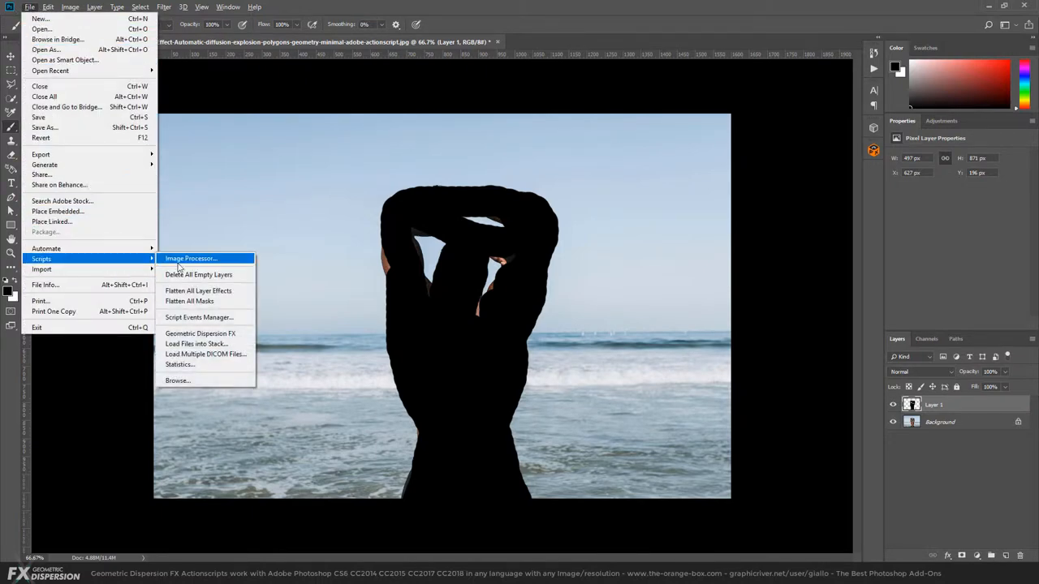
pyautogui.moveTo(201, 334)
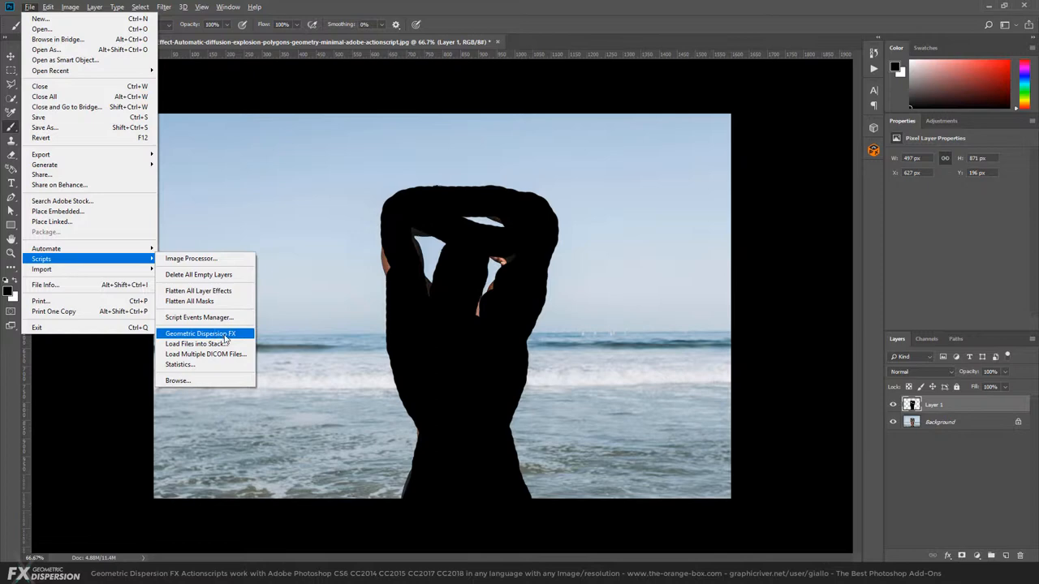
pyautogui.moveTo(246, 333)
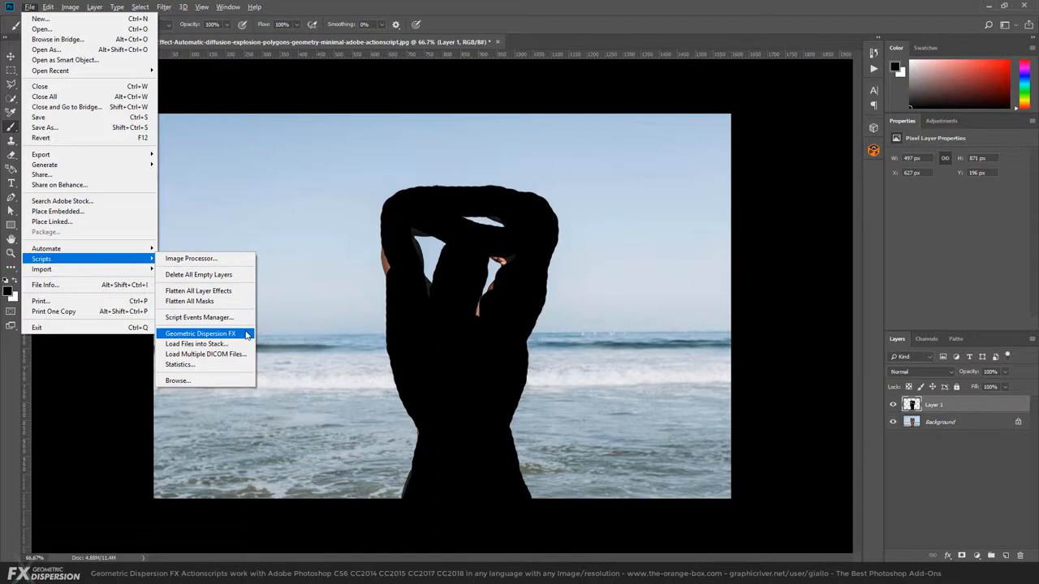
pyautogui.click(199, 333)
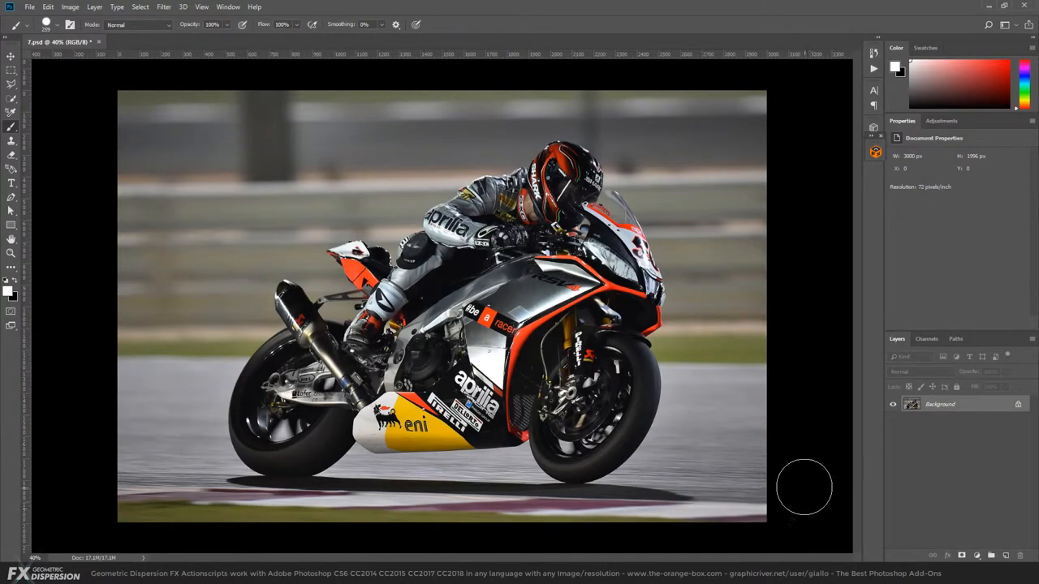
# Paint white over the rider and motorcycle on a new layer, then open FX Box
pyautogui.click(989, 555)
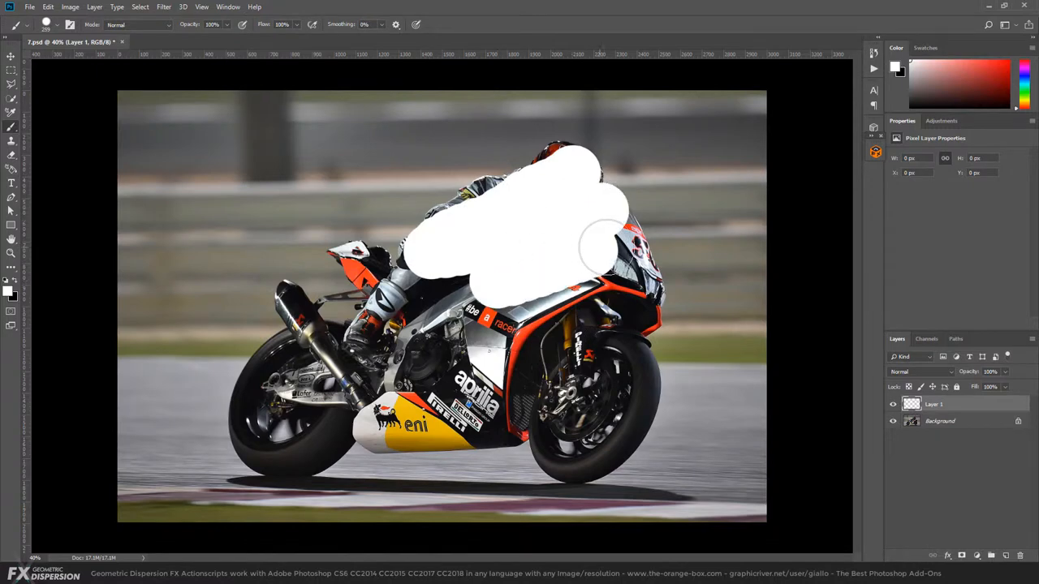
pyautogui.moveTo(605, 244); pyautogui.dragTo(556, 434)
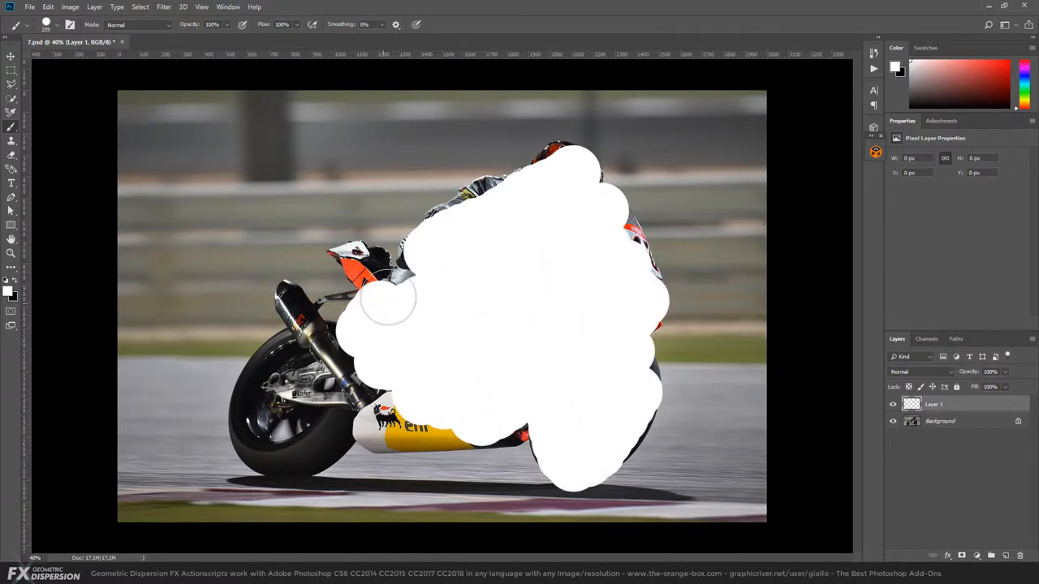
pyautogui.moveTo(389, 300); pyautogui.dragTo(324, 337)
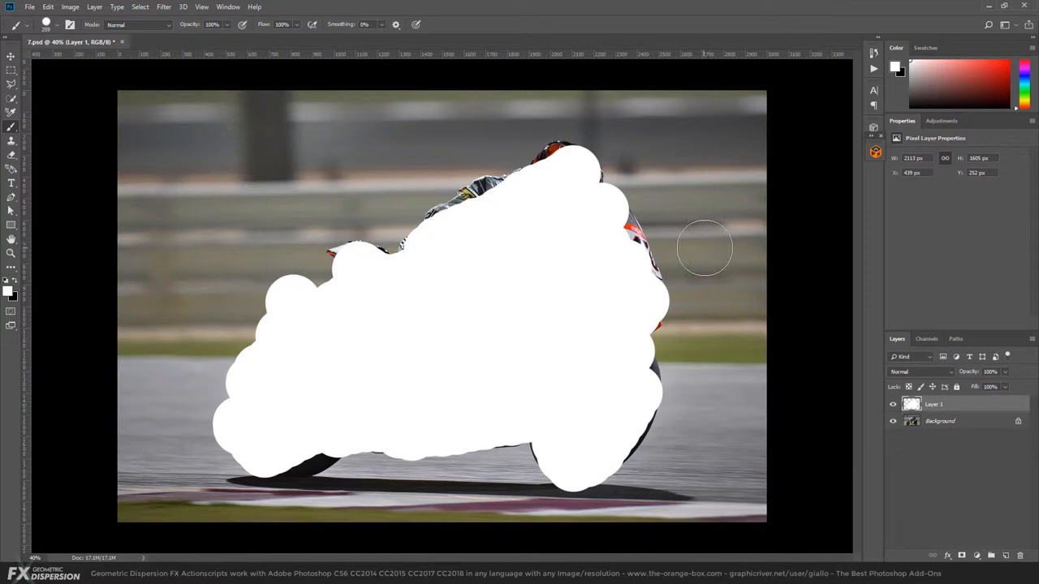
pyautogui.click(875, 153)
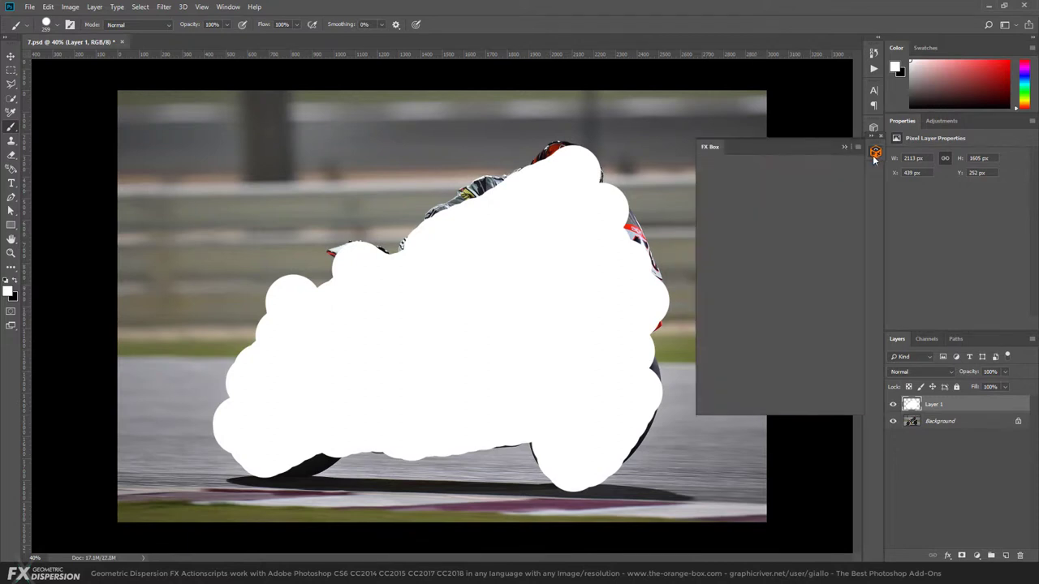
# Select the Geometric Dispersion FX tool in FX Box and apply the effect
pyautogui.click(875, 152)
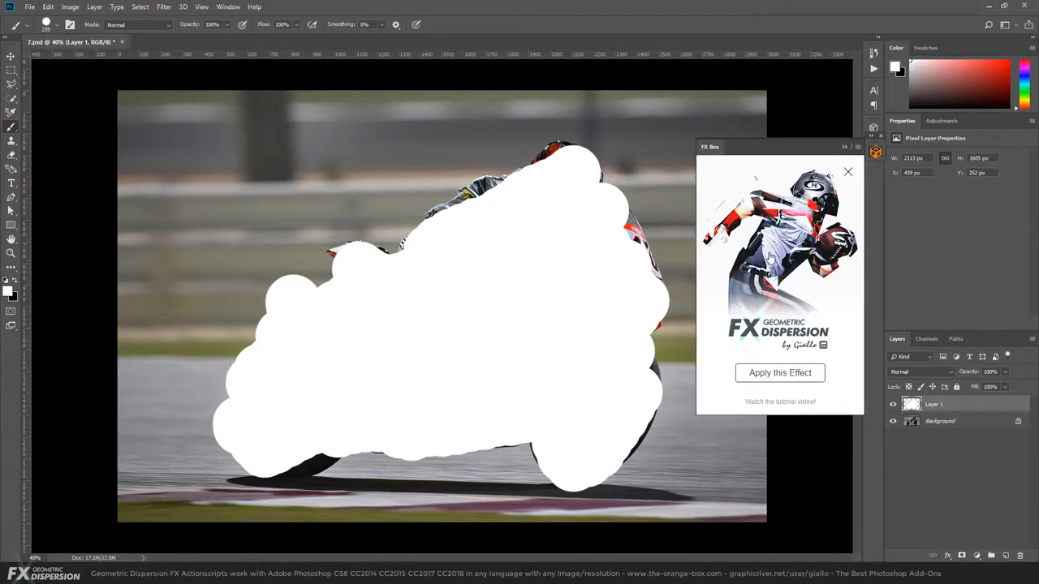
pyautogui.click(30, 6)
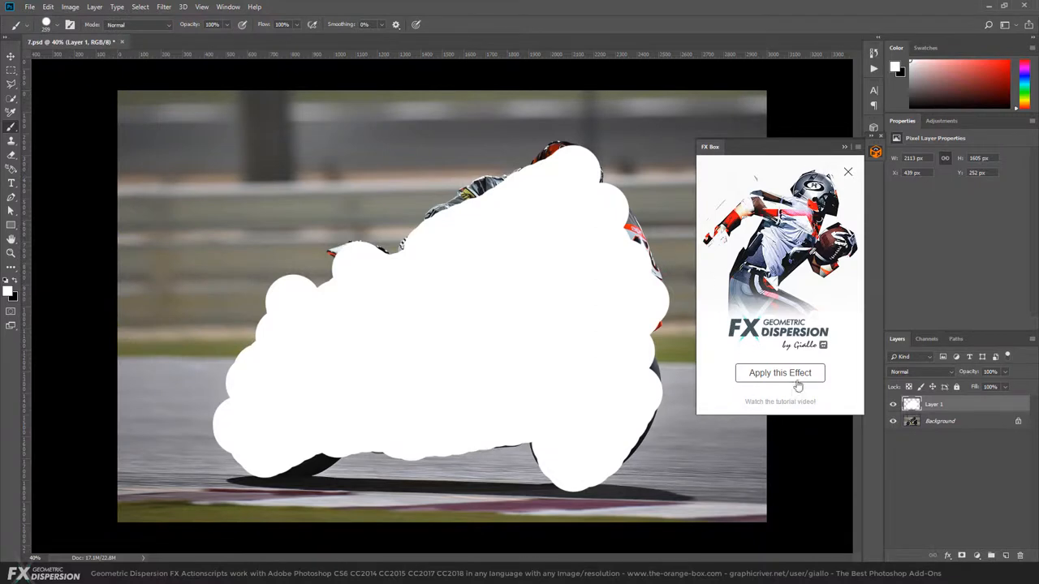
pyautogui.moveTo(849, 152)
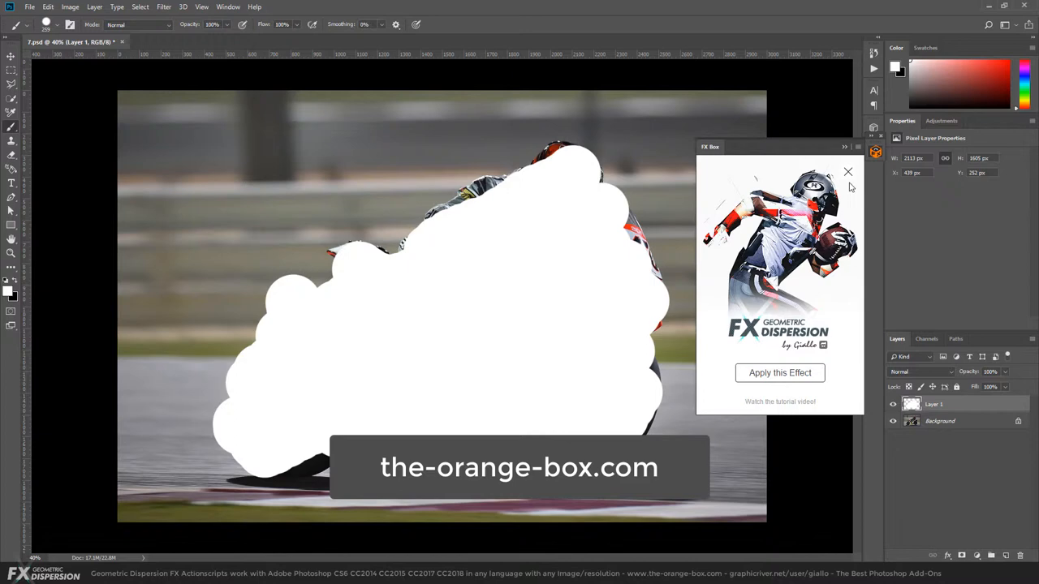
pyautogui.click(848, 172)
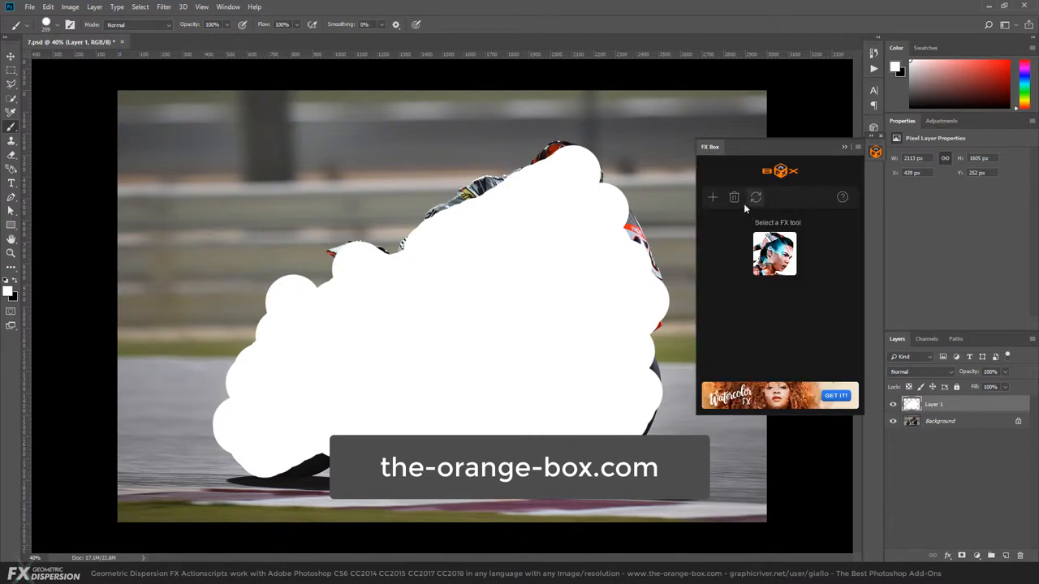
pyautogui.click(775, 254)
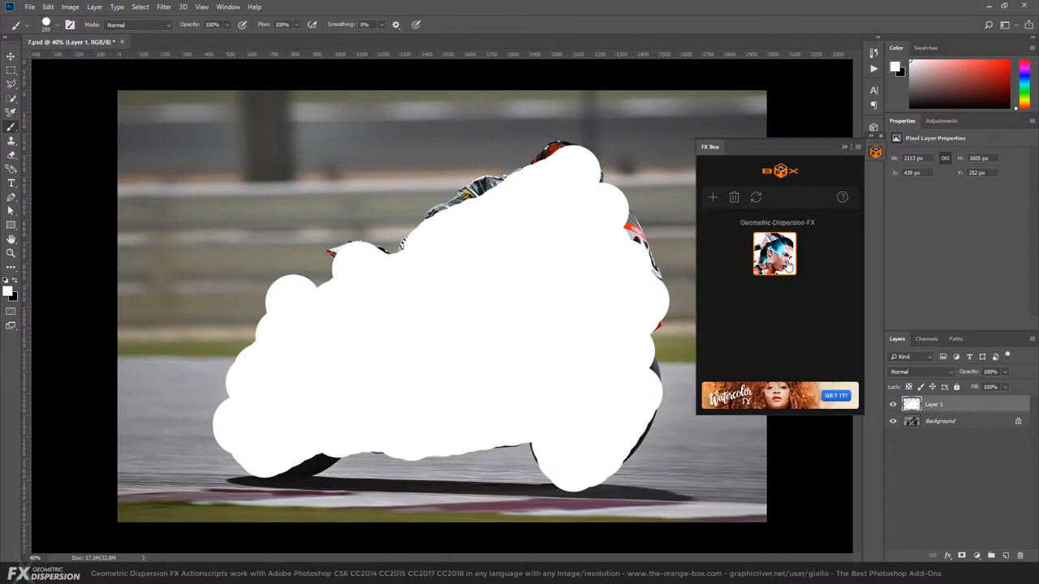
pyautogui.click(774, 253)
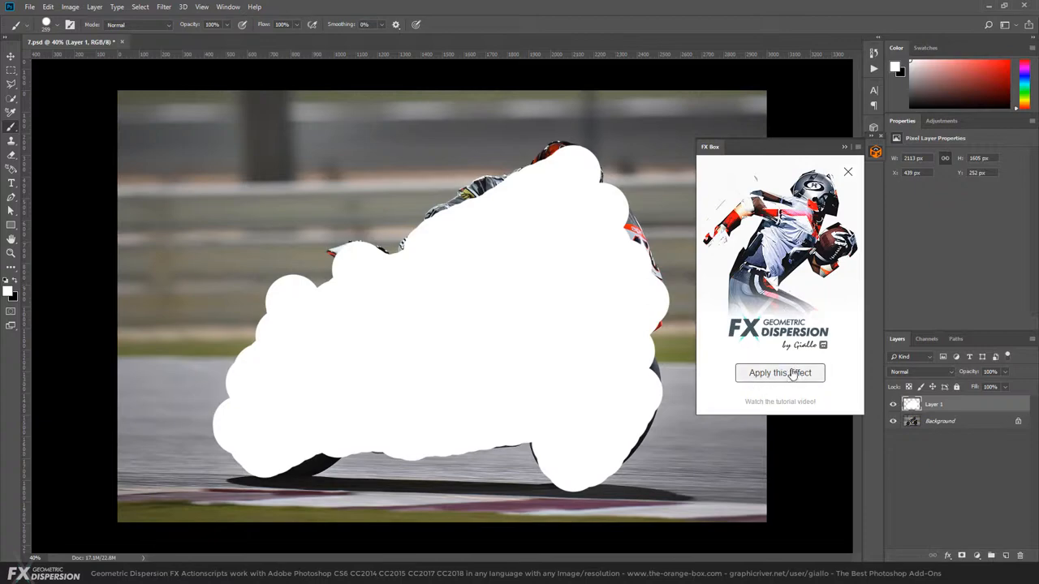
pyautogui.click(779, 372)
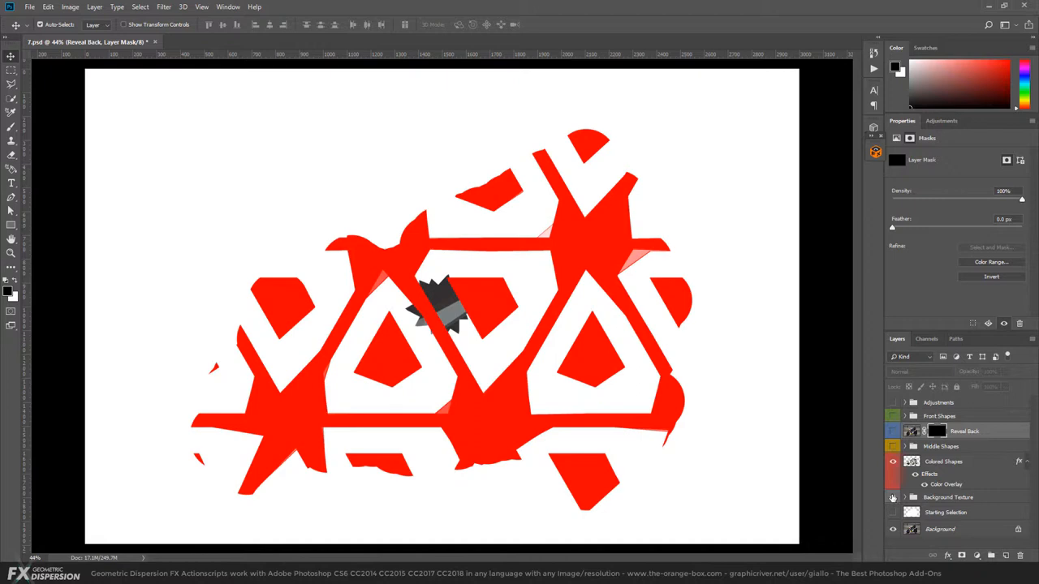
# Toggle the Background Texture group's visibility after the shards are generated
pyautogui.click(893, 467)
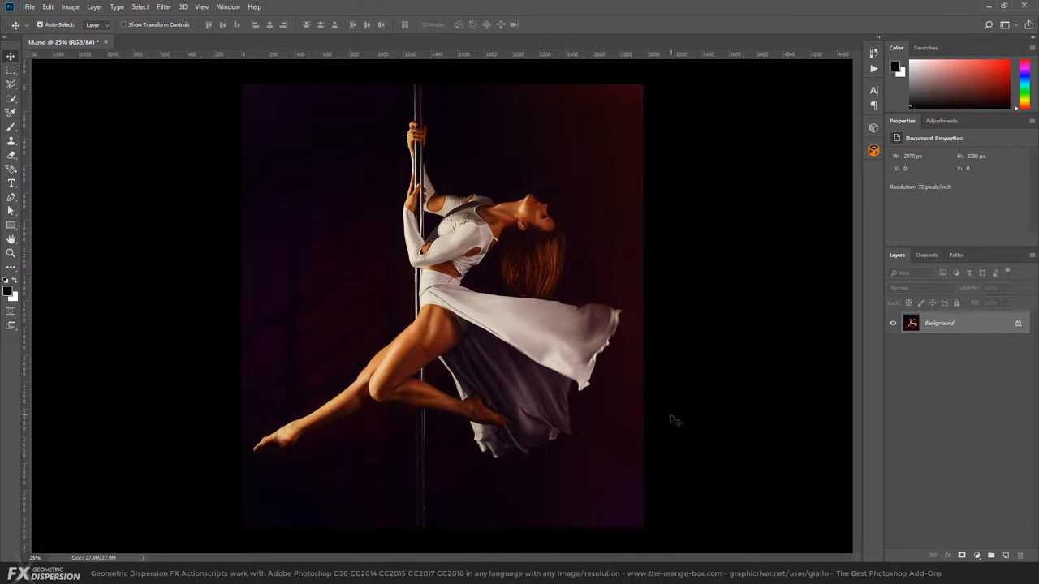
# Trace the dancer with the Polygonal Lasso and fill the selection black on a new layer
pyautogui.click(10, 85)
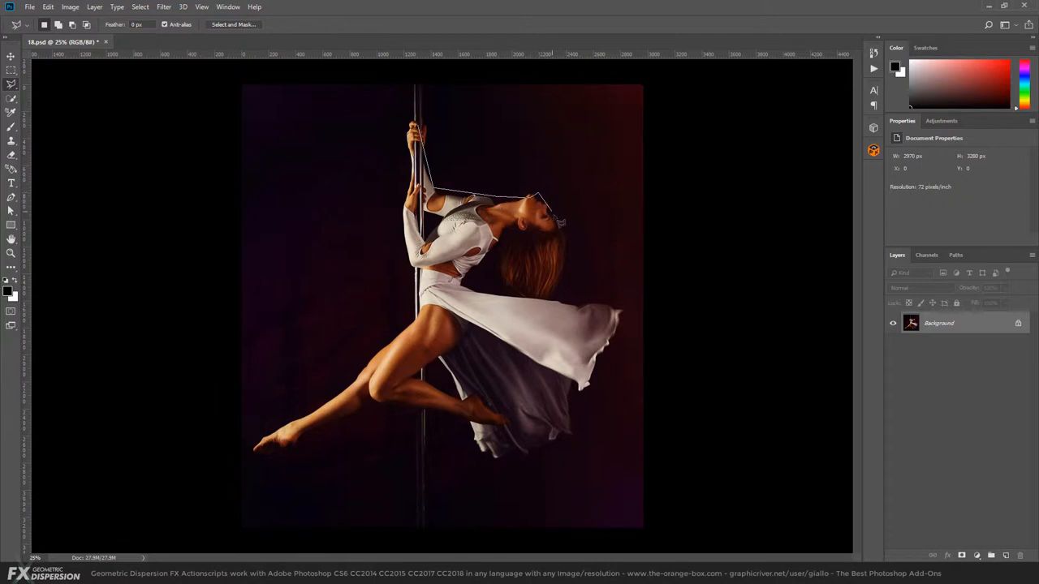
pyautogui.click(551, 288)
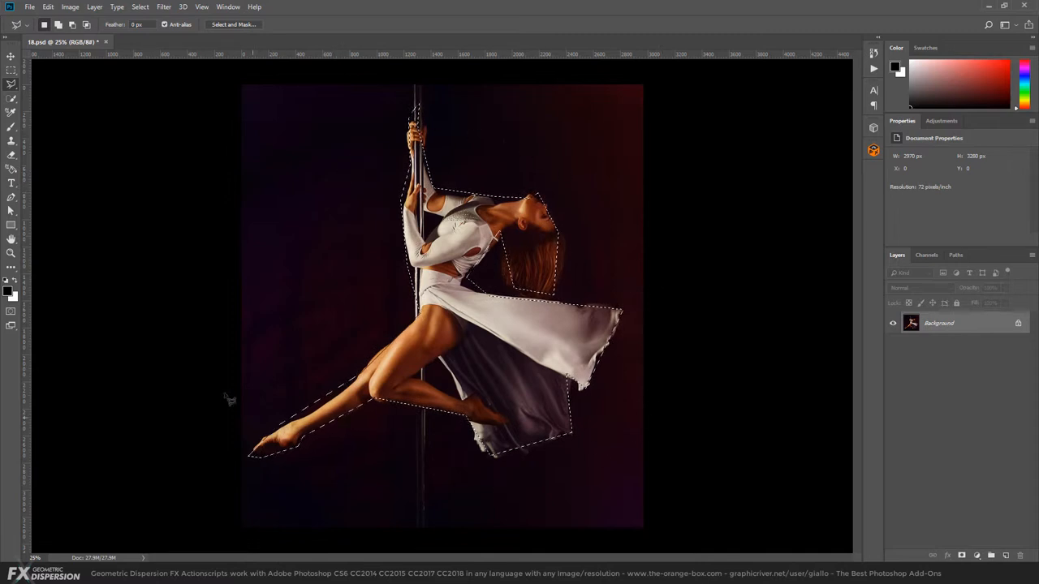
pyautogui.moveTo(316, 471)
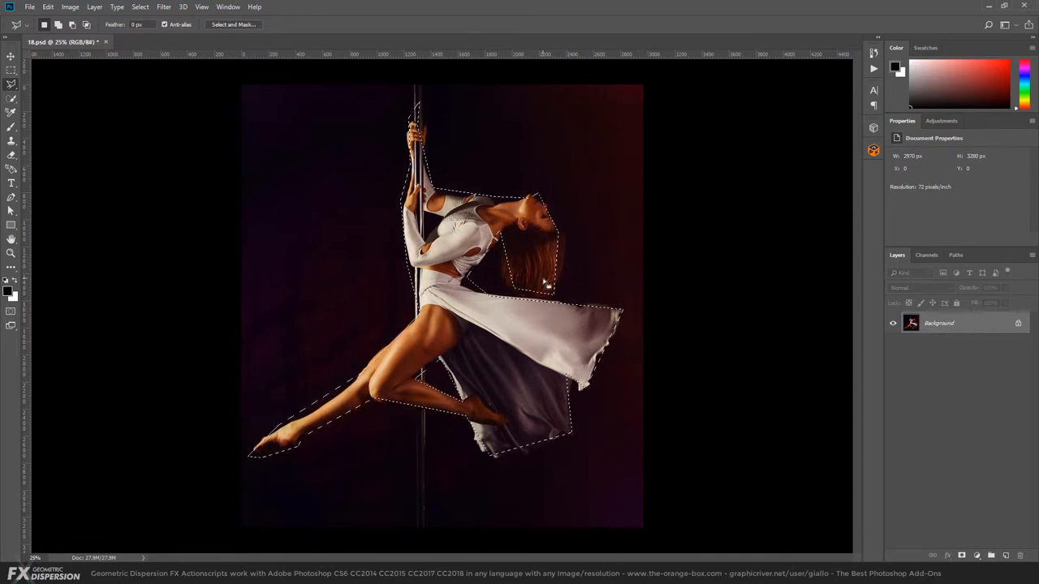
pyautogui.click(1006, 556)
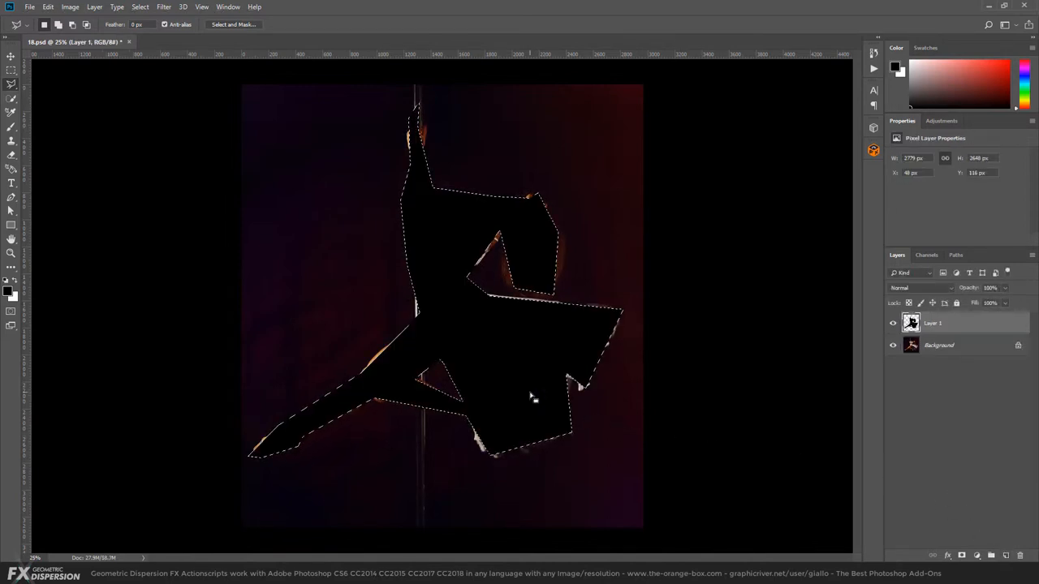
# Clear the selection and run the Geometric Dispersion FX script from File > Scripts
pyautogui.press('ctrl+d')
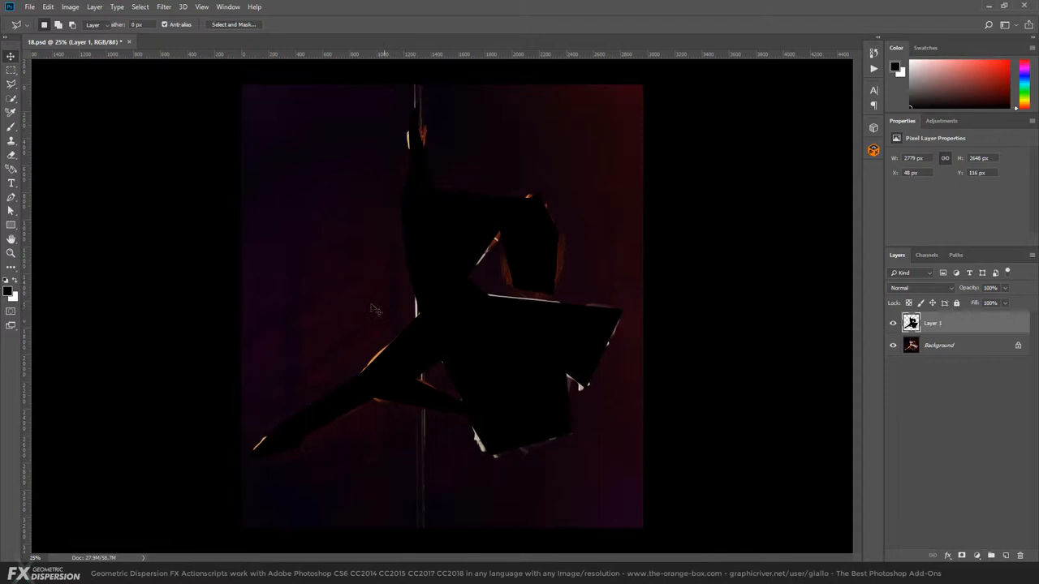
pyautogui.click(29, 6)
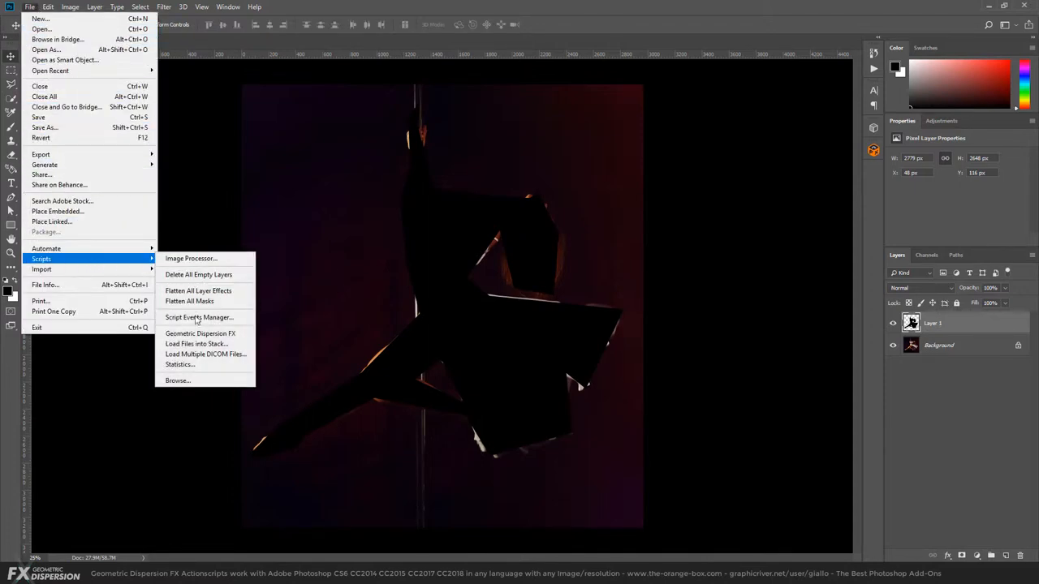
pyautogui.moveTo(201, 334)
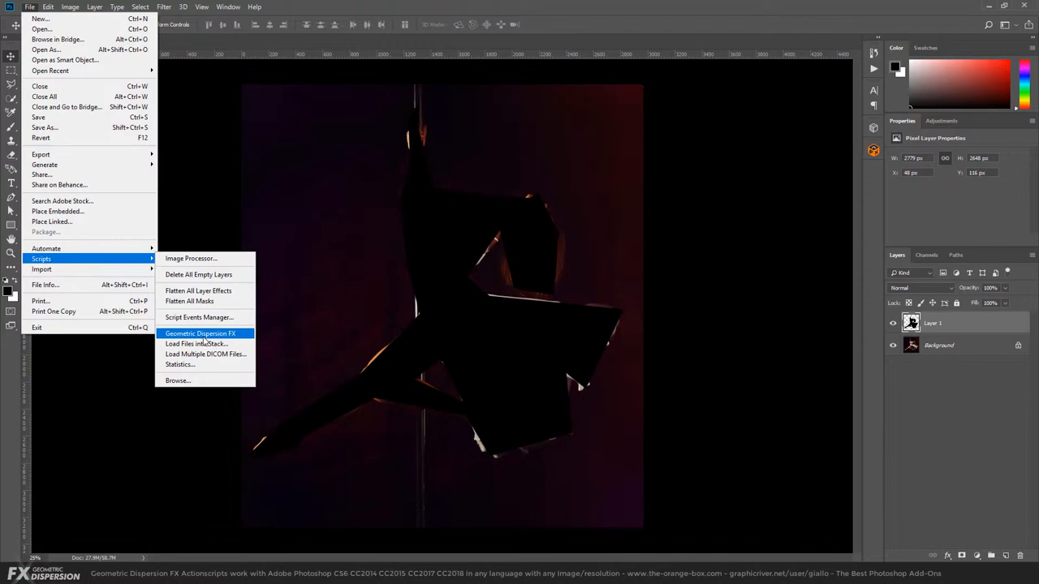
pyautogui.click(199, 333)
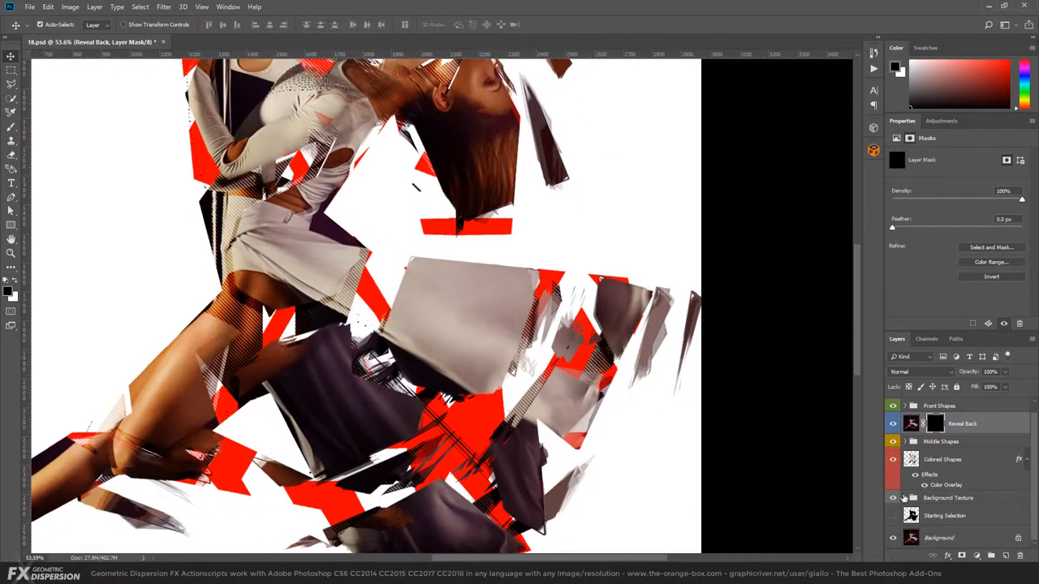
pyautogui.click(893, 497)
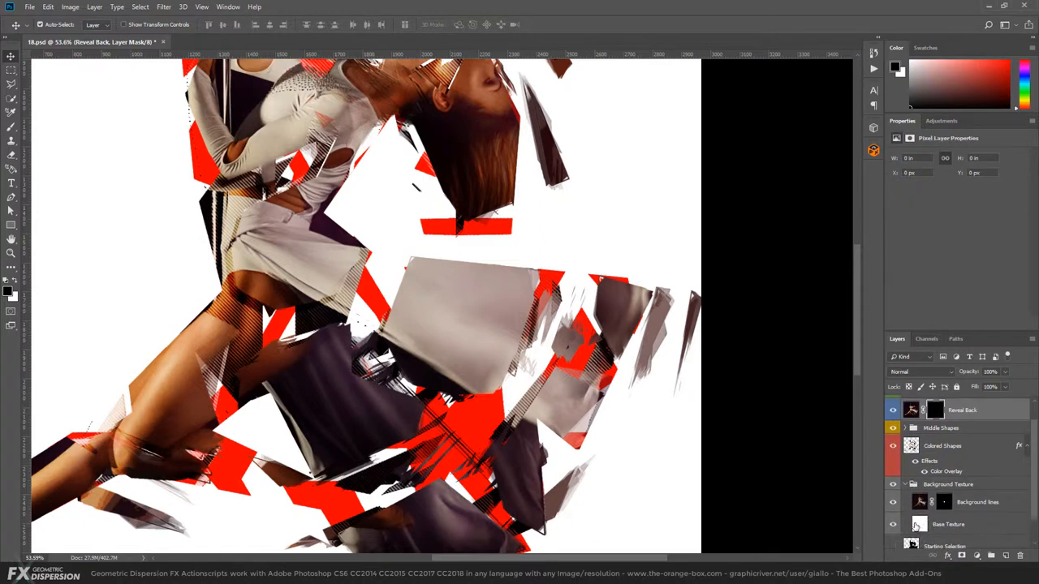
pyautogui.click(893, 523)
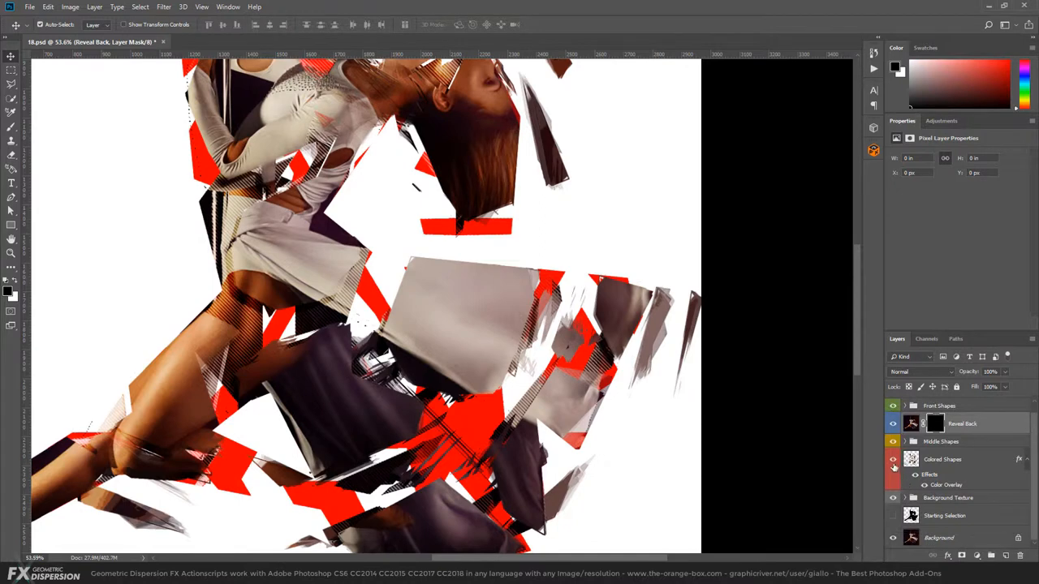
pyautogui.click(941, 458)
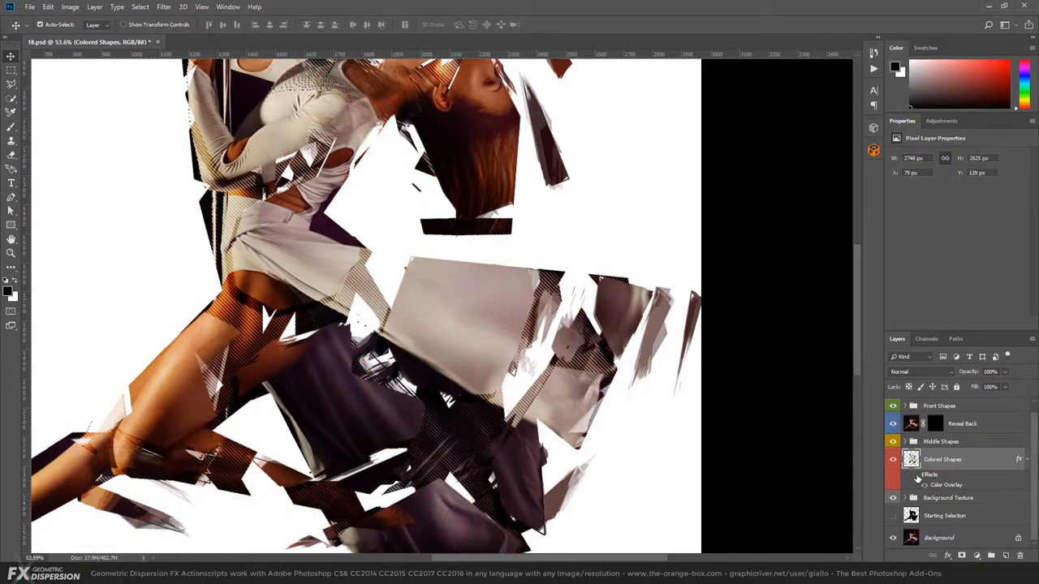
pyautogui.click(893, 460)
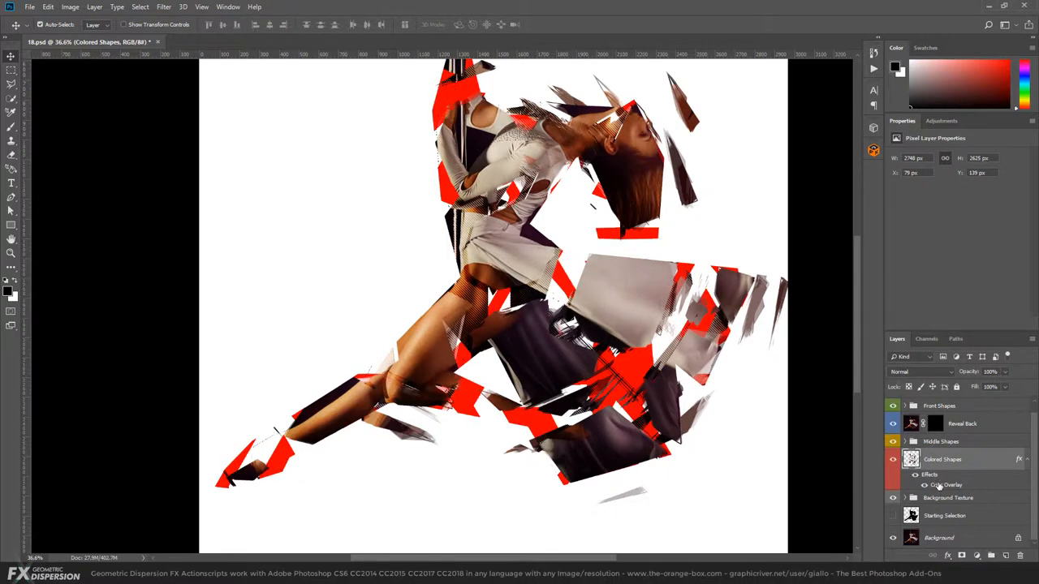
# Change the Colored Shapes colour overlay to a magenta-purple shade
pyautogui.doubleClick(946, 485)
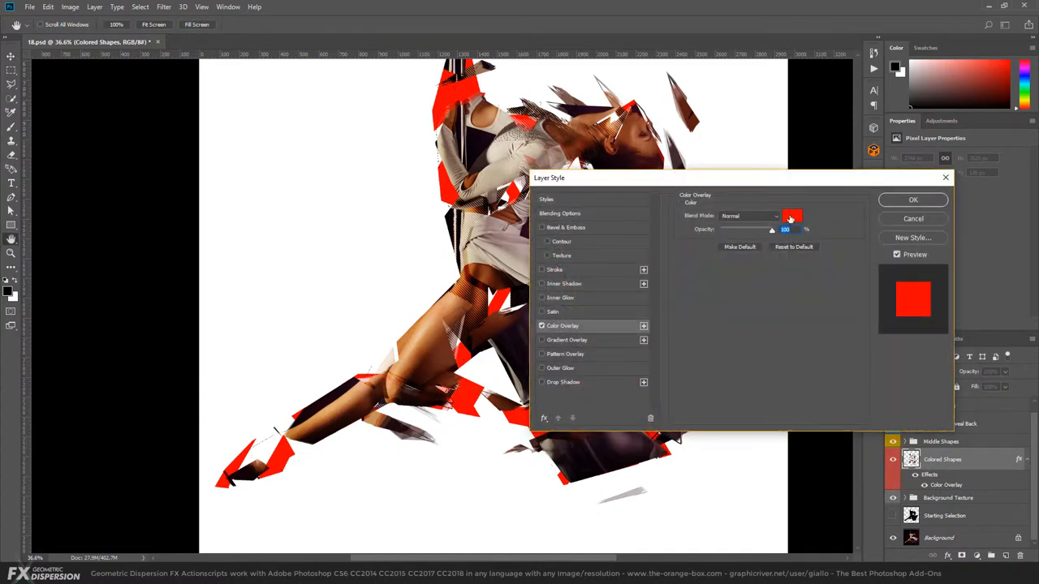
pyautogui.click(791, 215)
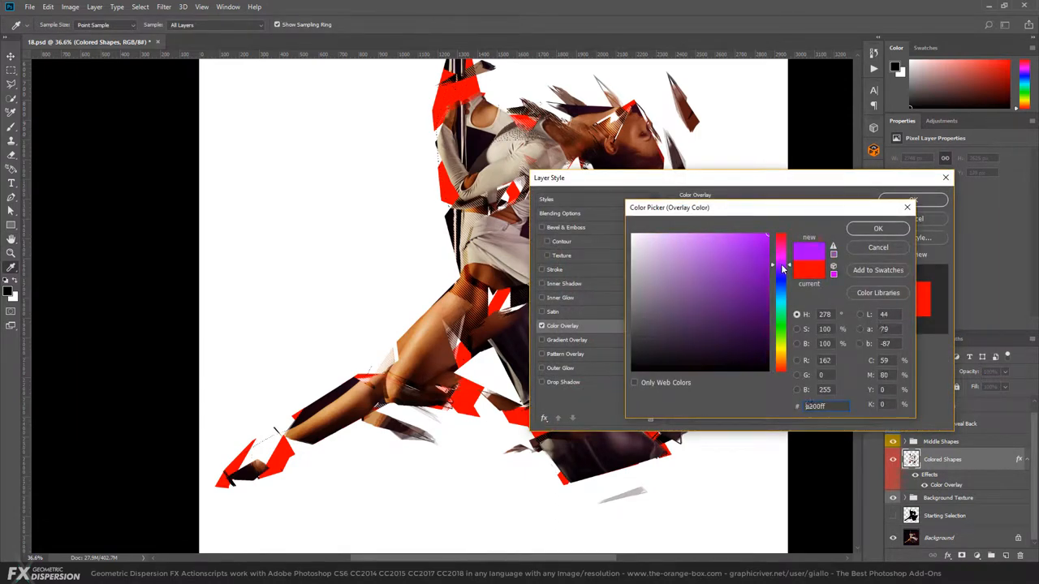
pyautogui.click(757, 254)
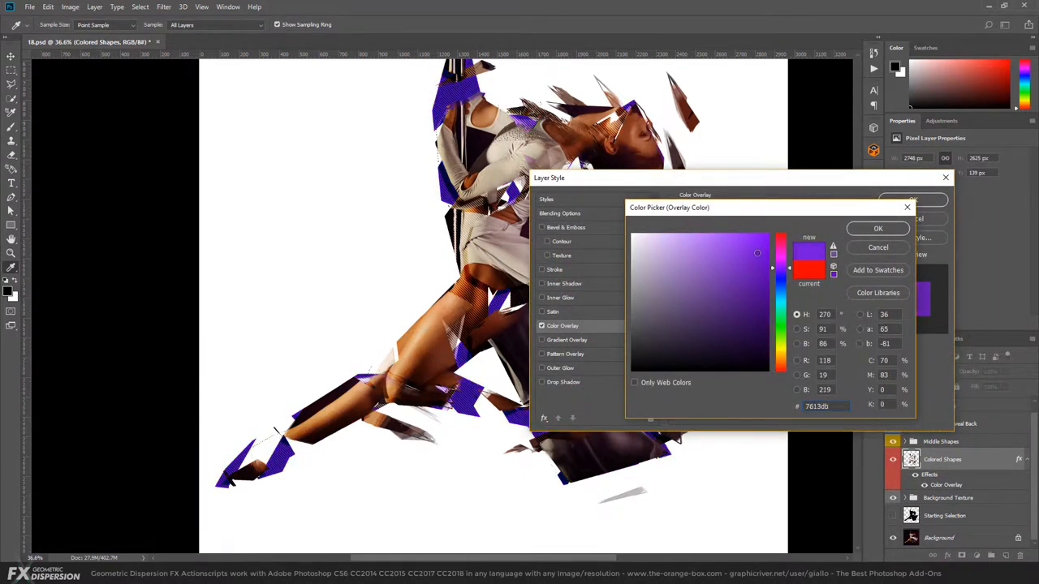
pyautogui.click(761, 246)
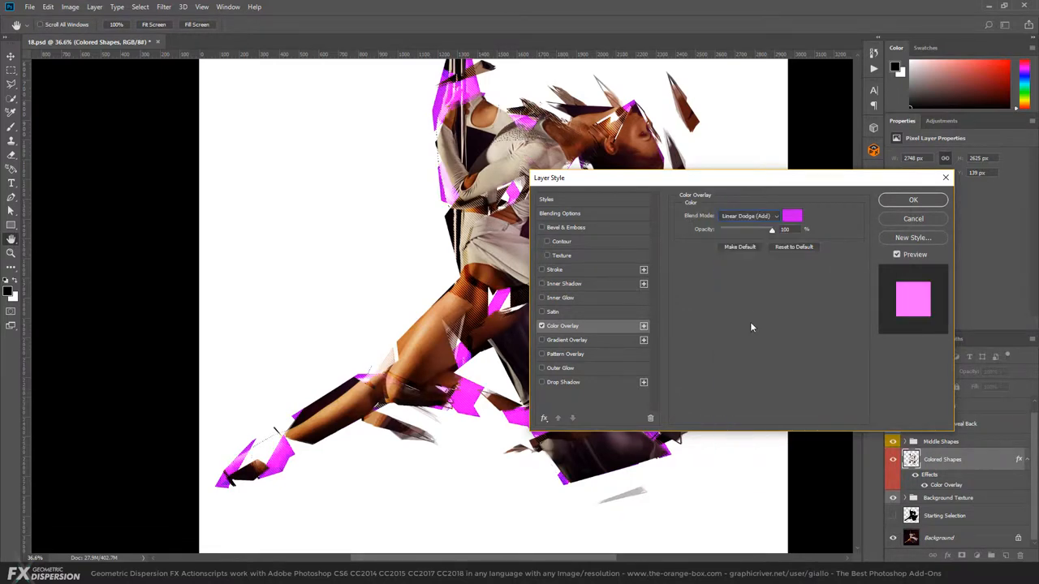
# Try several overlay blend modes, settle on Soft Light, and apply
pyautogui.click(749, 215)
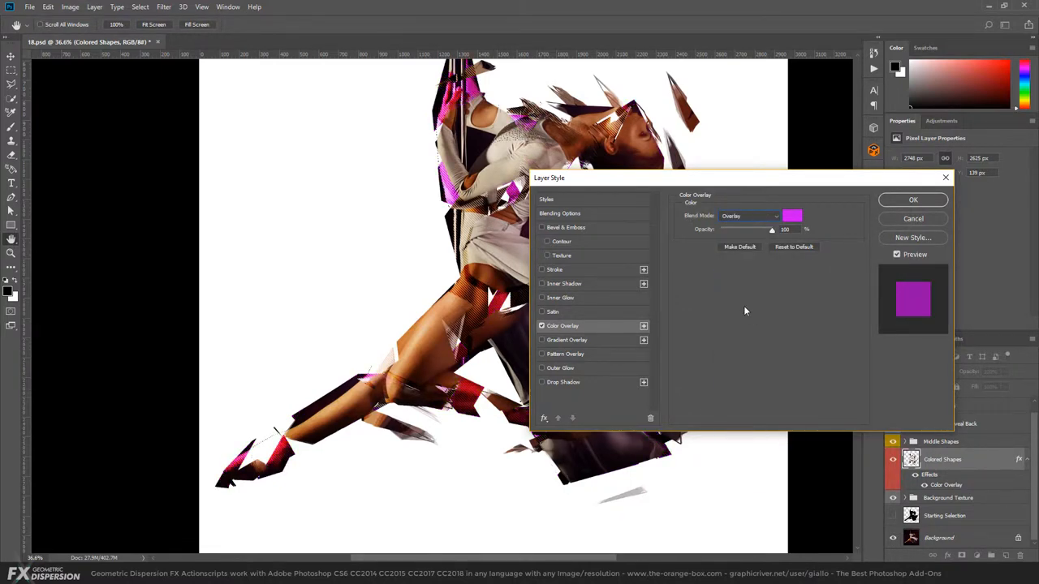
pyautogui.click(749, 215)
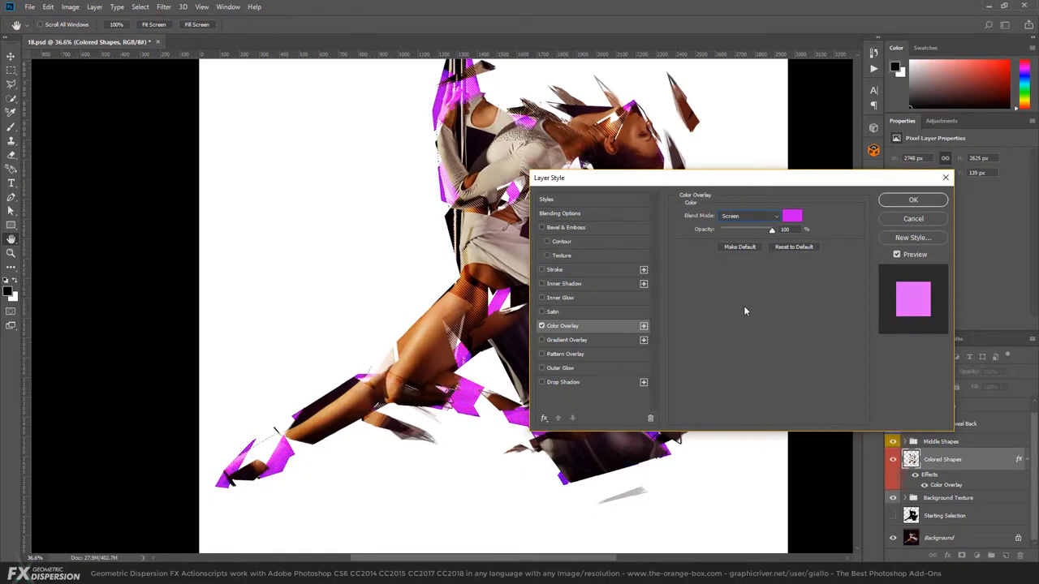
pyautogui.click(750, 215)
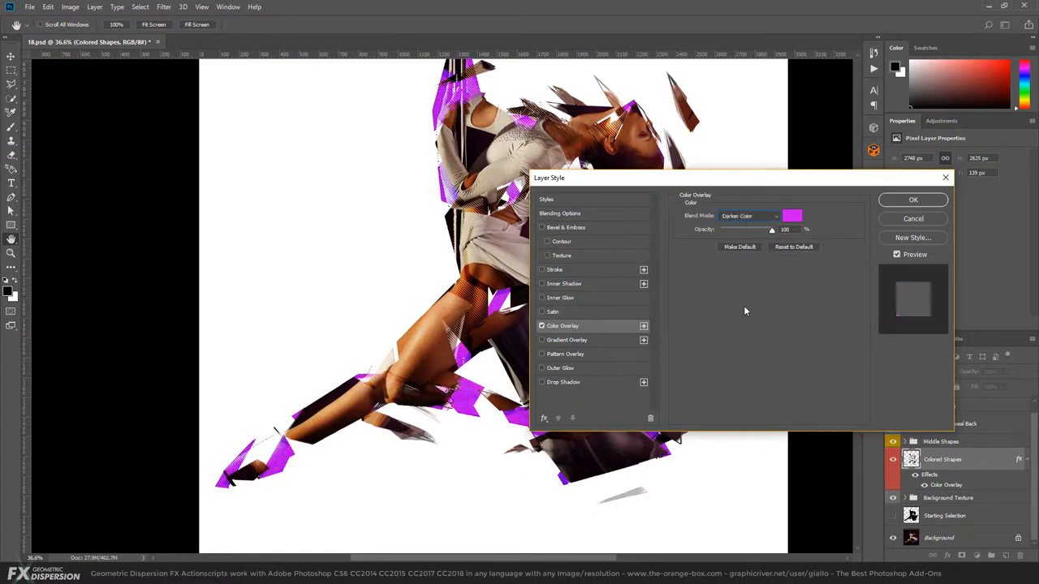
pyautogui.click(750, 215)
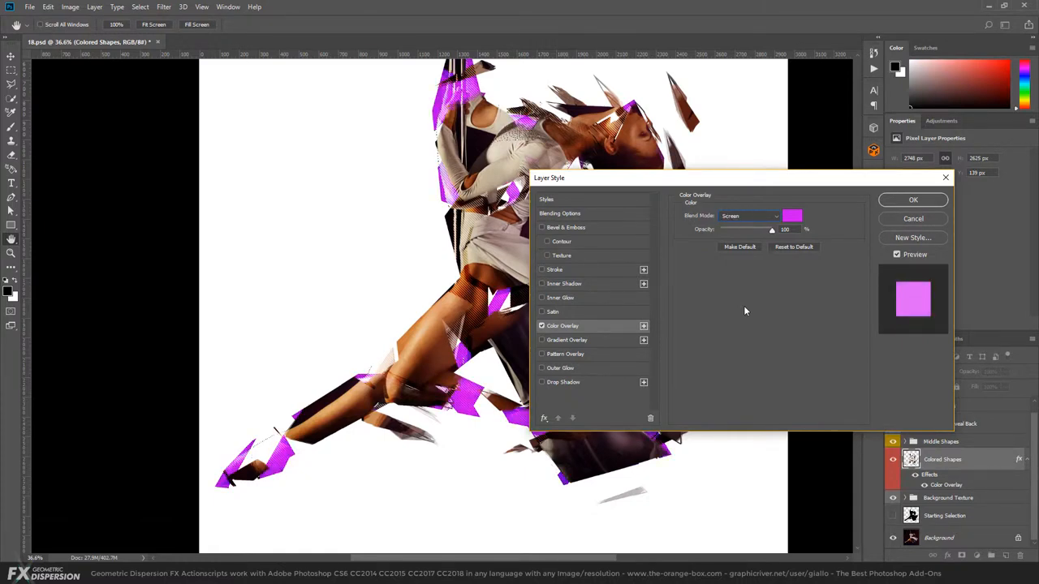
pyautogui.click(749, 215)
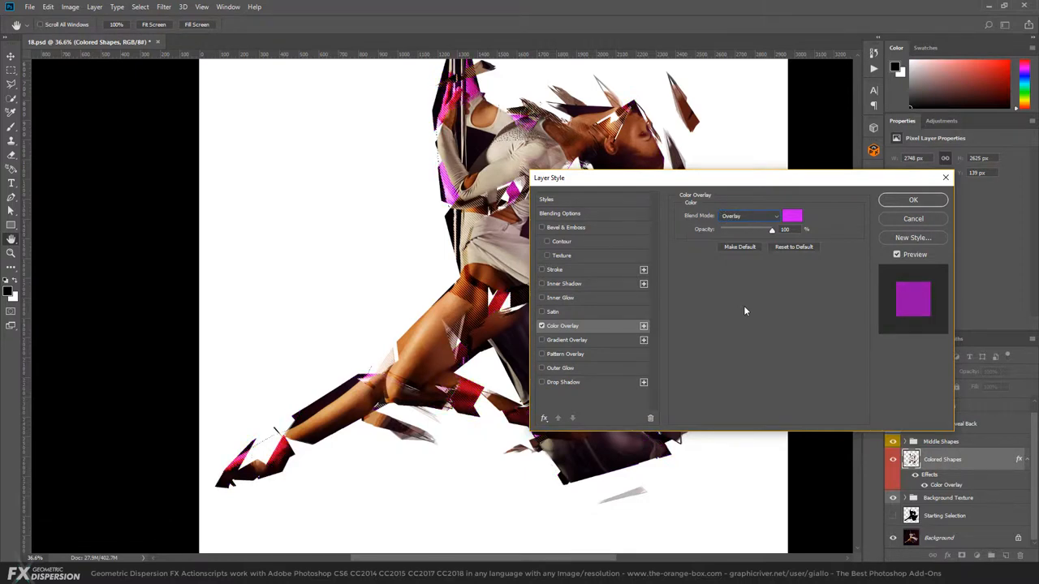
pyautogui.click(748, 215)
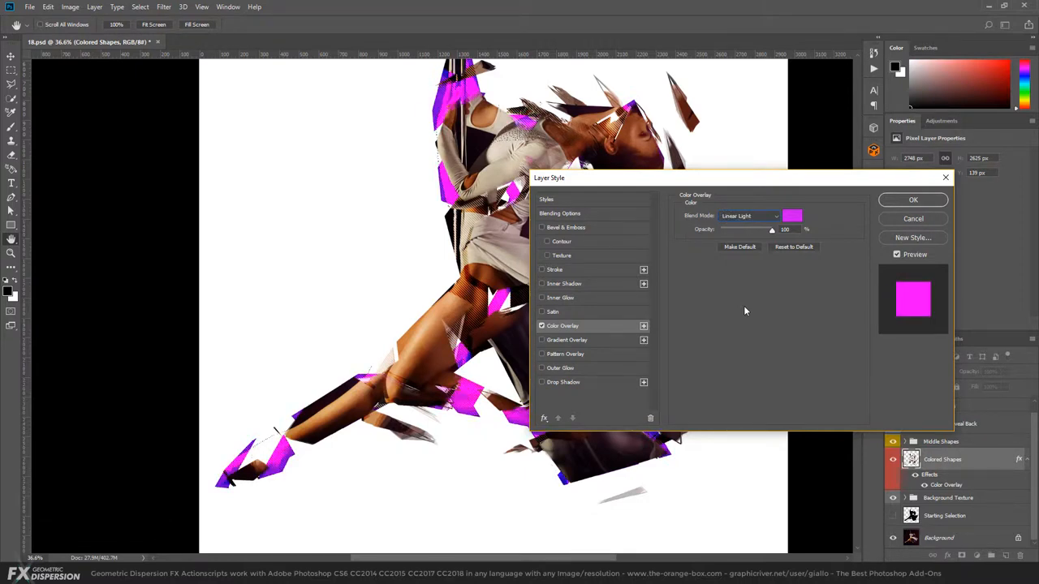
pyautogui.click(748, 215)
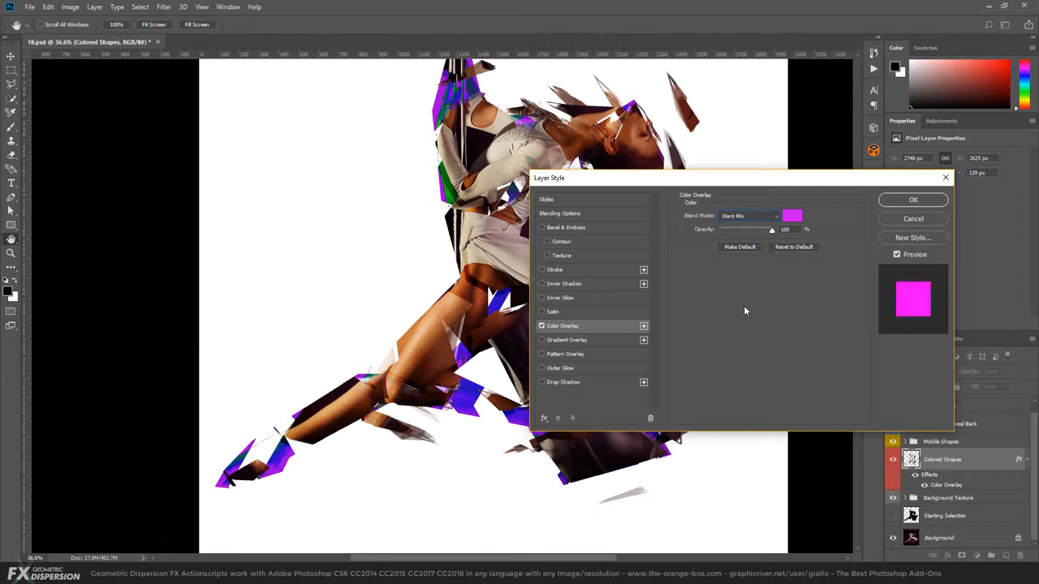
pyautogui.click(749, 215)
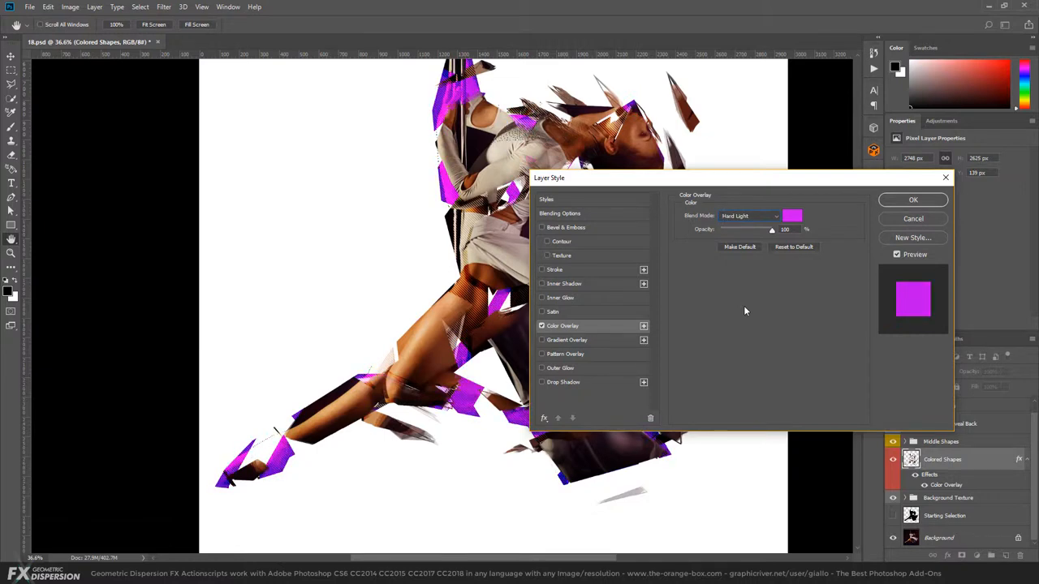
pyautogui.click(750, 215)
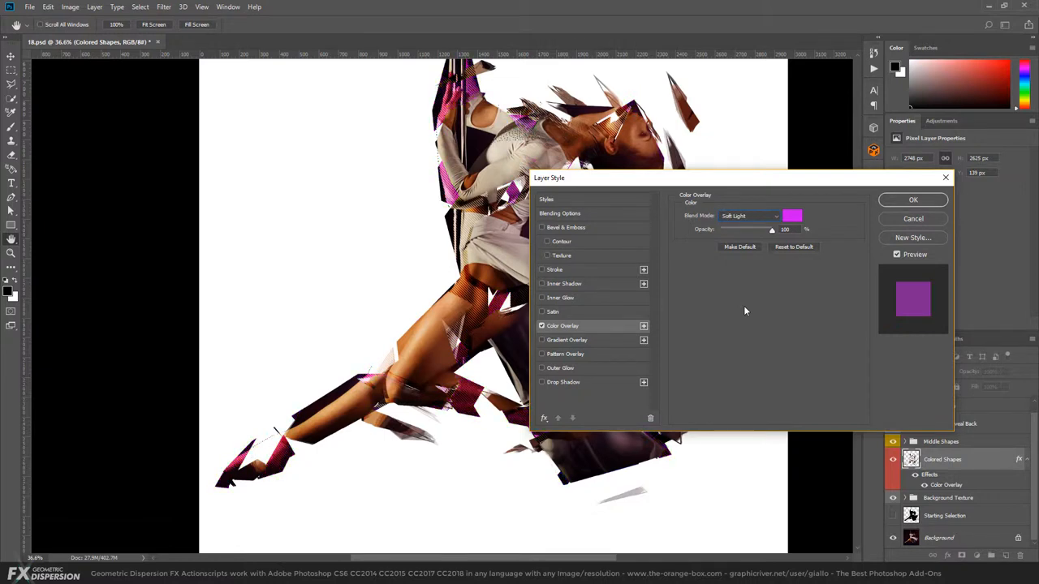
pyautogui.click(912, 199)
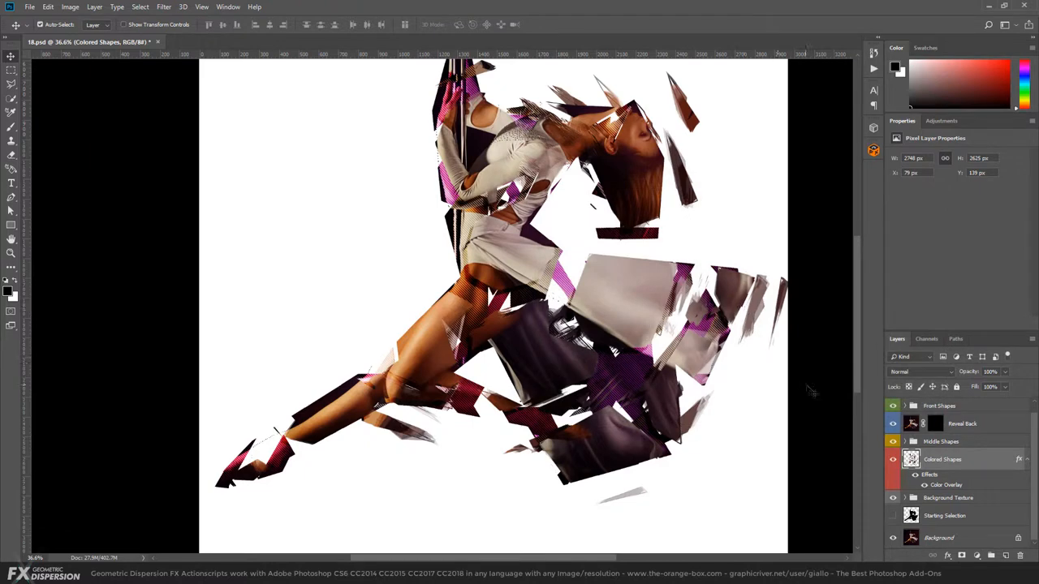
pyautogui.click(893, 442)
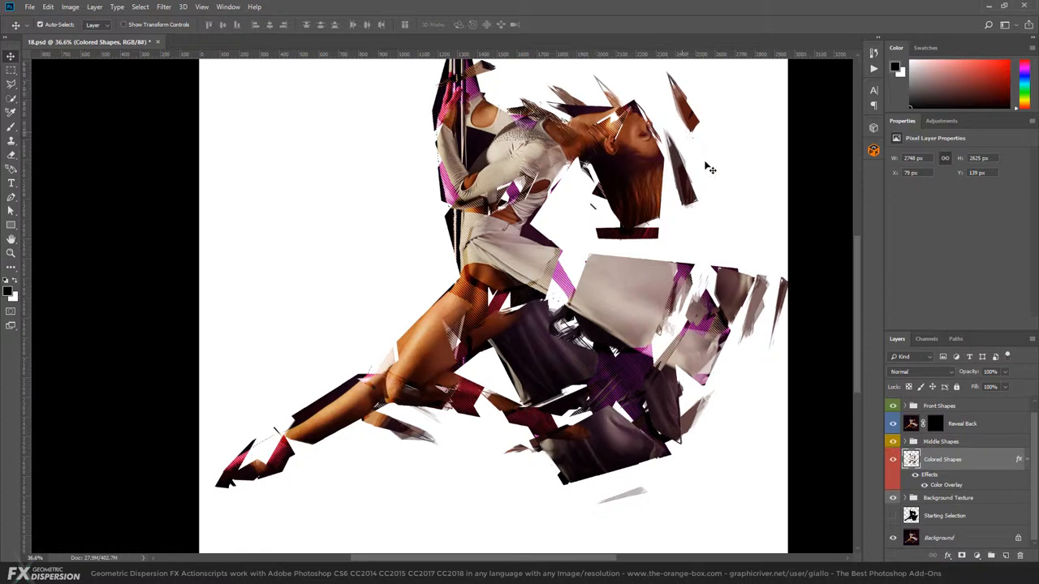
pyautogui.moveTo(755, 370)
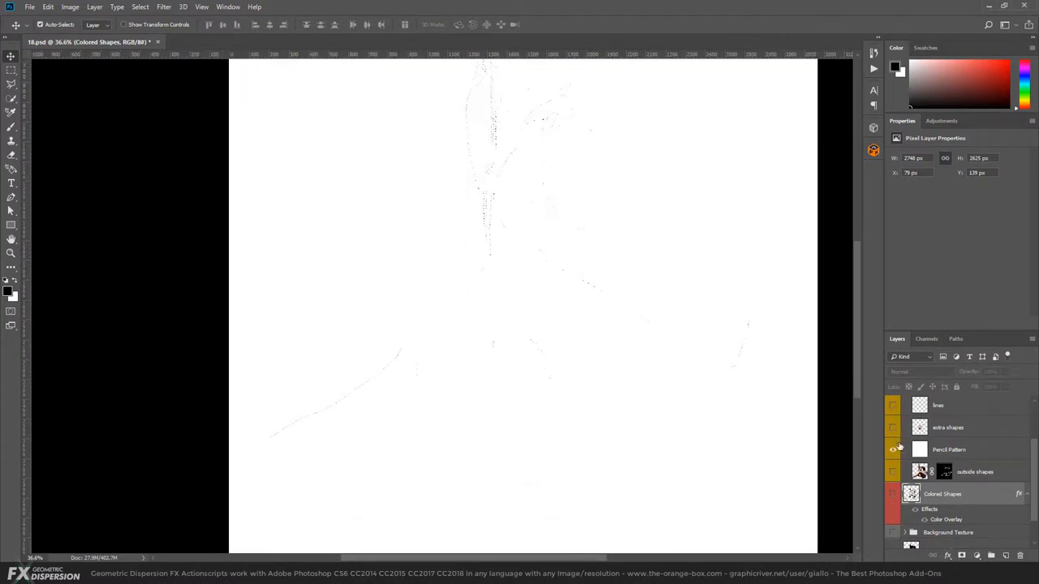
# Make all Middle Shapes layers, including Pencil Pattern, visible again
pyautogui.click(893, 427)
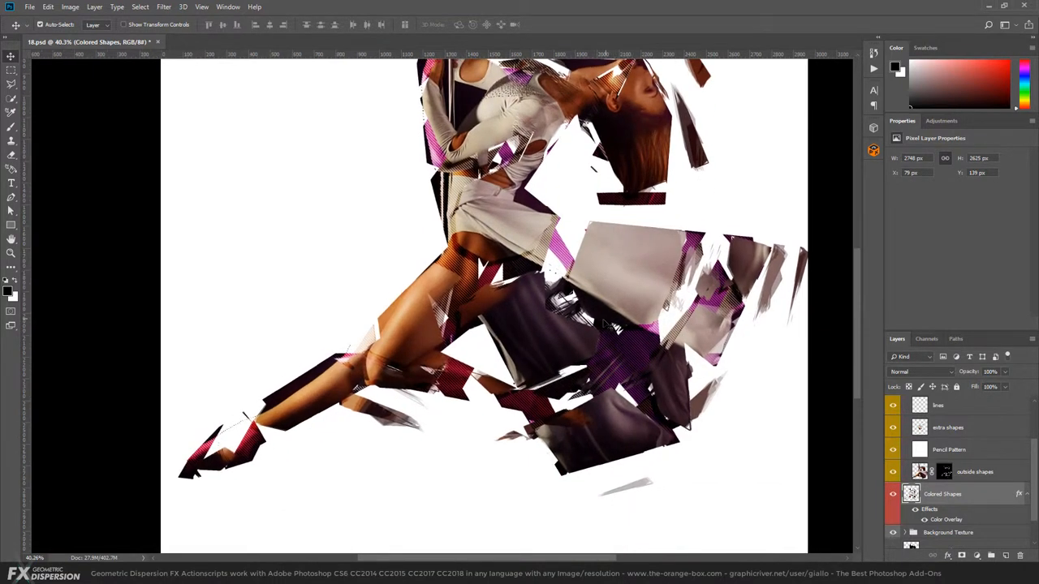
pyautogui.moveTo(467, 345)
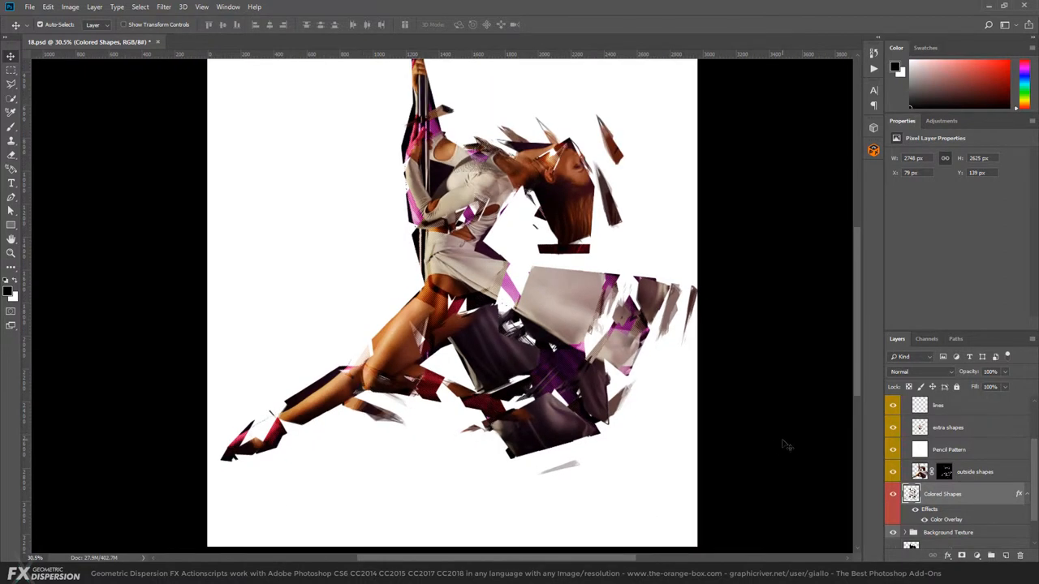
# Enable a pinkish-red Color Overlay on extra shapes, trying Color Burn and Linear Dodge blending
pyautogui.click(948, 428)
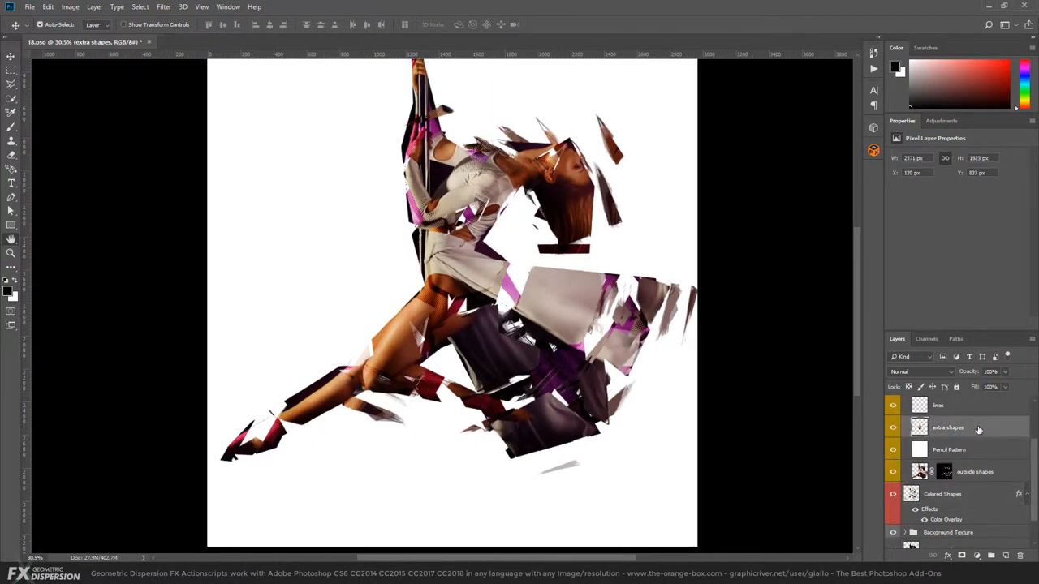
pyautogui.doubleClick(948, 428)
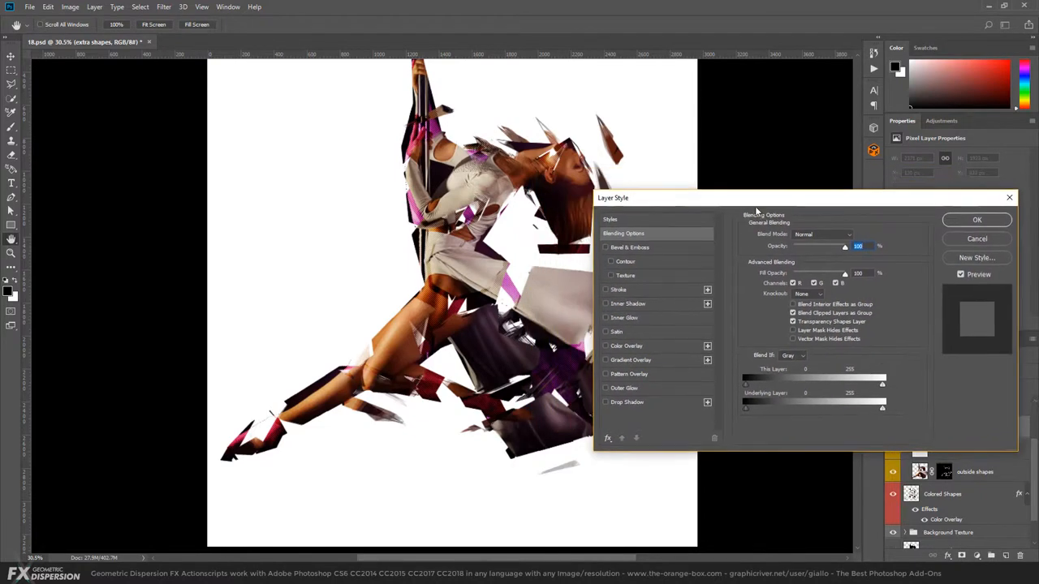
pyautogui.click(626, 347)
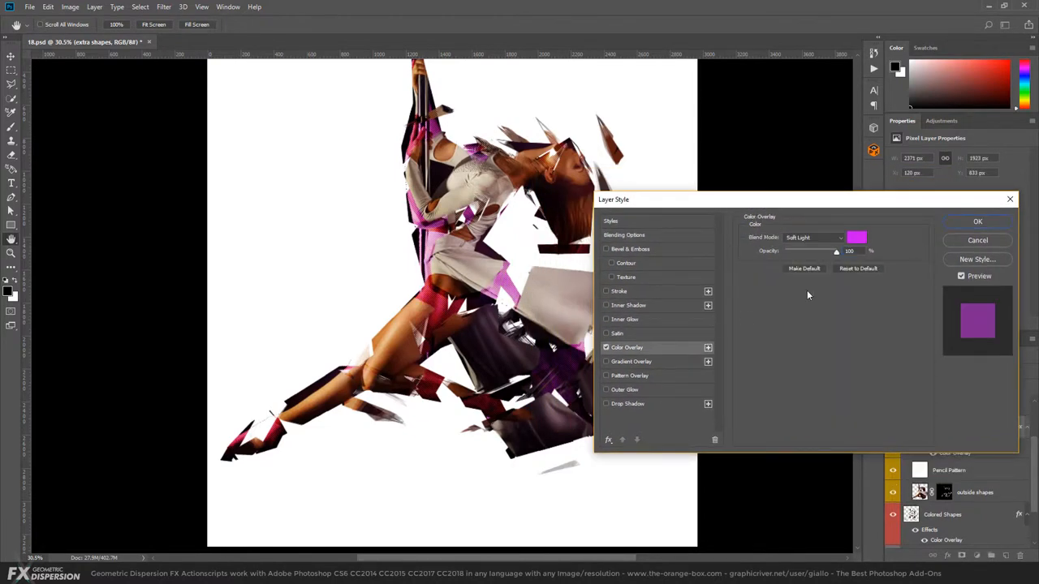
pyautogui.click(856, 237)
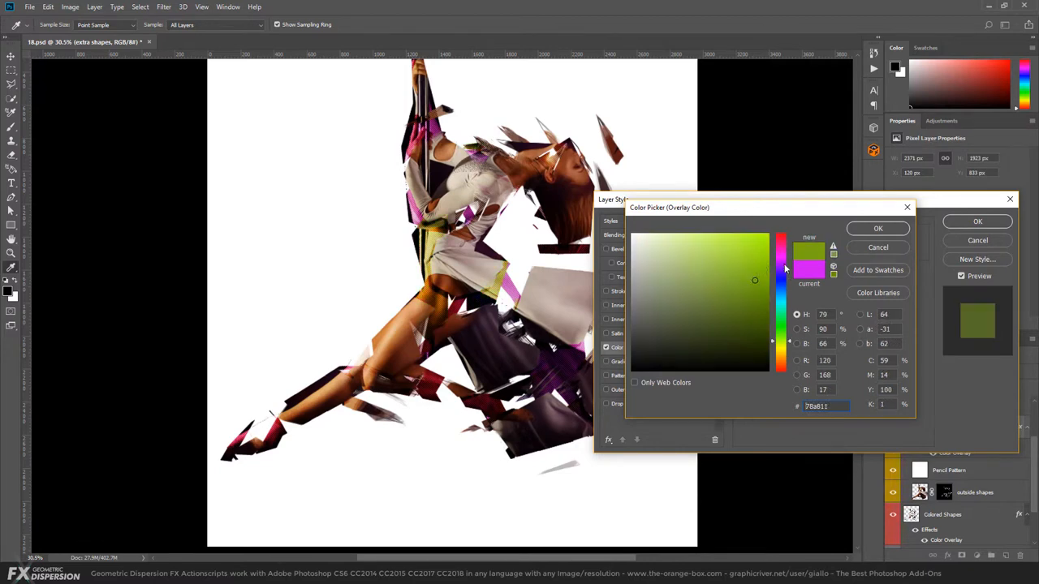
pyautogui.click(780, 241)
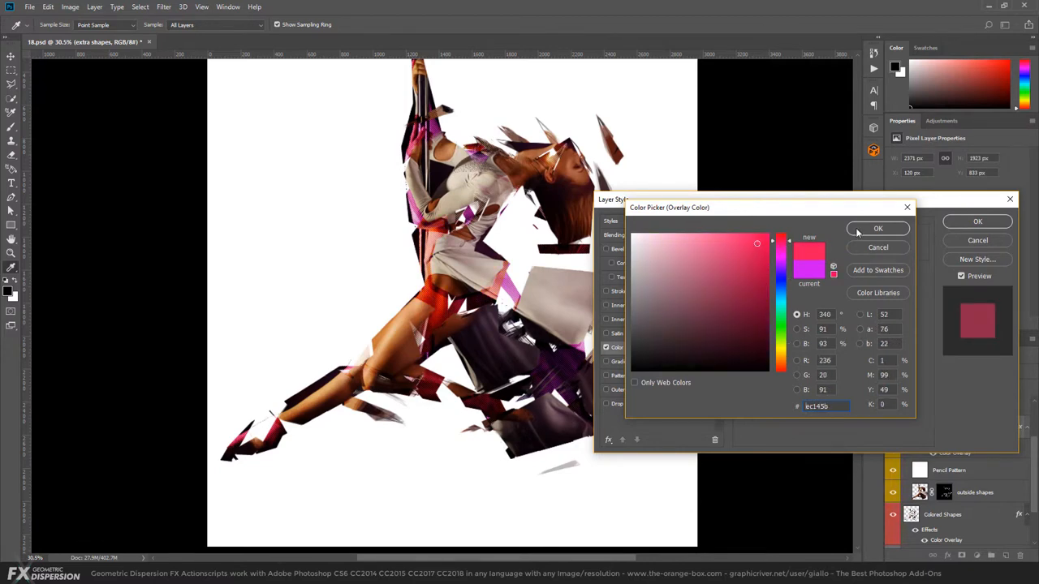
pyautogui.click(878, 228)
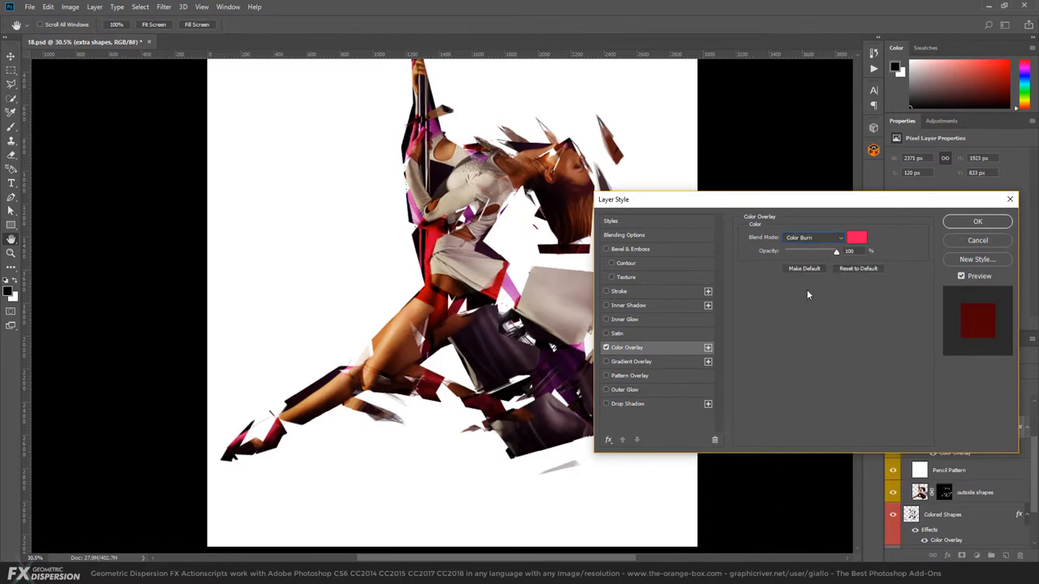
pyautogui.click(814, 237)
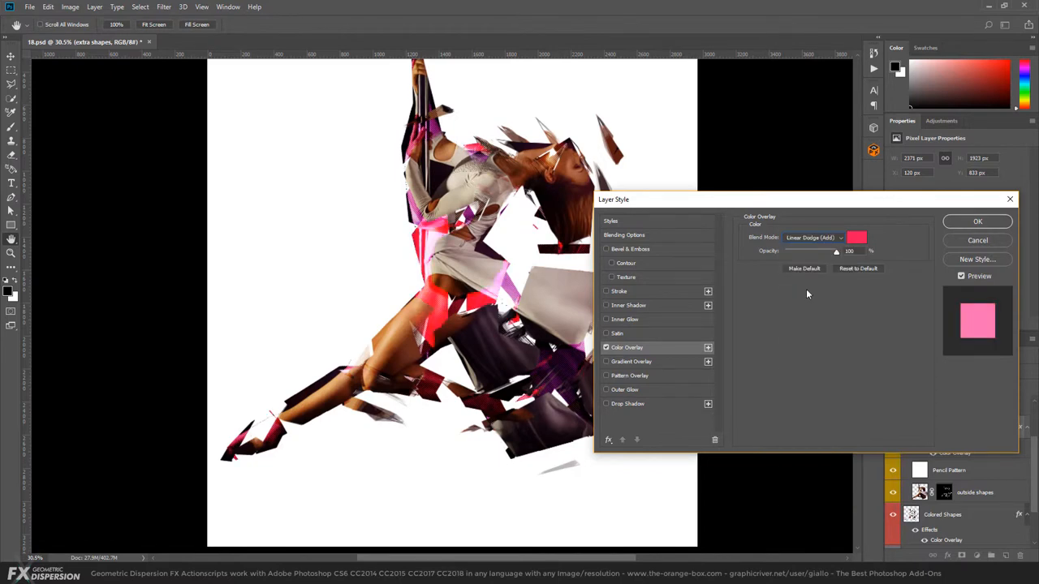
pyautogui.click(977, 221)
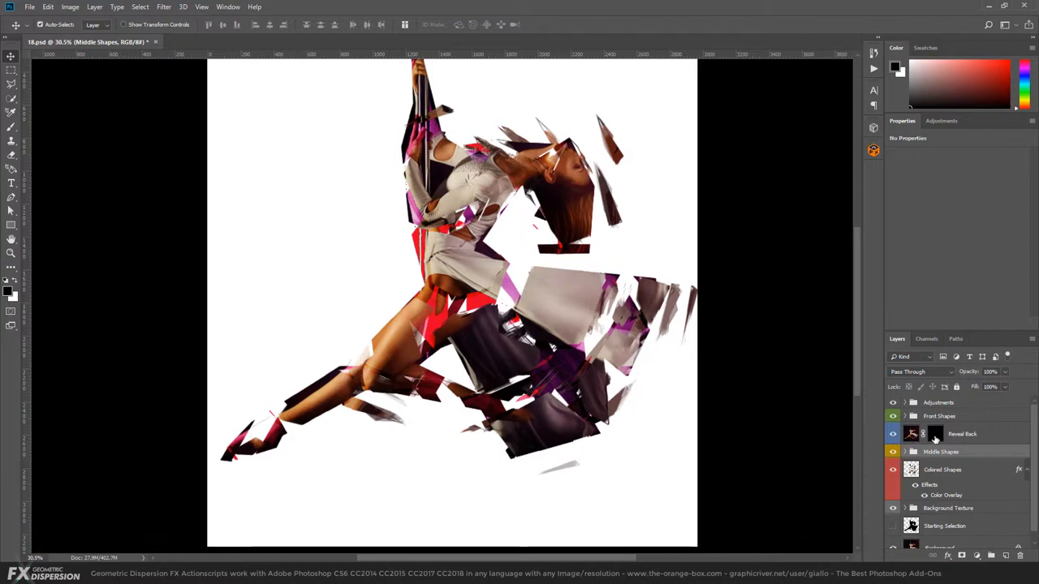
# On the Reveal Back mask, stamp black splatter brush shapes near the dancer's skirt
pyautogui.click(962, 433)
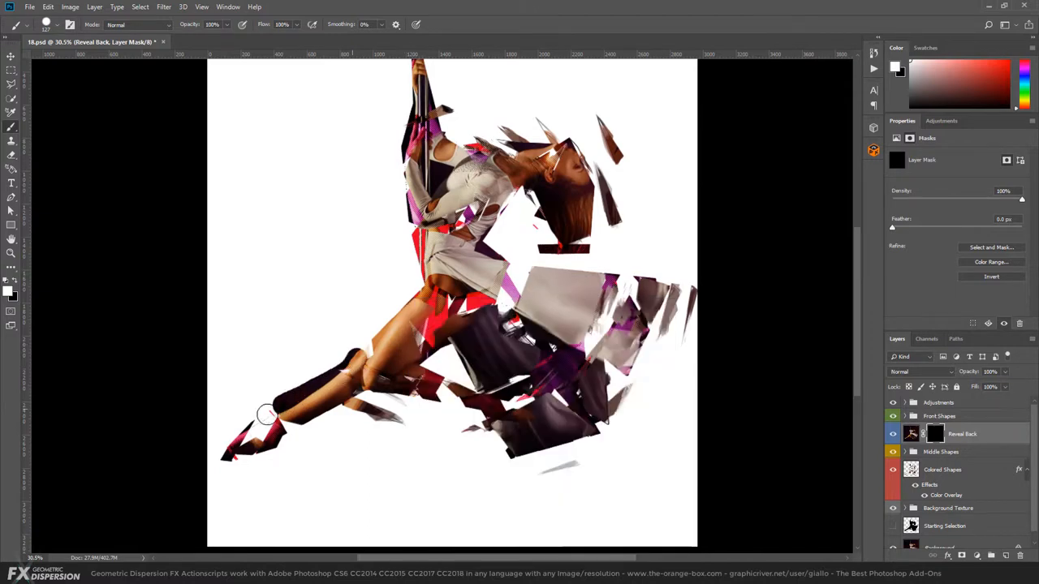
pyautogui.moveTo(268, 414); pyautogui.dragTo(333, 426)
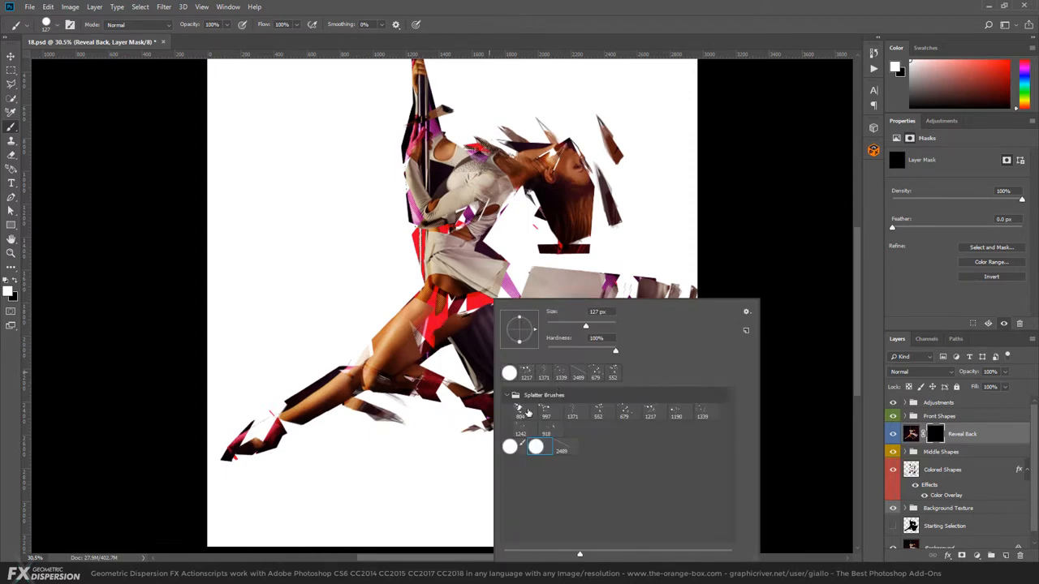
pyautogui.click(600, 413)
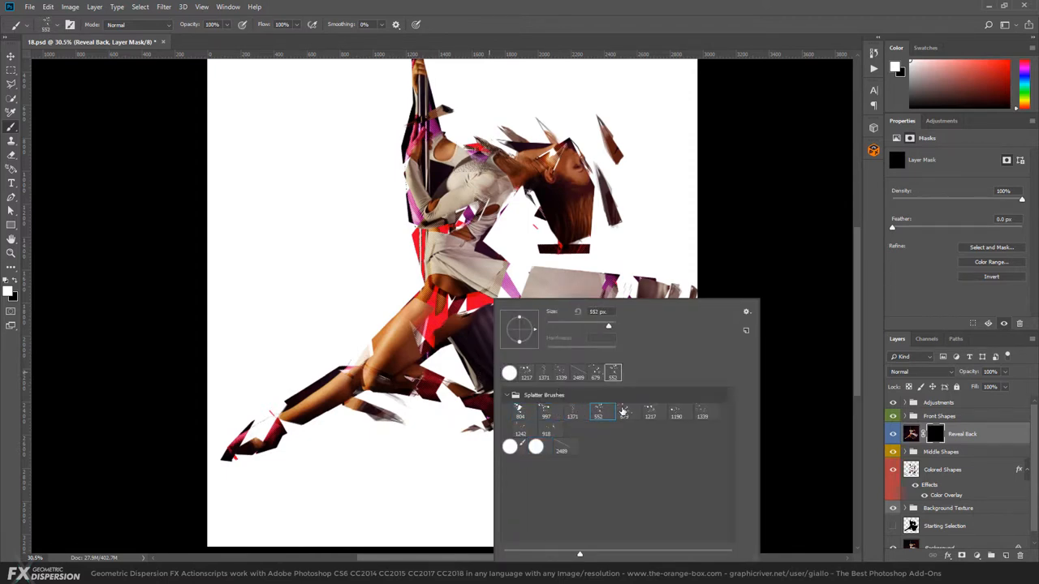
pyautogui.click(650, 413)
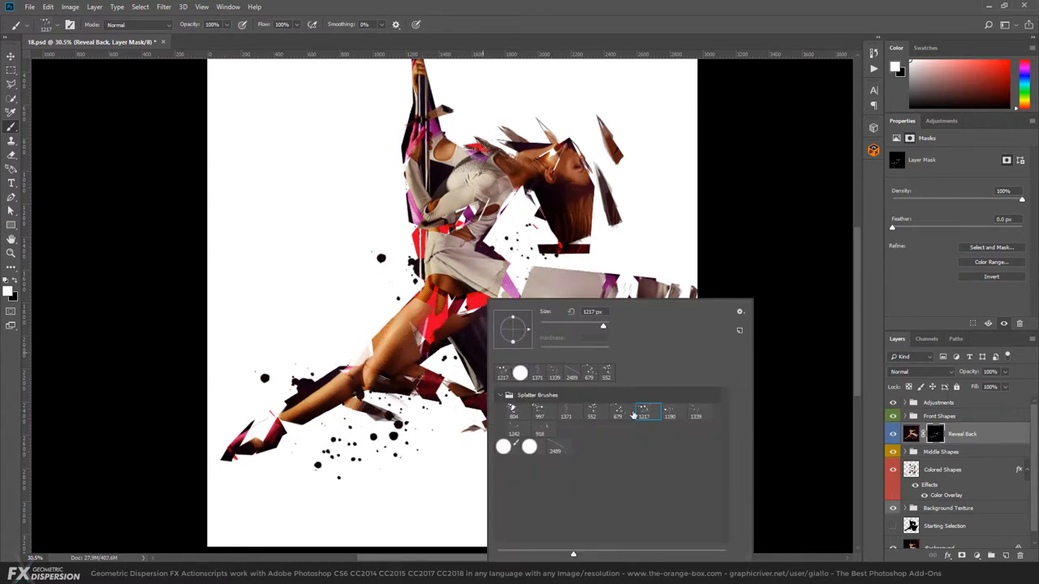
pyautogui.click(695, 413)
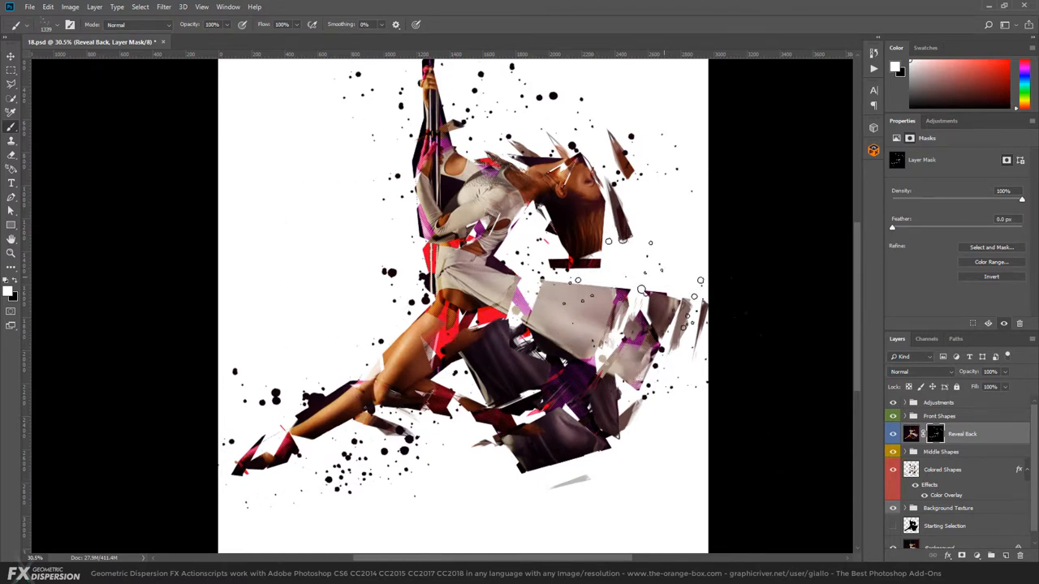
pyautogui.click(893, 416)
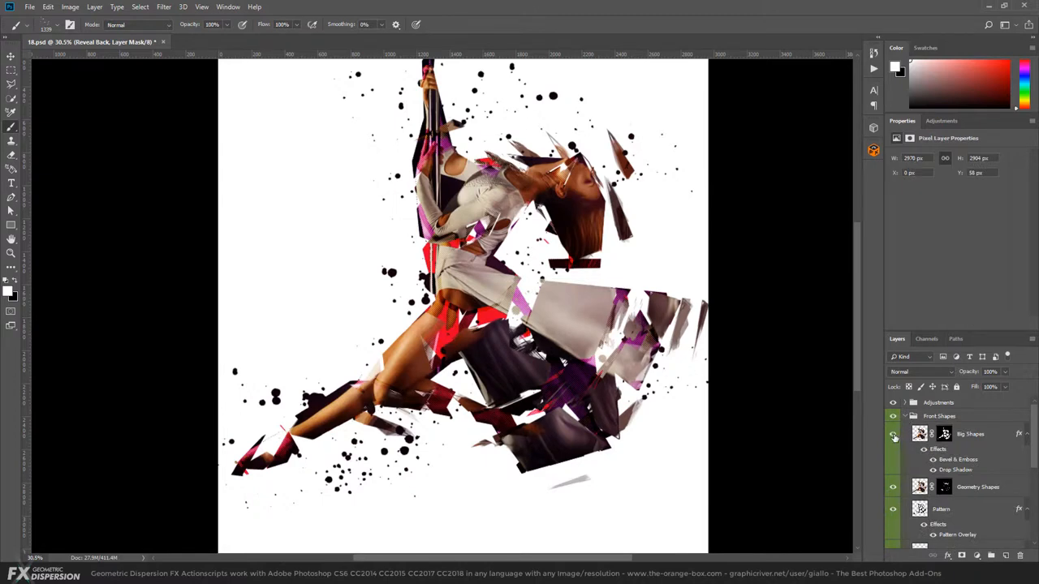
# Toggle Big Shapes and show the Background Texture layers to make the canvas black
pyautogui.click(923, 449)
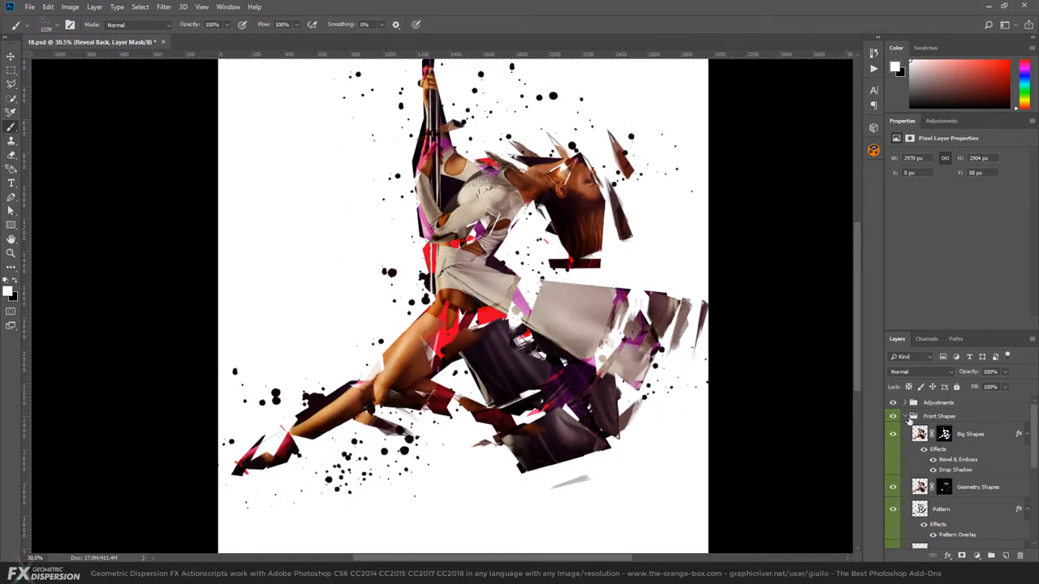
pyautogui.click(905, 415)
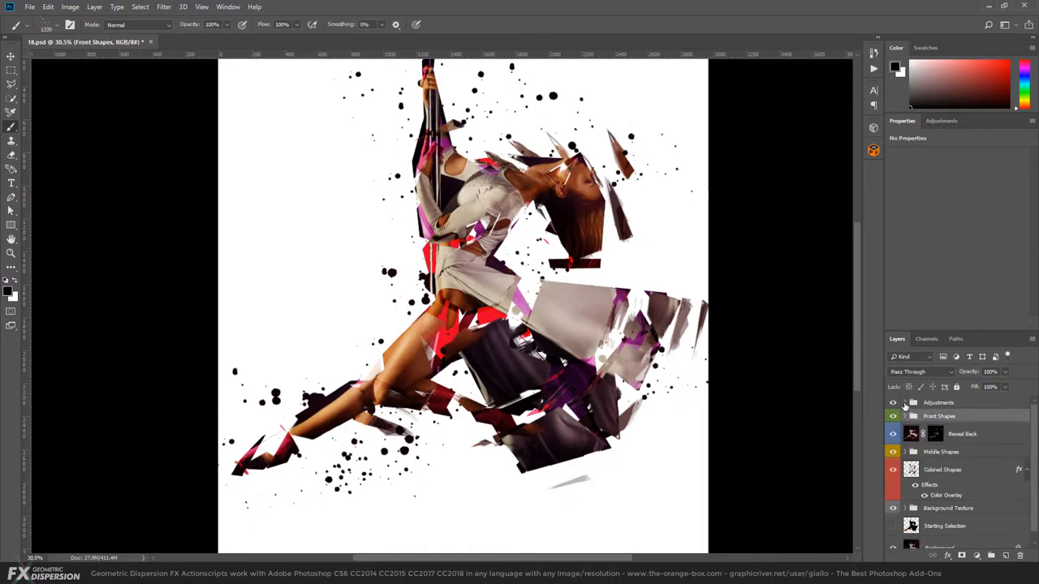
pyautogui.click(906, 403)
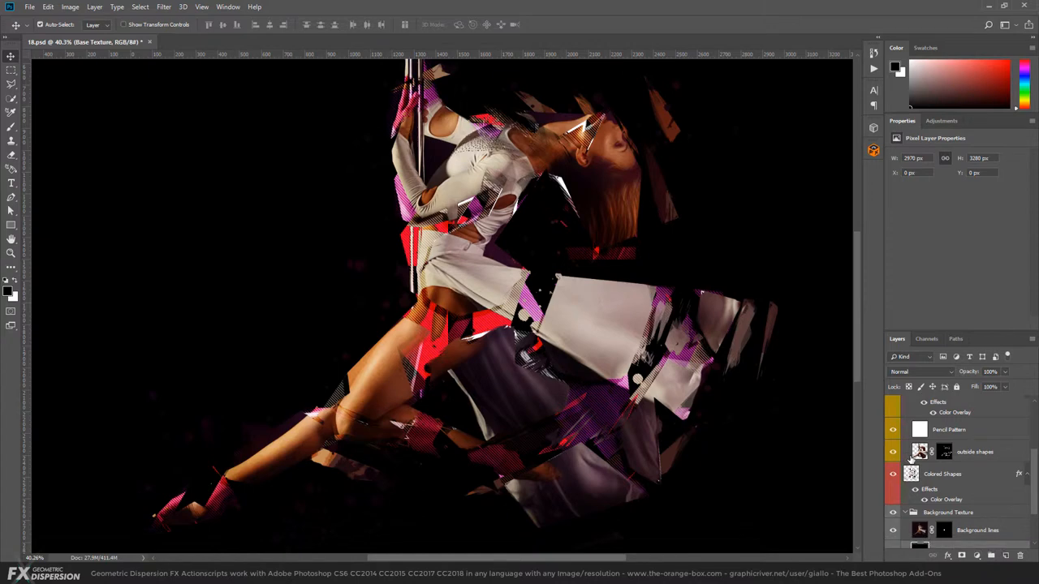
# Rotate the outside shapes layer mask clockwise by about 16 degrees
pyautogui.click(893, 452)
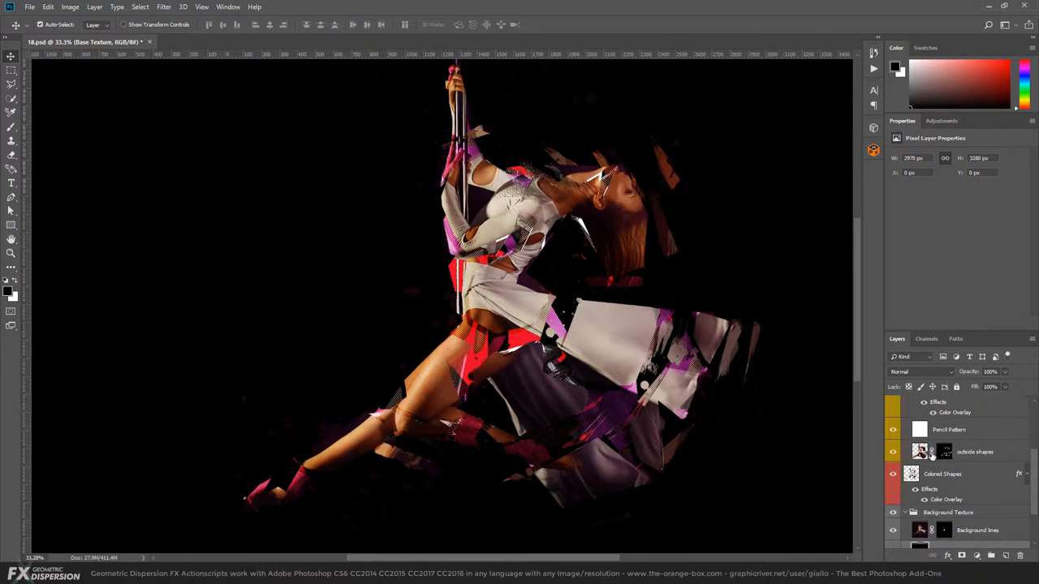
pyautogui.click(944, 452)
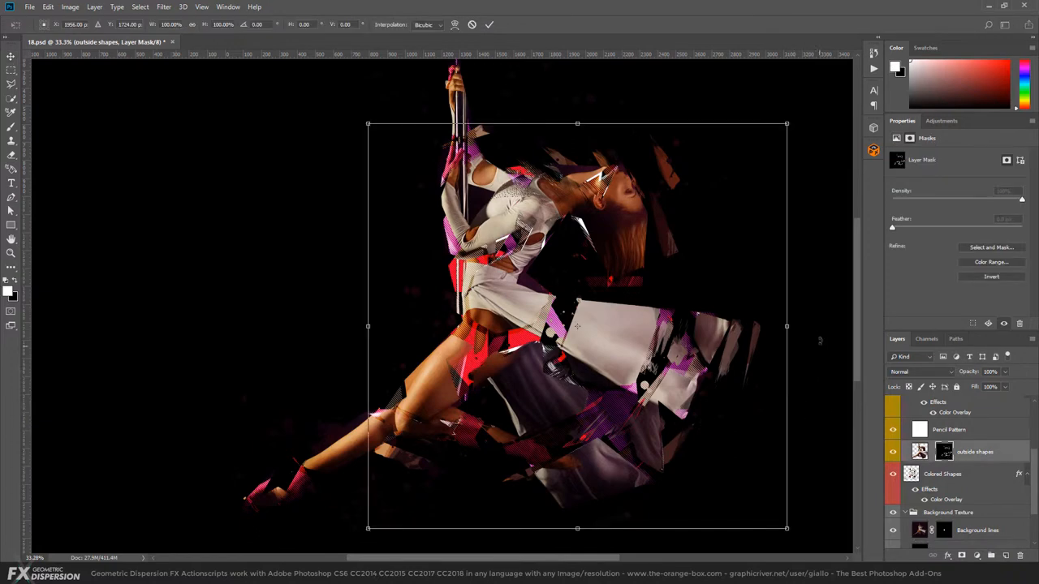
pyautogui.moveTo(786, 125); pyautogui.dragTo(820, 165)
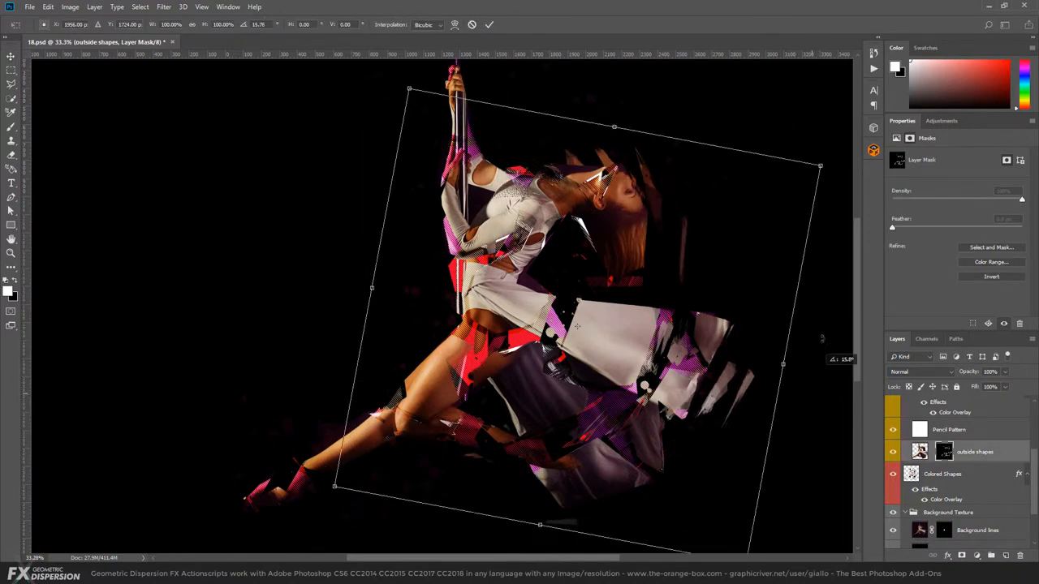
pyautogui.moveTo(819, 166); pyautogui.dragTo(830, 182)
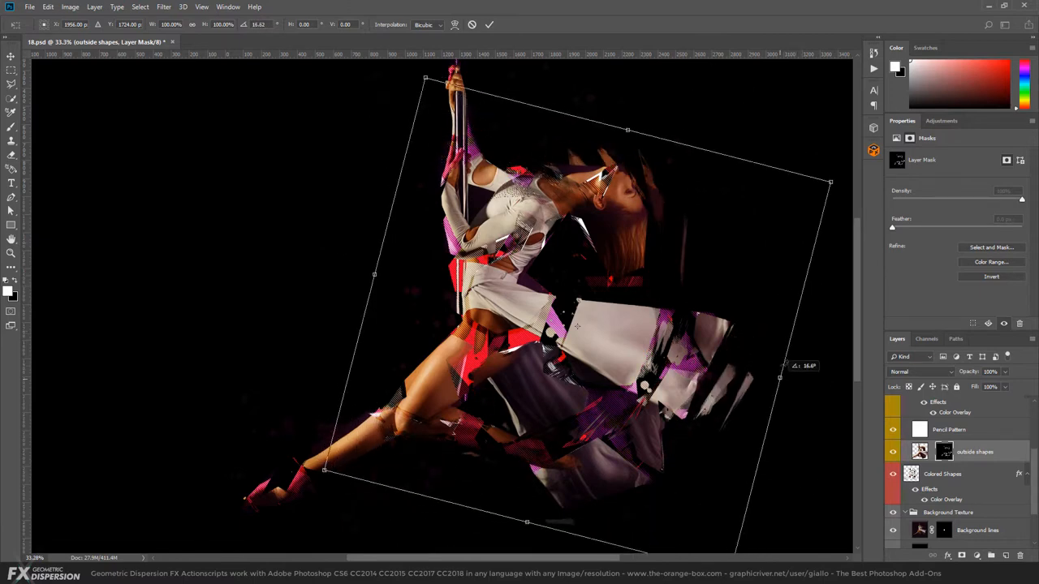
pyautogui.moveTo(830, 183); pyautogui.dragTo(840, 200)
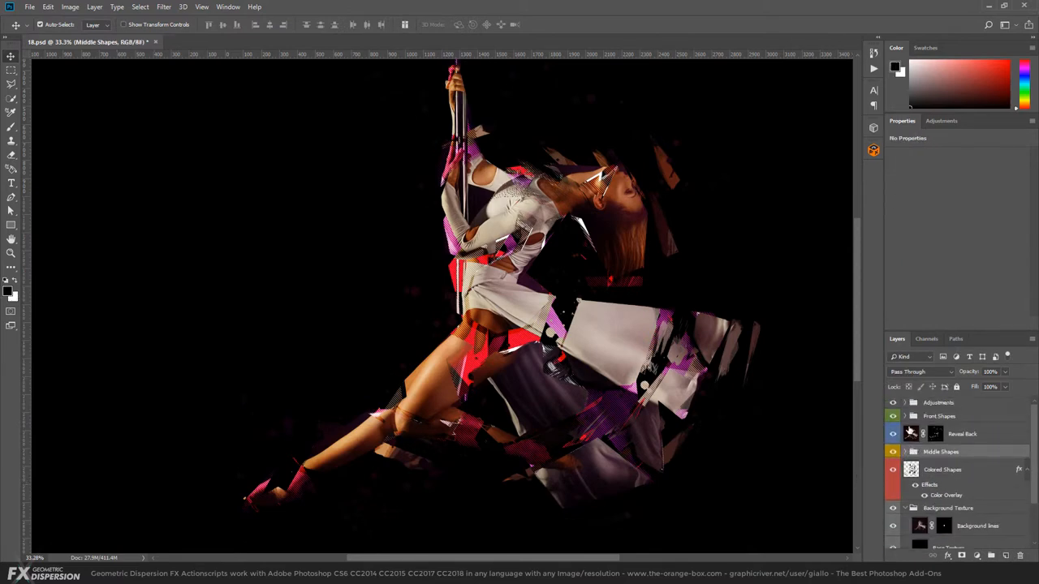
# Set the Back Shapes Inner Shadow colour to black (#000000) and apply
pyautogui.scroll(-3)
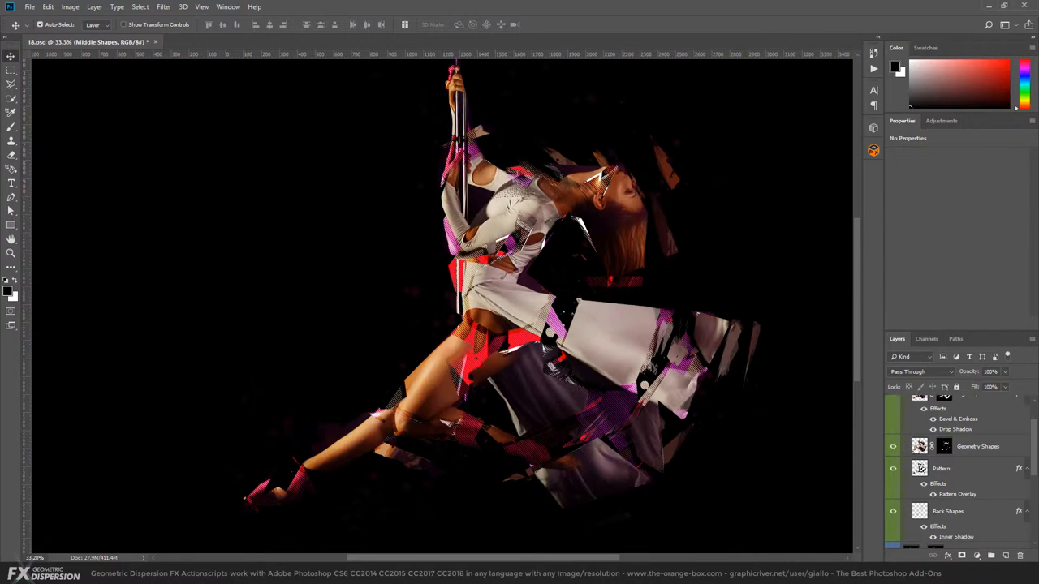
pyautogui.click(948, 498)
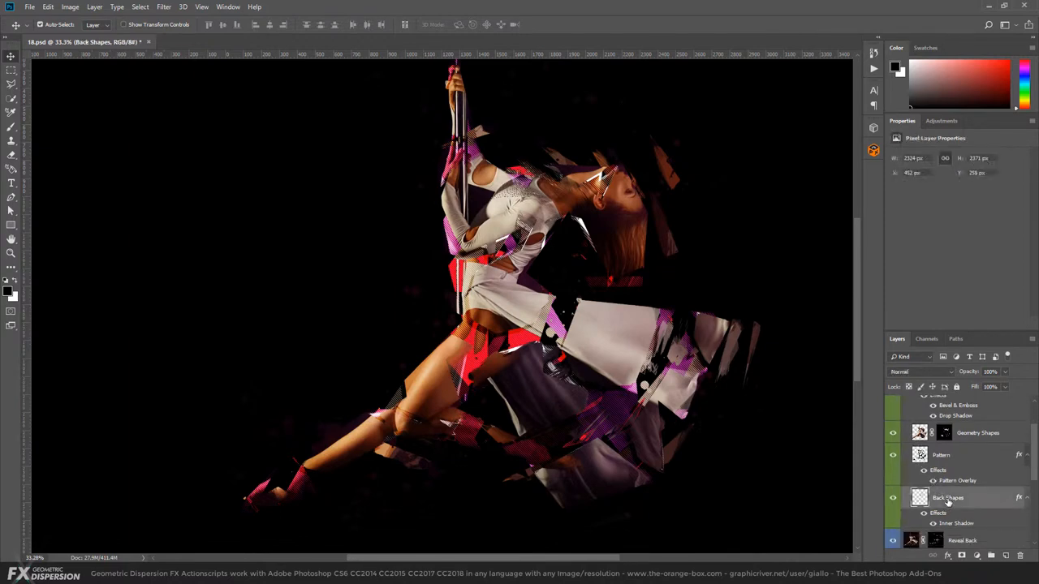
pyautogui.scroll(-3)
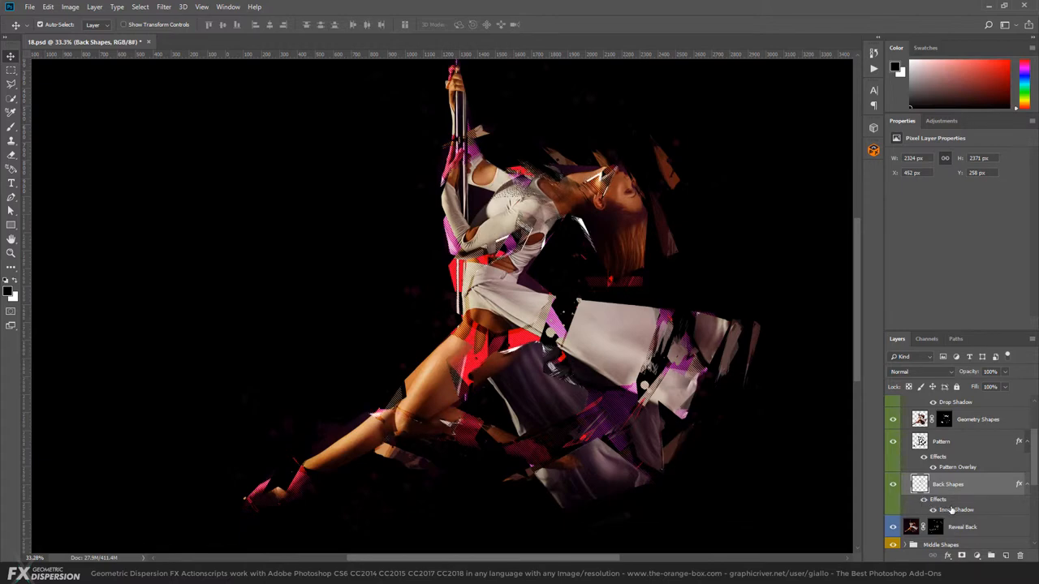
pyautogui.doubleClick(956, 510)
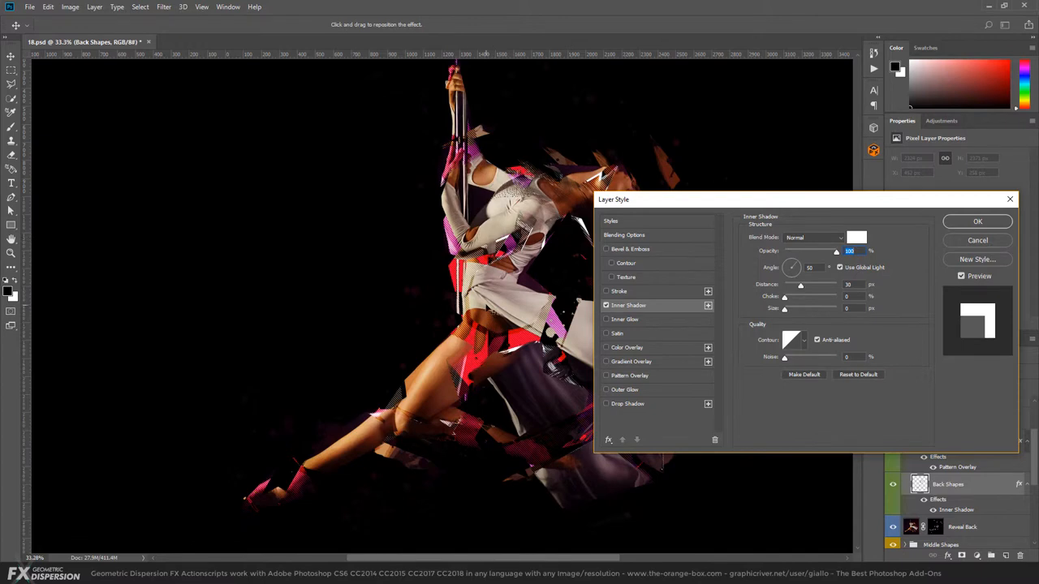
pyautogui.moveTo(839, 250)
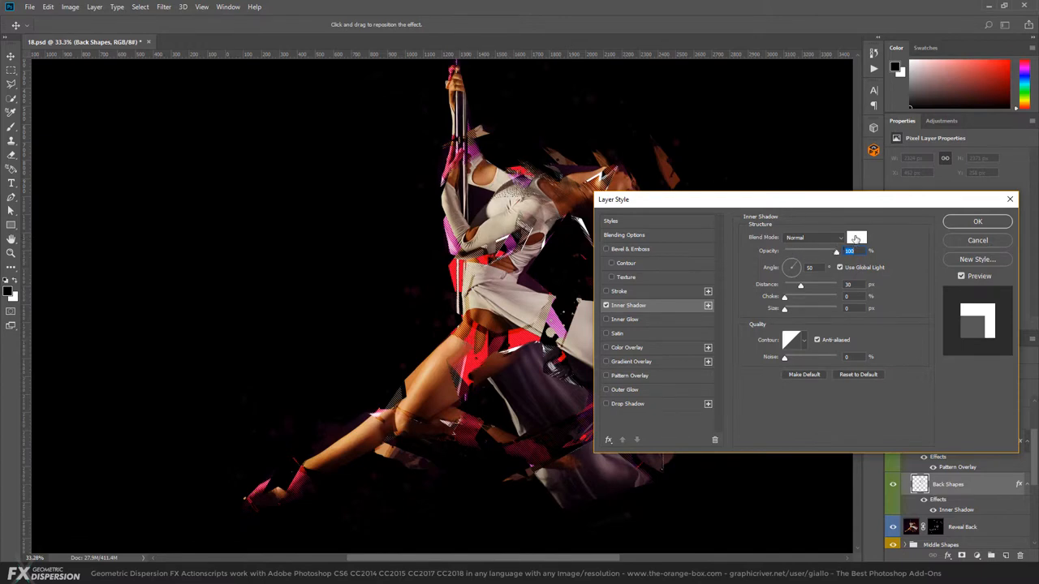
pyautogui.click(855, 237)
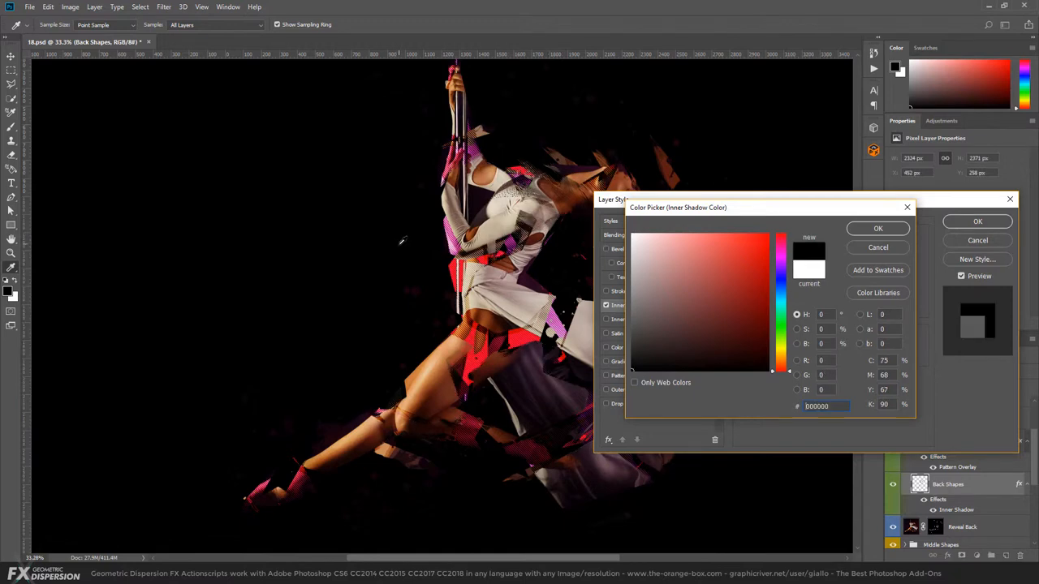
pyautogui.moveTo(544, 351)
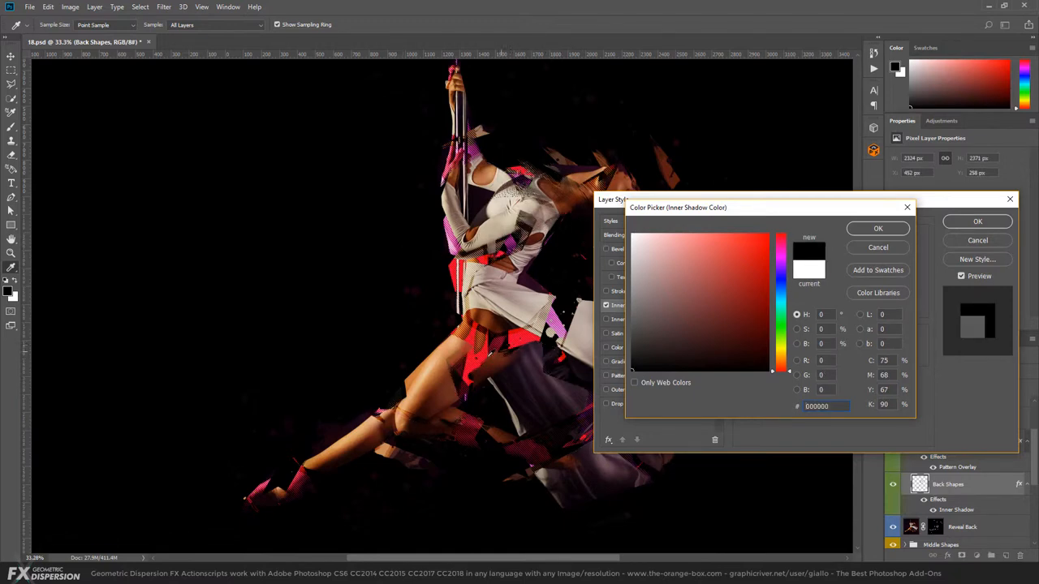
pyautogui.click(877, 228)
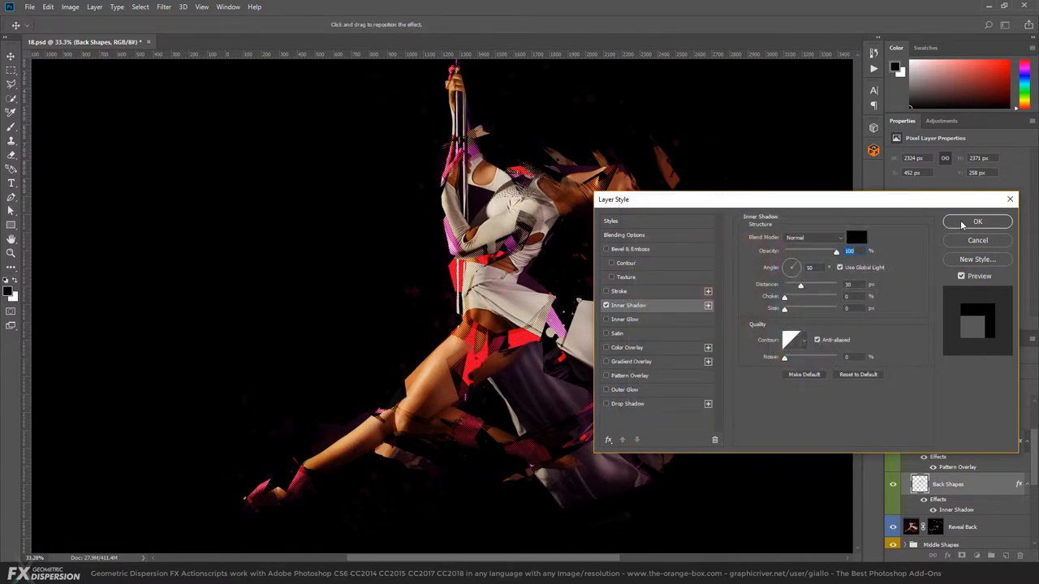
pyautogui.click(978, 222)
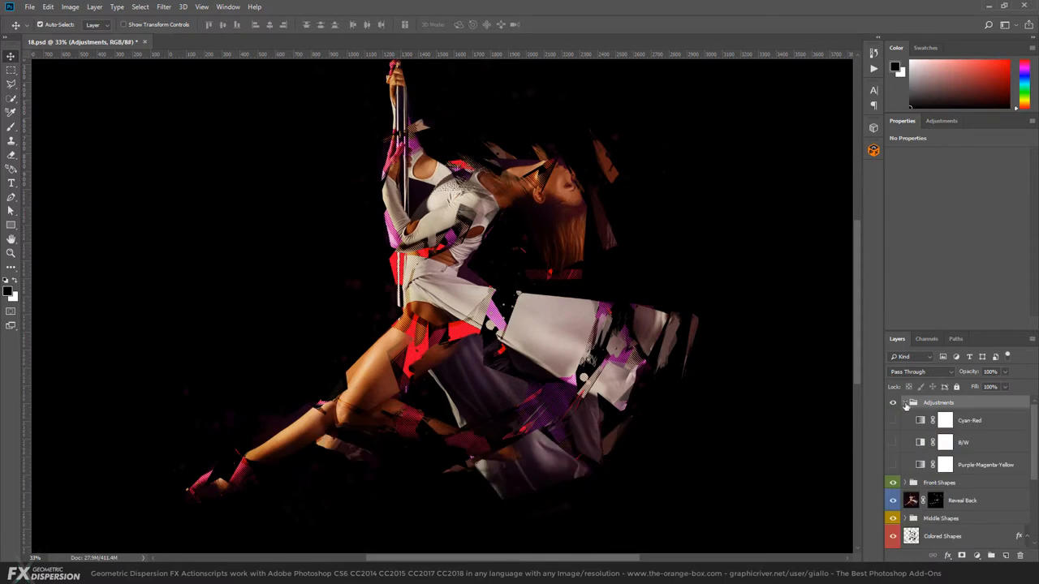
# Show the Purple-Magenta-Yellow gradient map in Color Dodge mode at 37% opacity
pyautogui.click(892, 464)
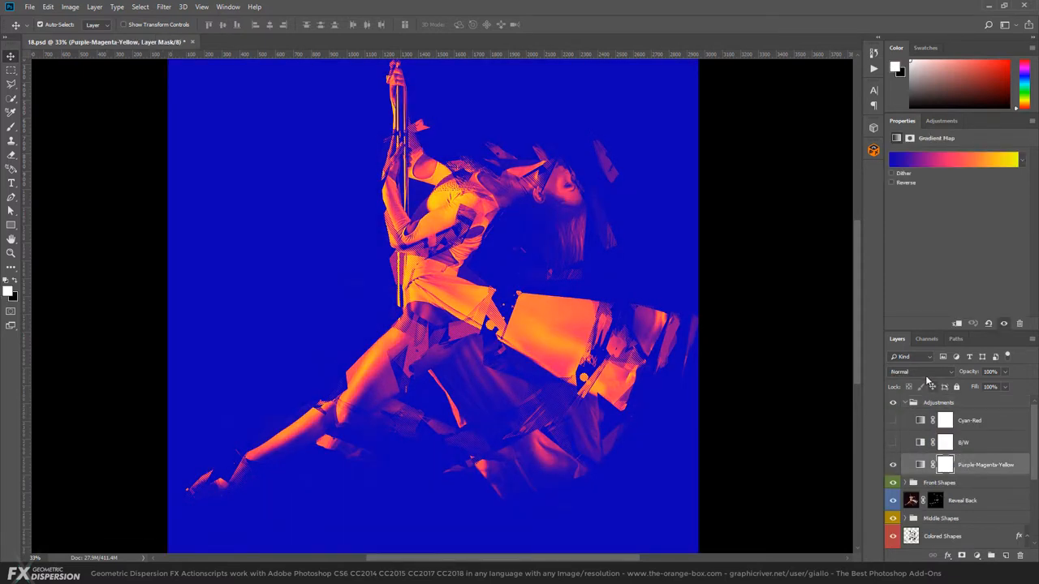
pyautogui.click(920, 372)
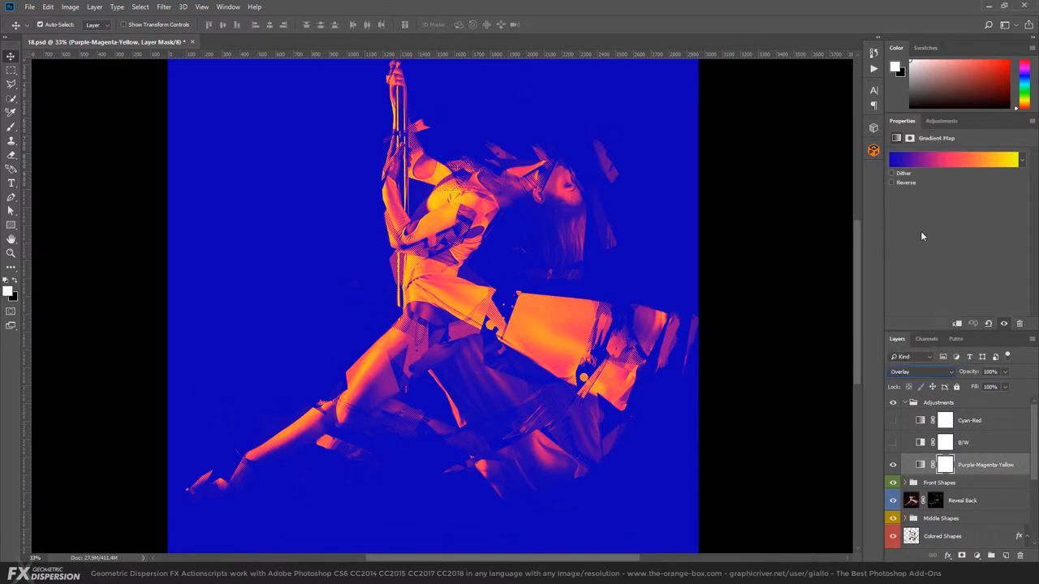
pyautogui.click(919, 372)
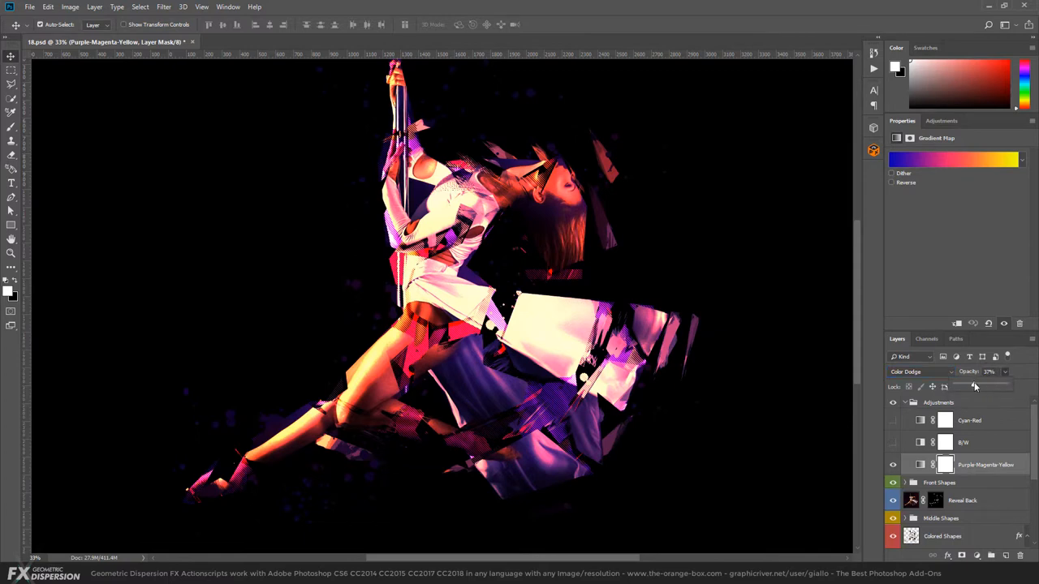
pyautogui.moveTo(975, 387); pyautogui.dragTo(977, 387)
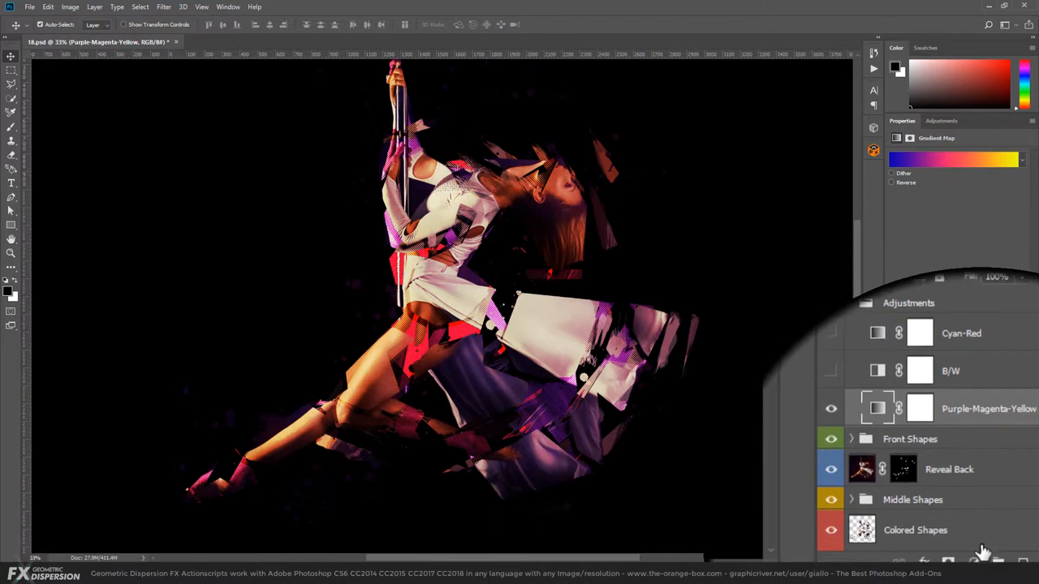
# Add a Curves adjustment layer auto-corrected with Find Dark & Light Colors
pyautogui.click(976, 560)
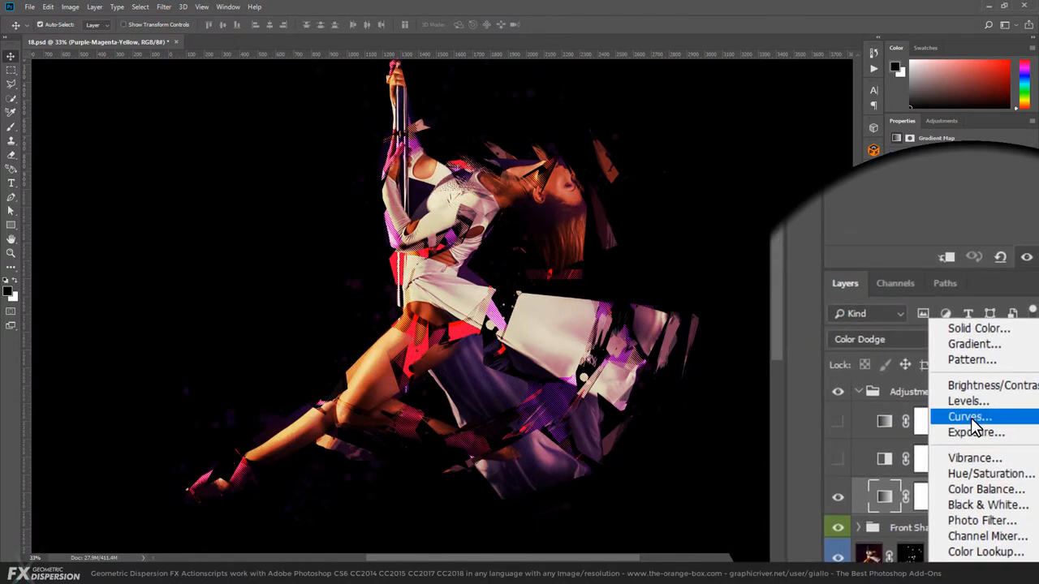
pyautogui.click(969, 416)
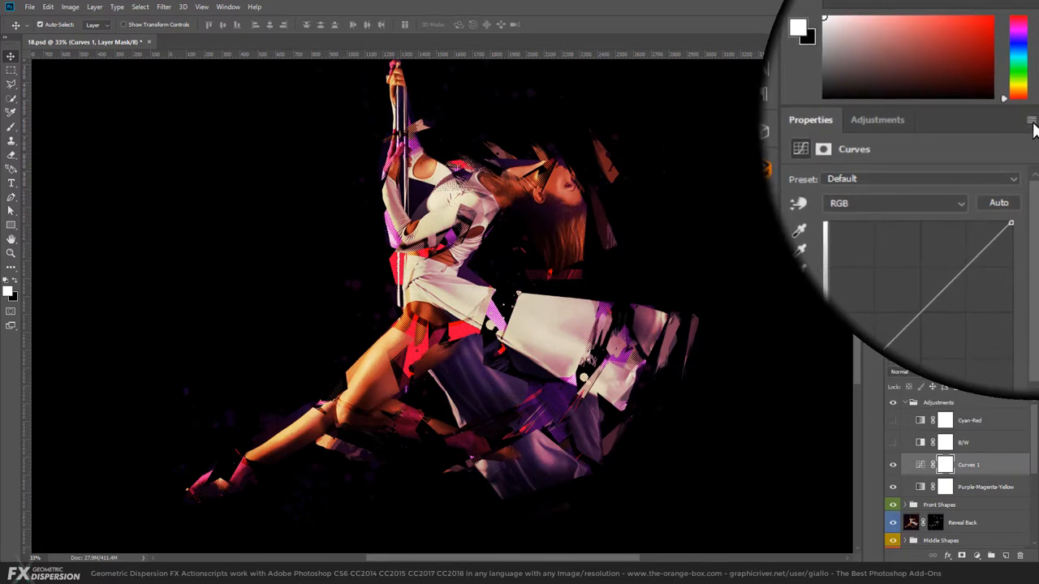
pyautogui.click(1031, 120)
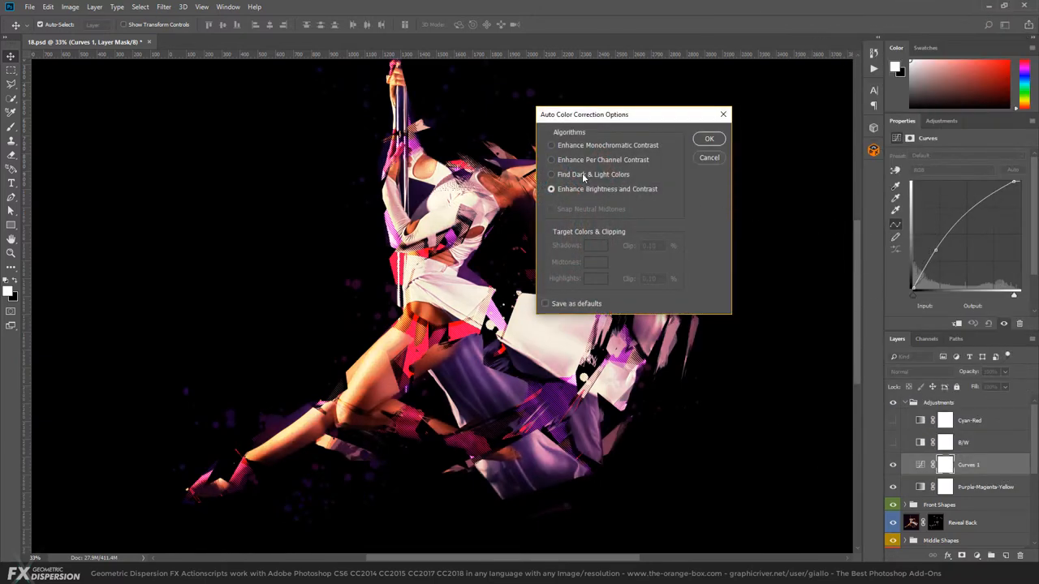
pyautogui.click(551, 174)
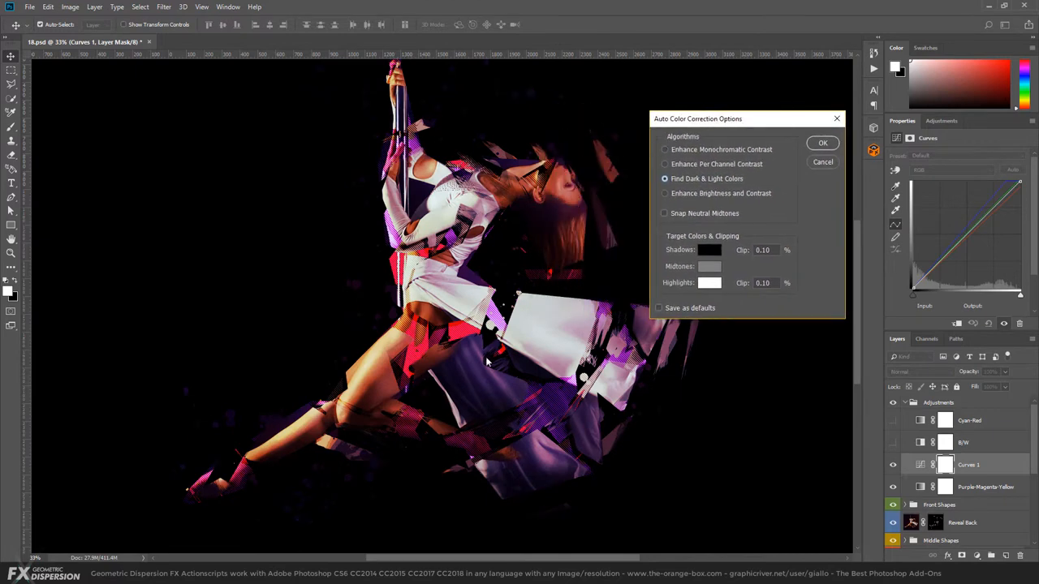
pyautogui.moveTo(822, 143)
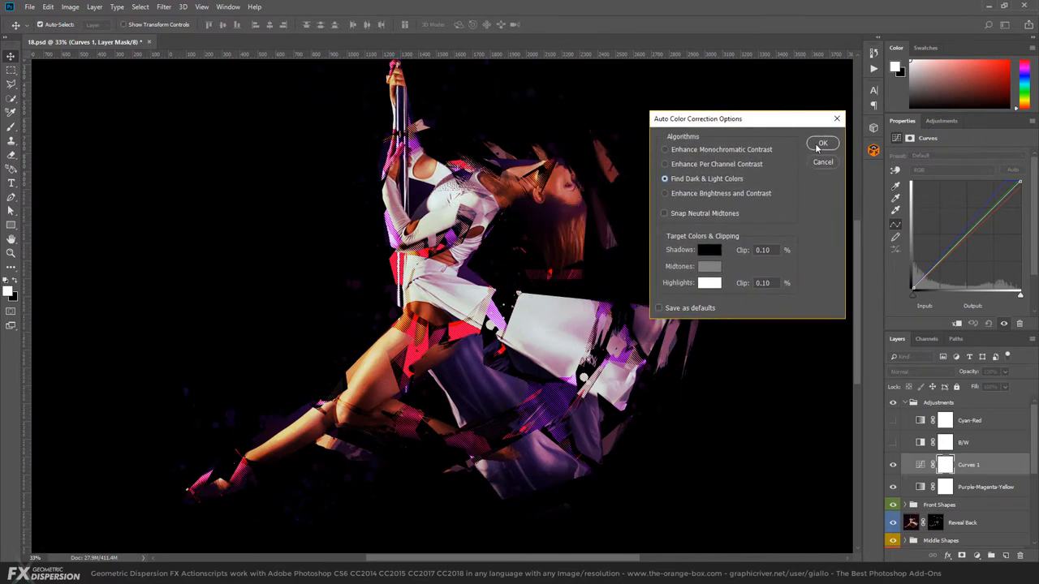
pyautogui.click(822, 143)
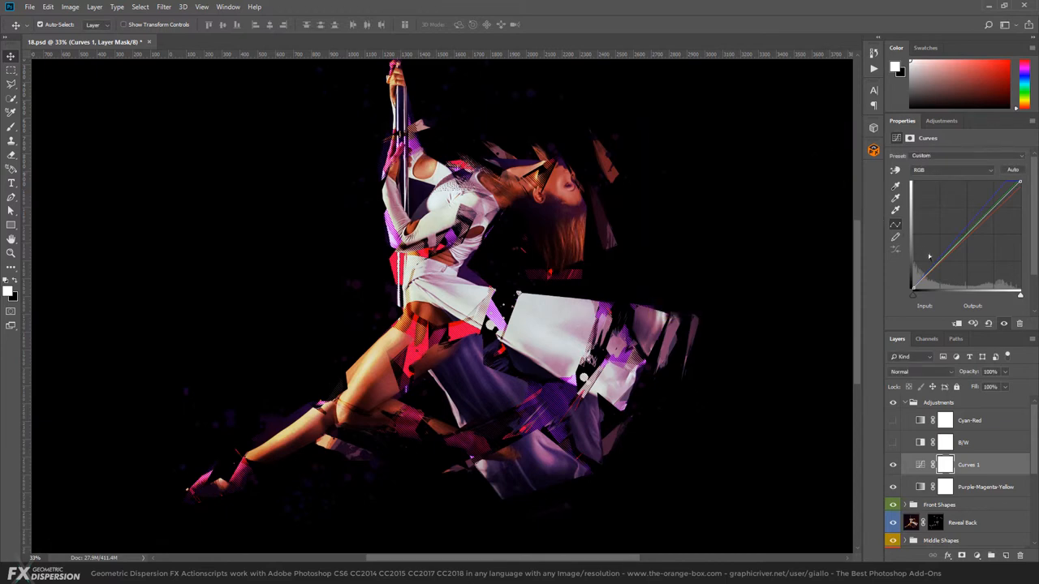
pyautogui.moveTo(584, 271)
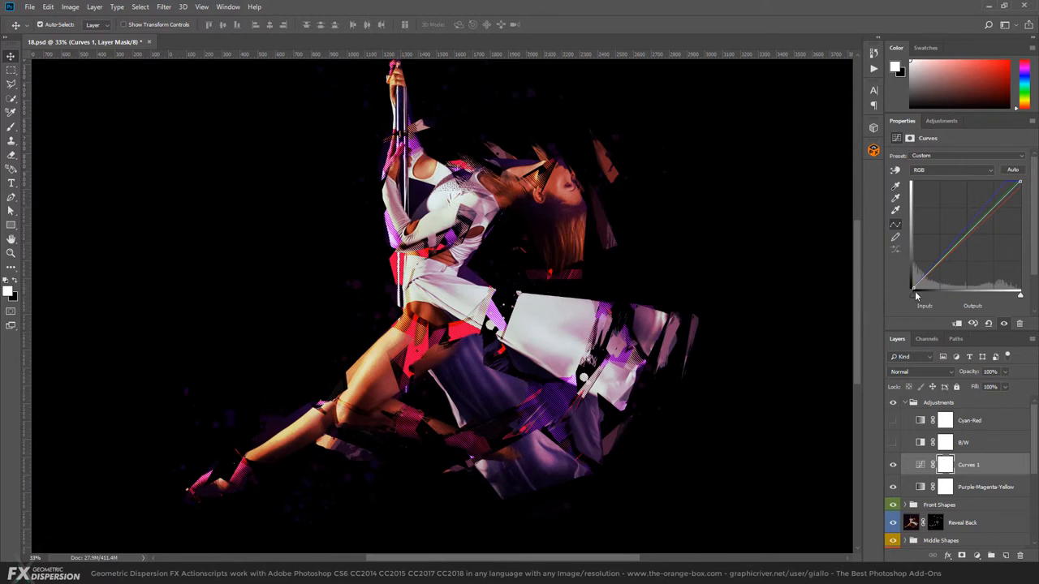
# Lift the curve's black point, add a shadow point, and brighten the highlights
pyautogui.moveTo(915, 294); pyautogui.dragTo(915, 284)
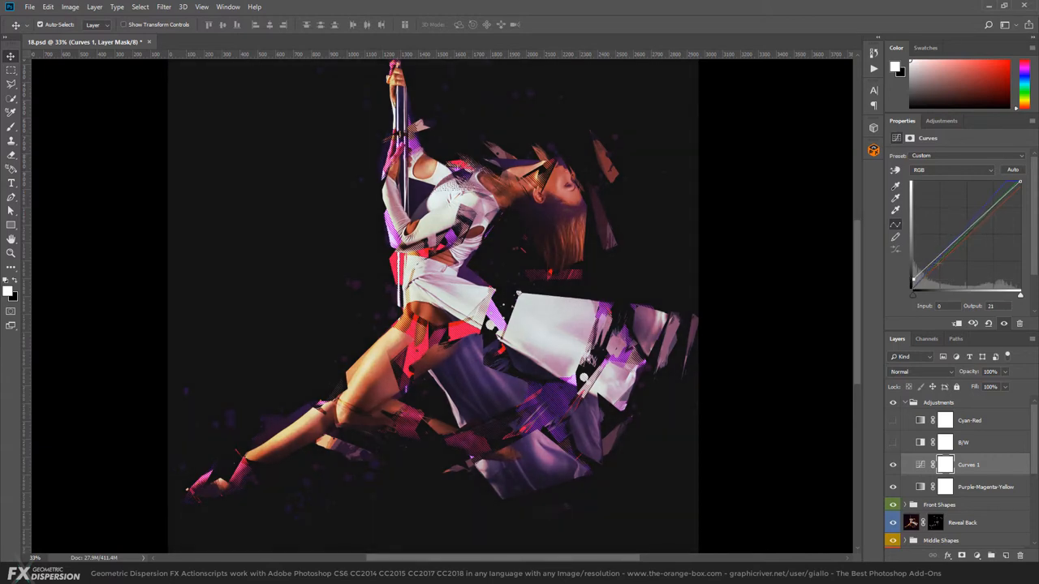
pyautogui.moveTo(913, 294); pyautogui.dragTo(939, 258)
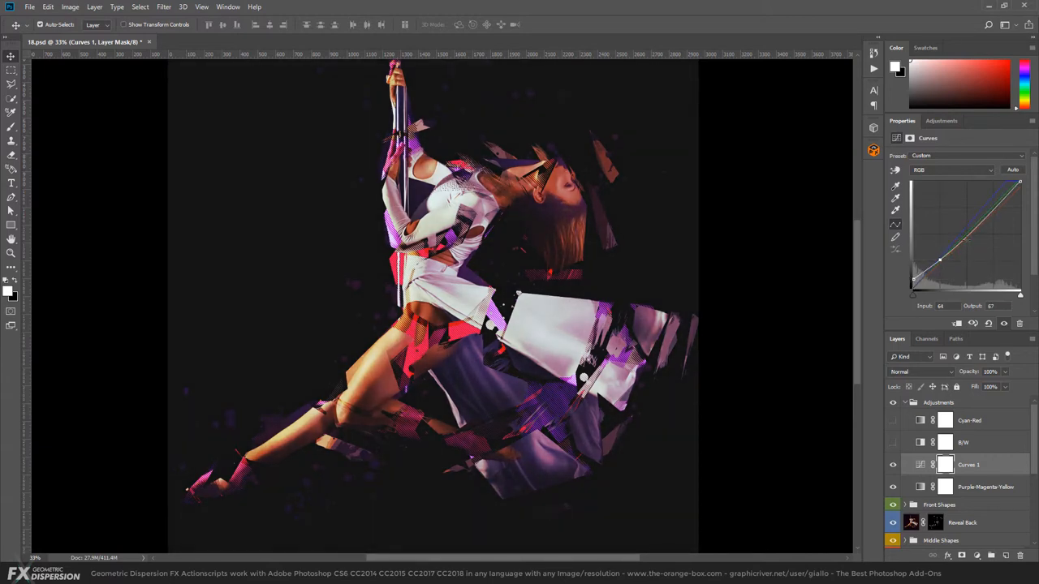
pyautogui.moveTo(940, 260); pyautogui.dragTo(987, 206)
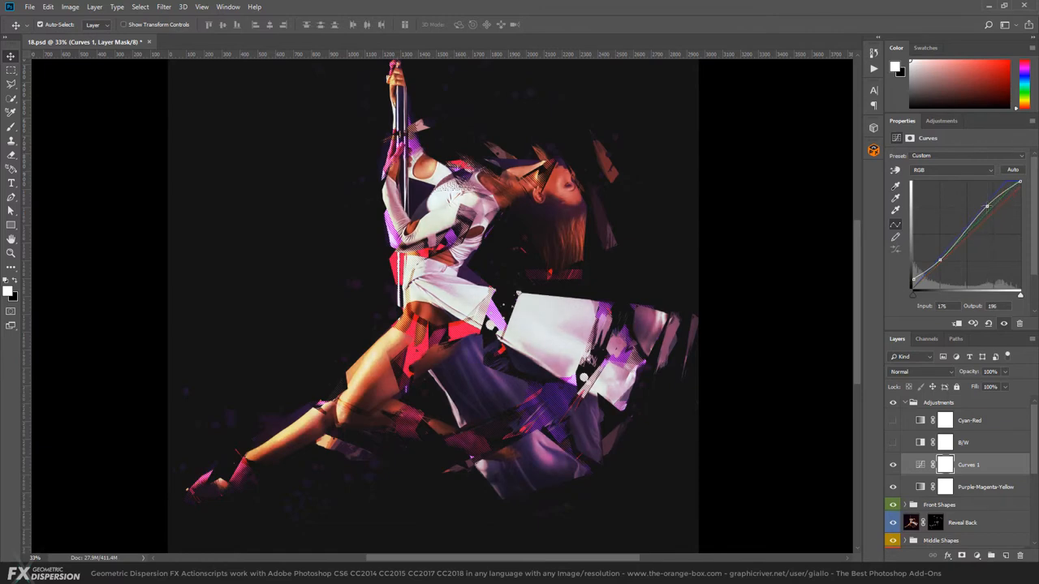